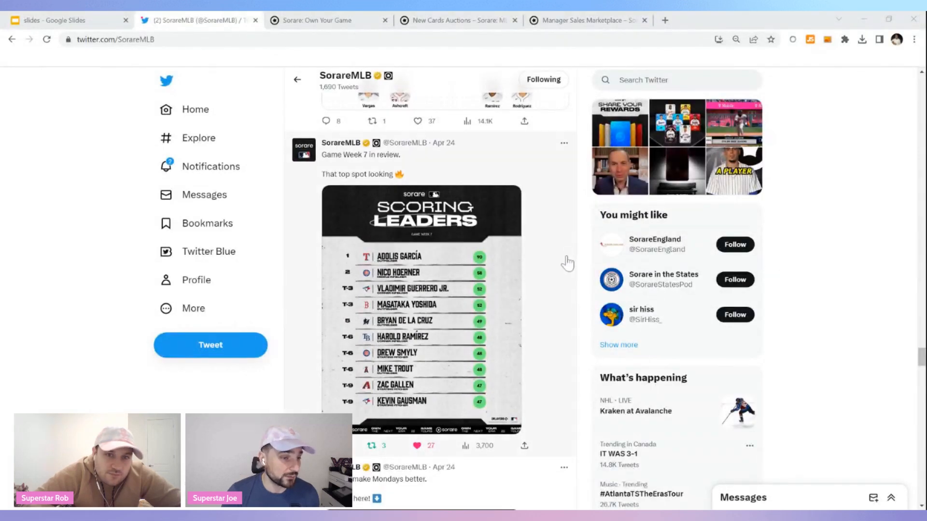
mouse_move(384, 262)
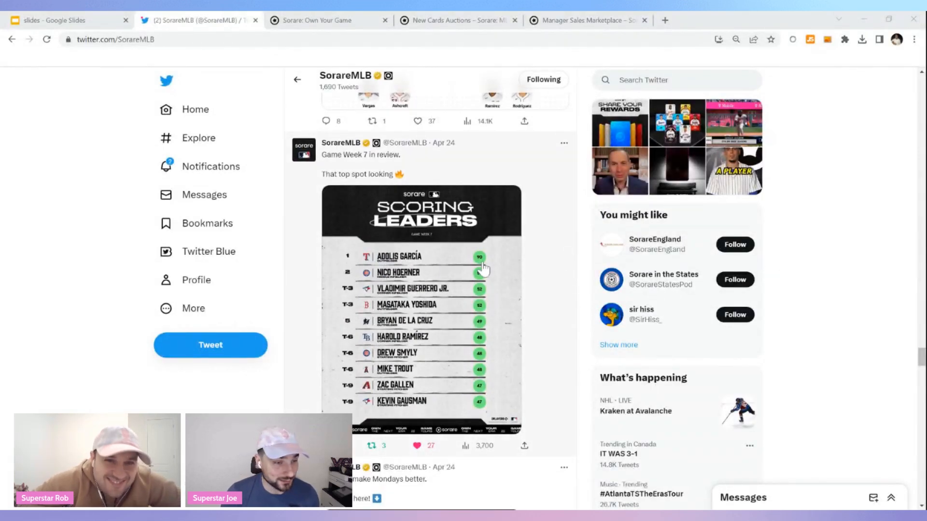
mouse_move(477, 280)
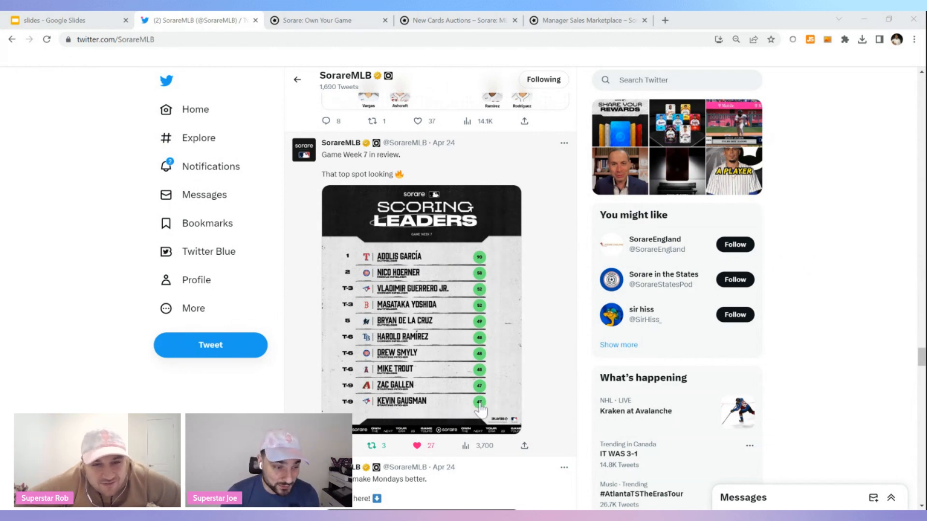
mouse_move(473, 394)
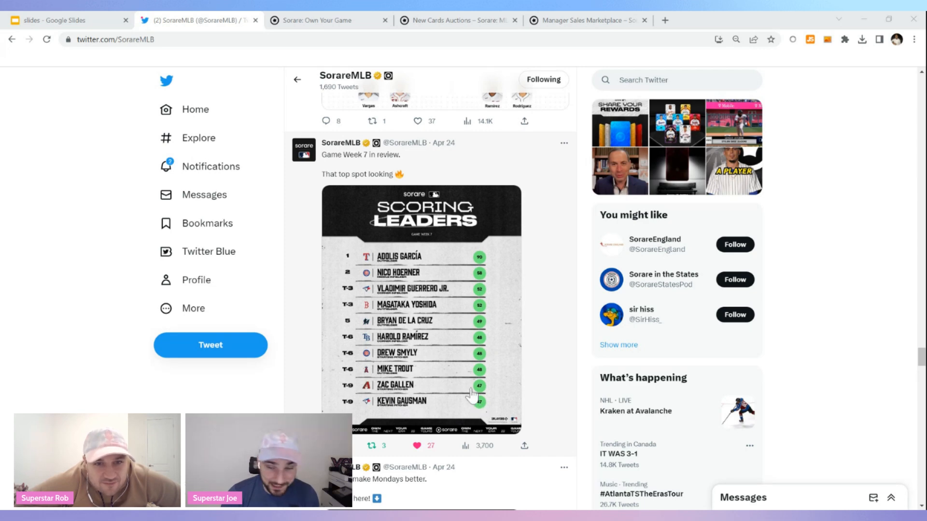
mouse_move(390, 389)
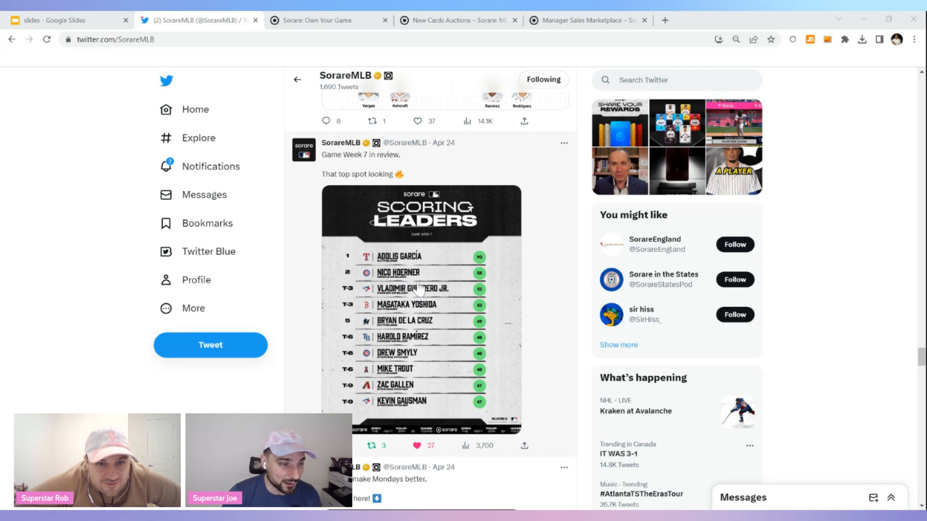
Step: Scroll the SorareMLB timeline past the rewards prompt and Tanner Houck retweet to the Game Week 7 top-lineups post
scroll(up, 3)
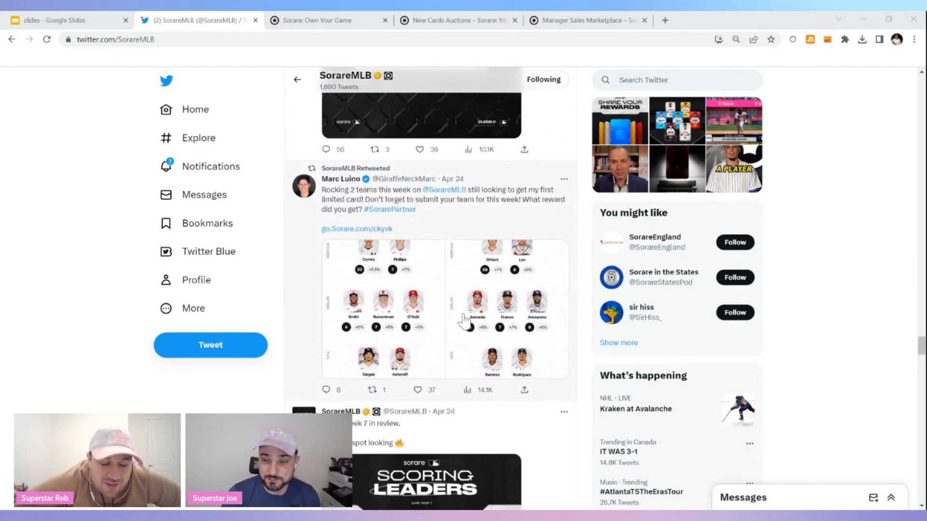
scroll(down, 3)
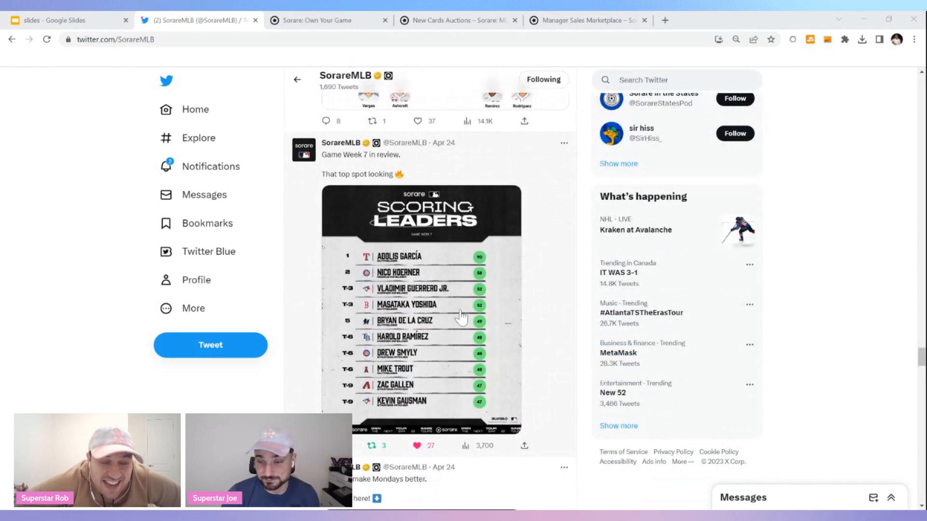
mouse_move(458, 313)
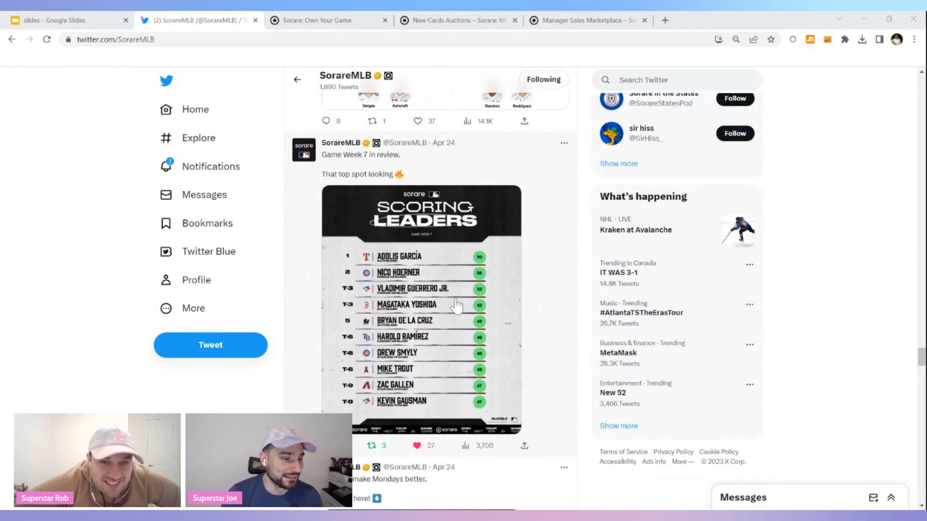
scroll(up, 3)
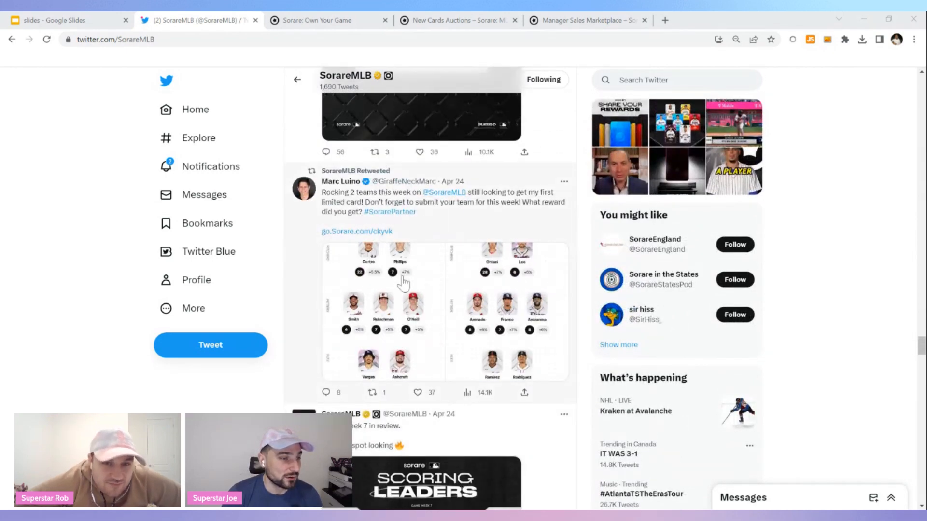
scroll(down, 3)
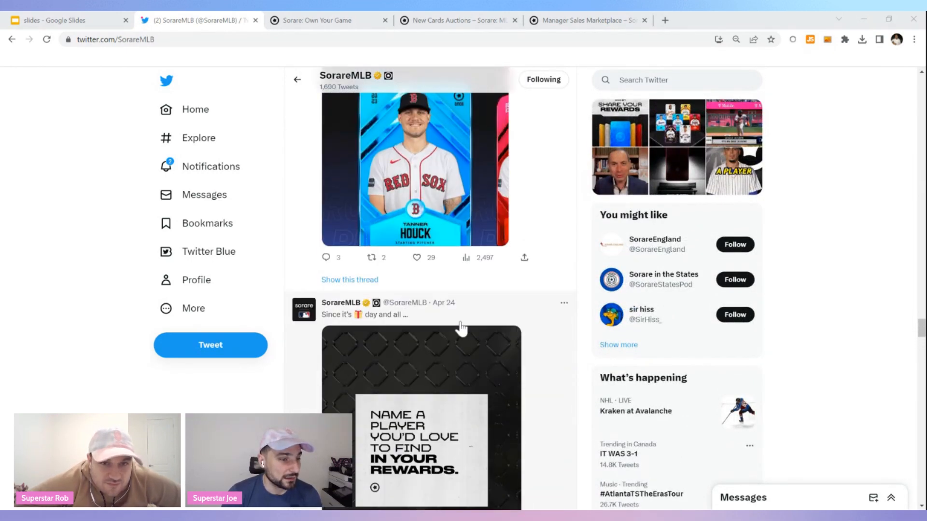
scroll(down, 3)
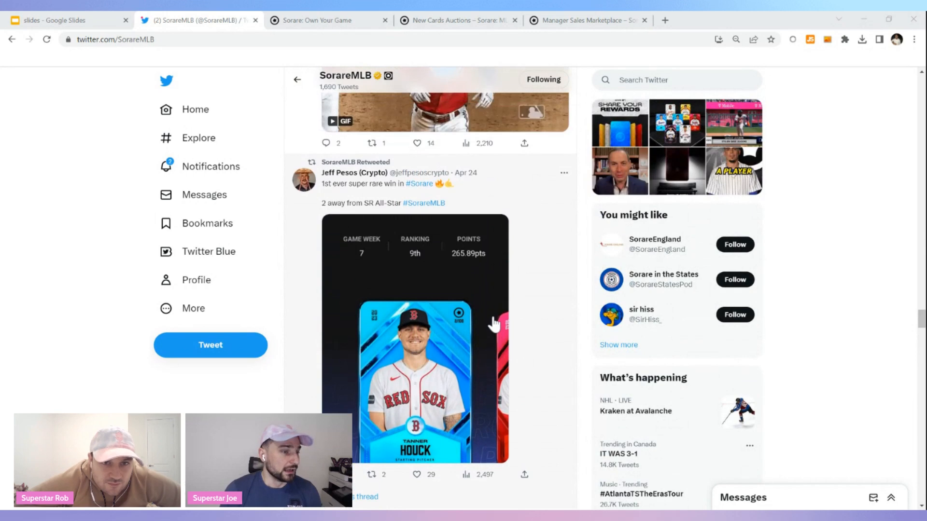
scroll(up, 3)
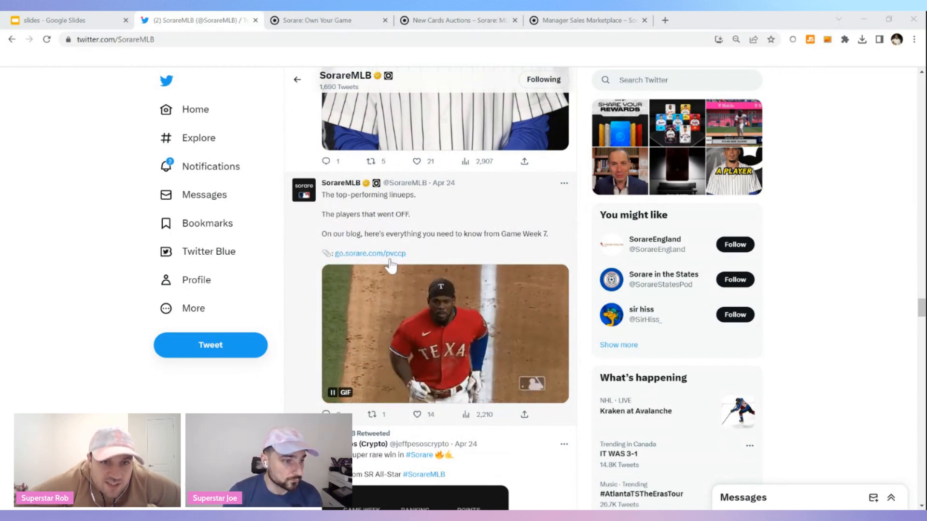
Step: Scroll the timeline to the Apr 26 Willy Adames video, competitions poll and Jon Morosi Twitter Space posts
scroll(up, 3)
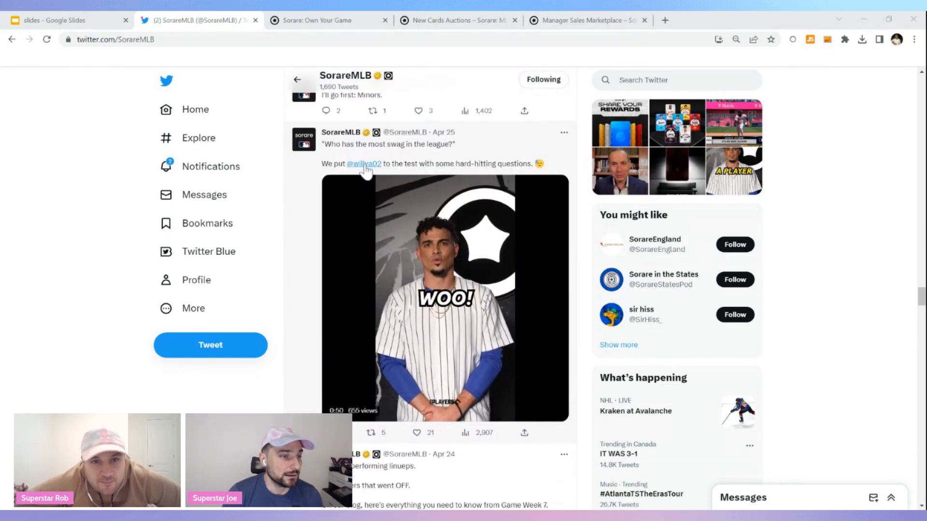
mouse_move(363, 164)
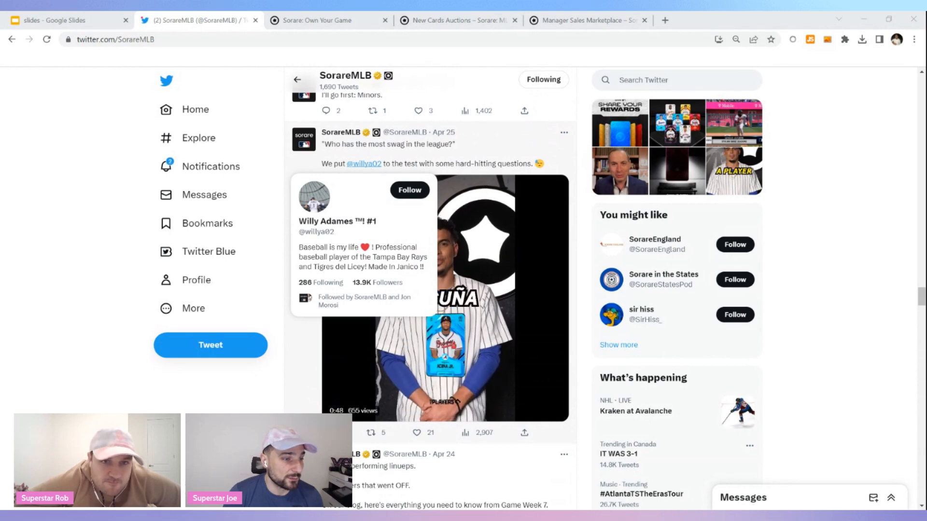
mouse_move(539, 201)
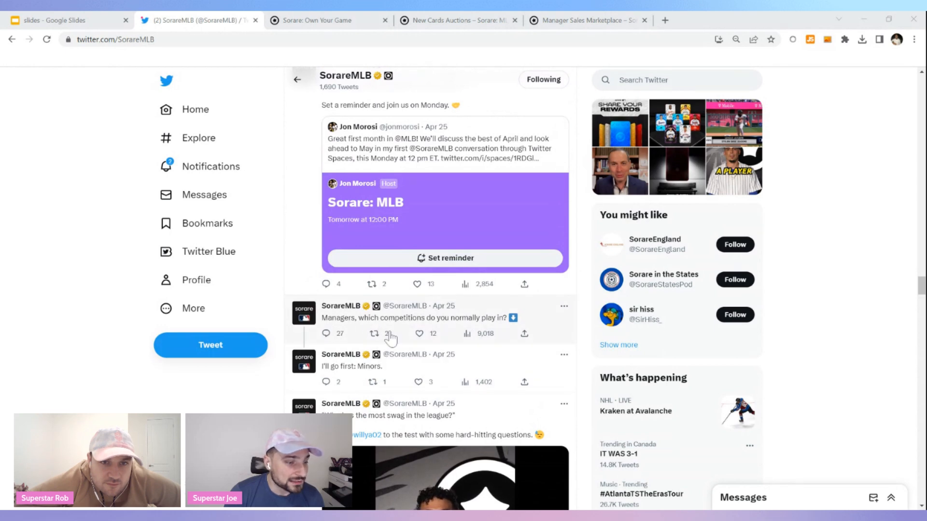
scroll(down, 3)
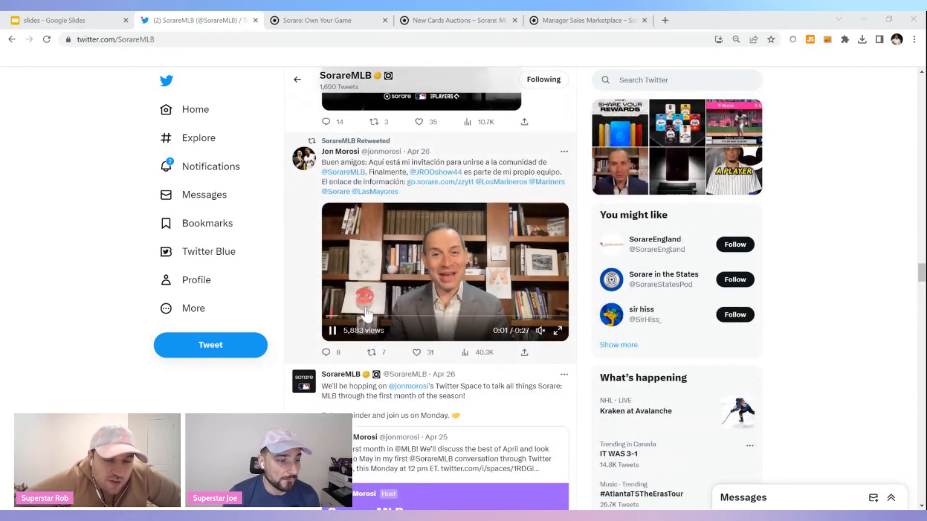
scroll(down, 3)
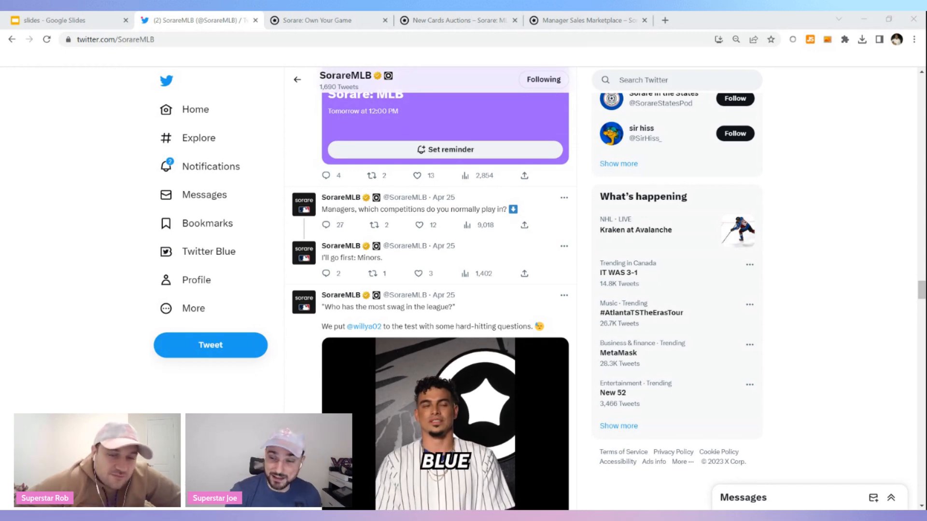
scroll(up, 3)
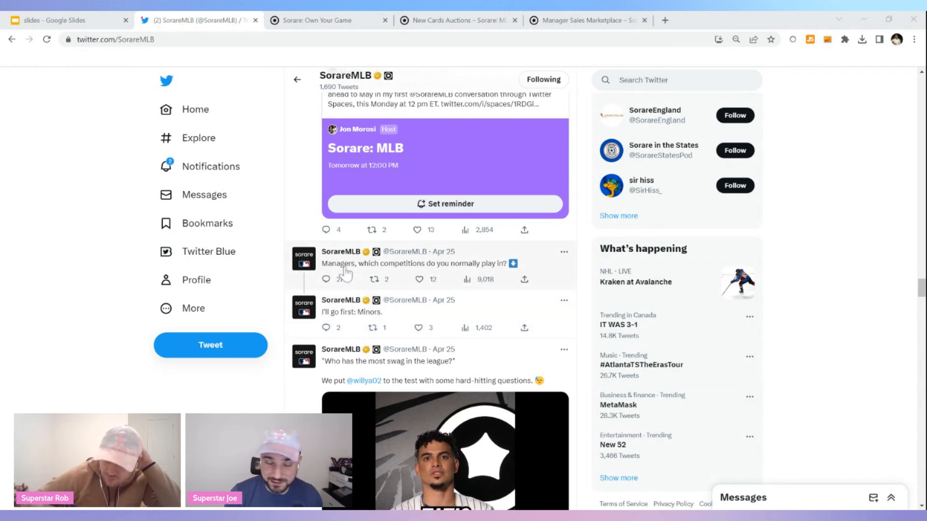
scroll(up, 3)
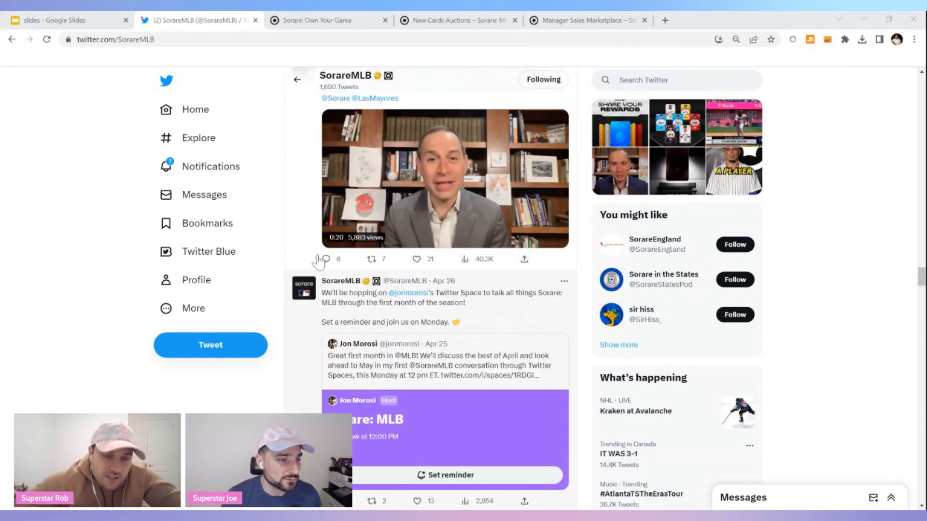
Step: Scroll past the Apr 27 Jon Morosi and Game Week 9 posts to the retweeted super rare podium finish
scroll(up, 3)
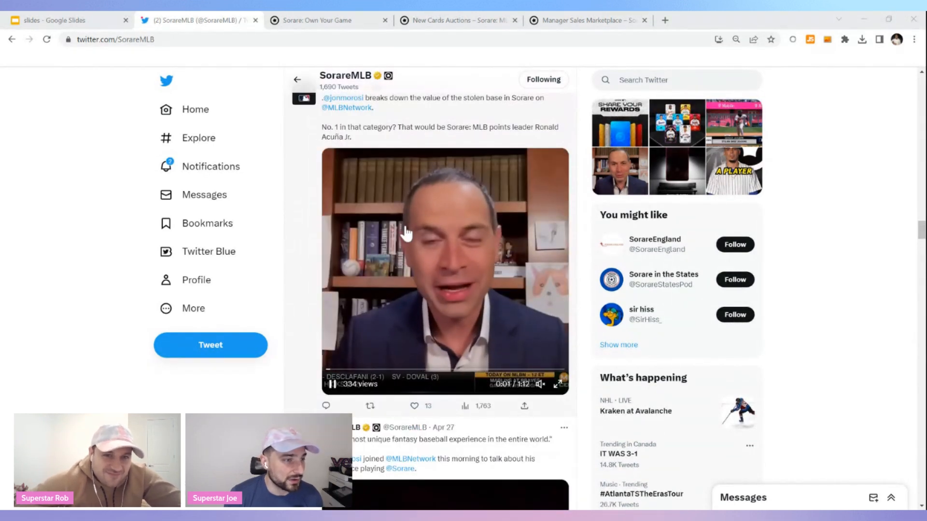
scroll(up, 3)
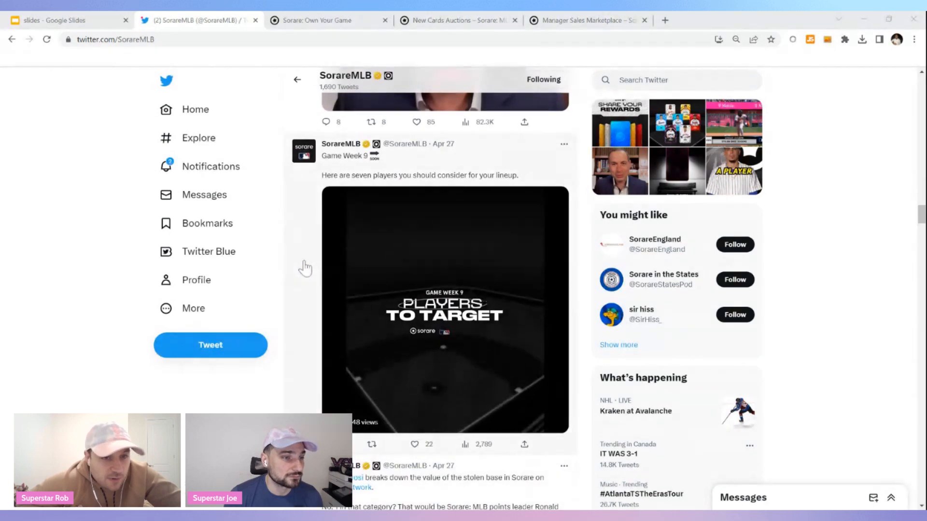
scroll(up, 3)
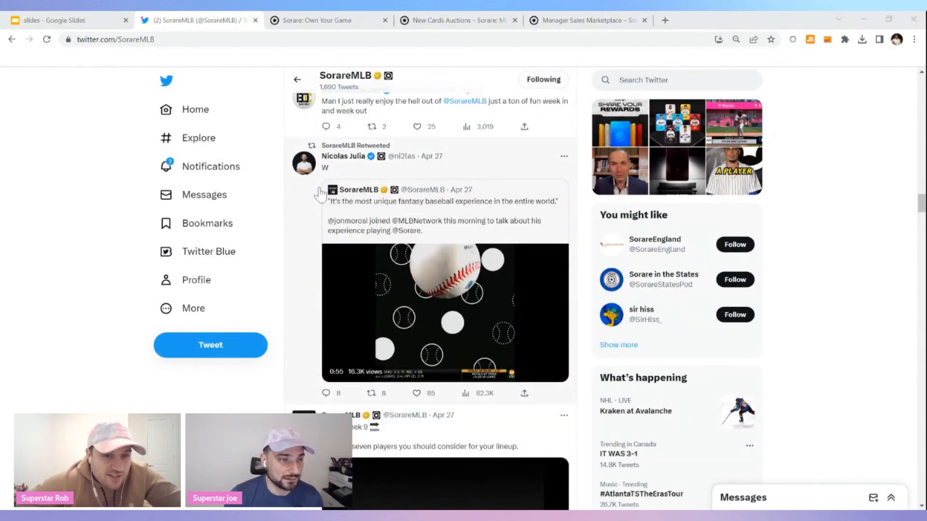
scroll(down, 3)
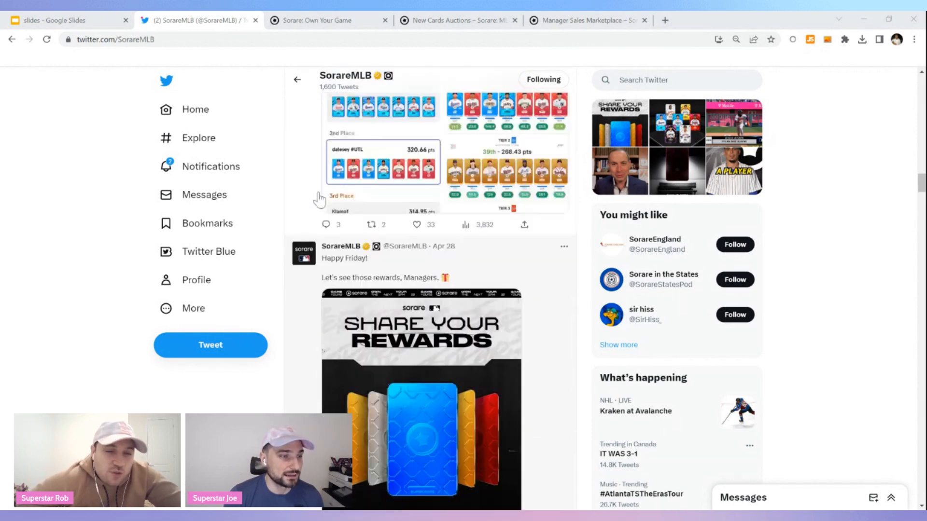
scroll(up, 3)
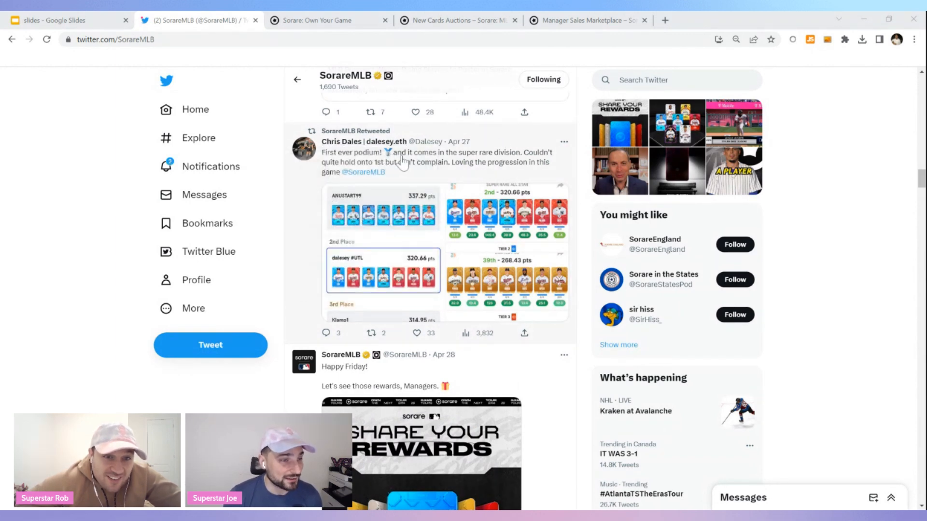
mouse_move(351, 172)
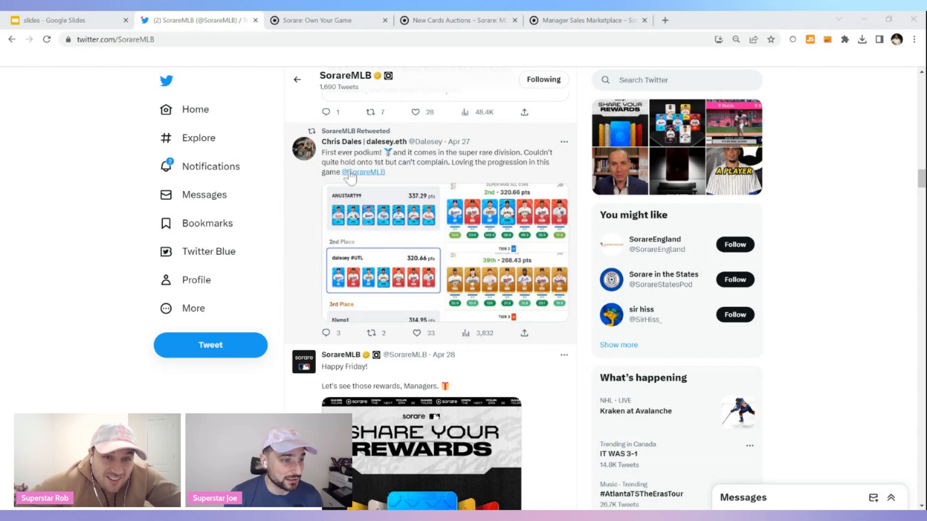
mouse_move(484, 173)
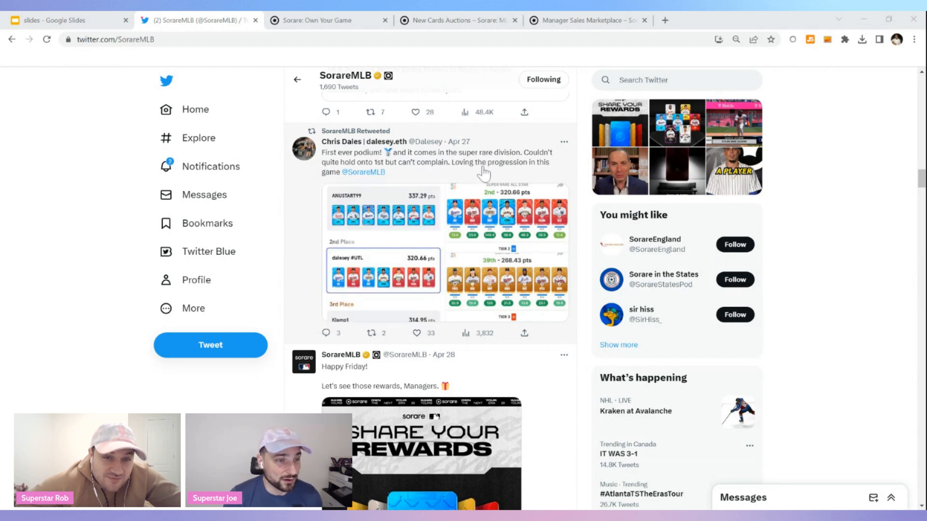
mouse_move(301, 220)
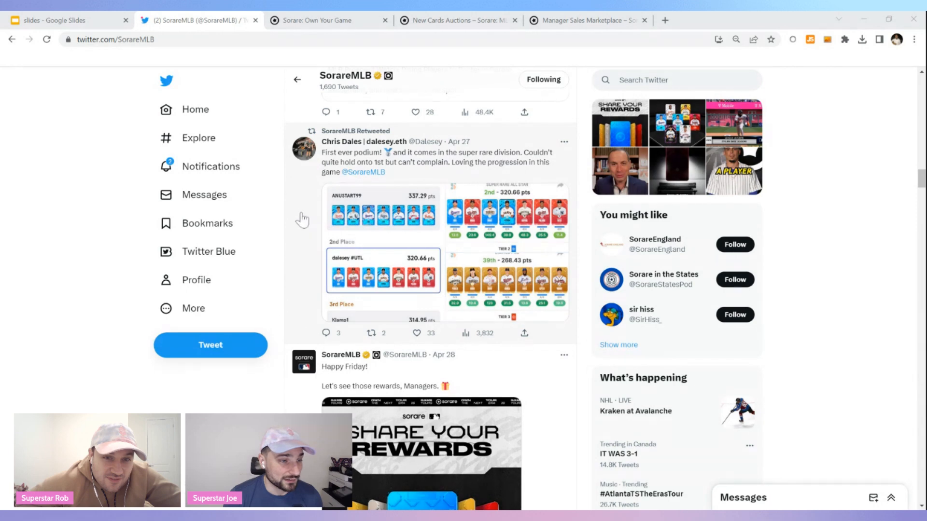
mouse_move(366, 272)
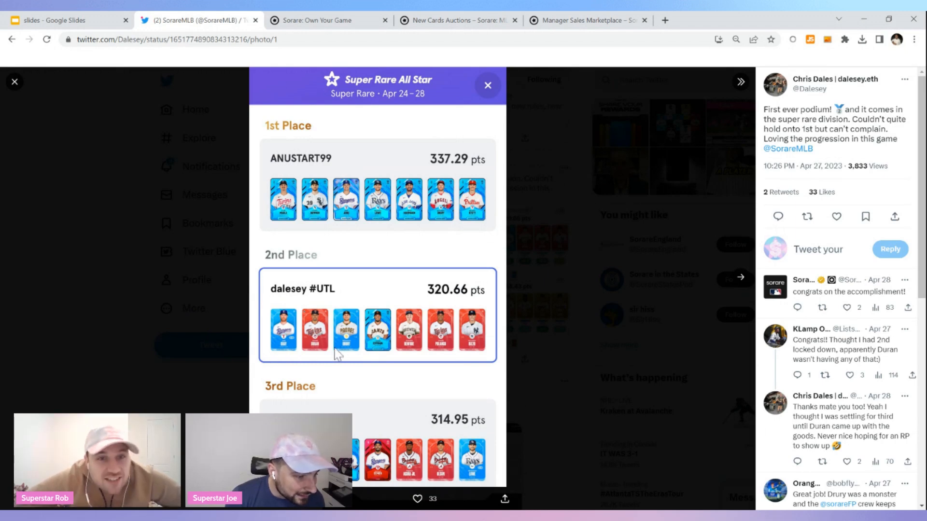
mouse_move(396, 354)
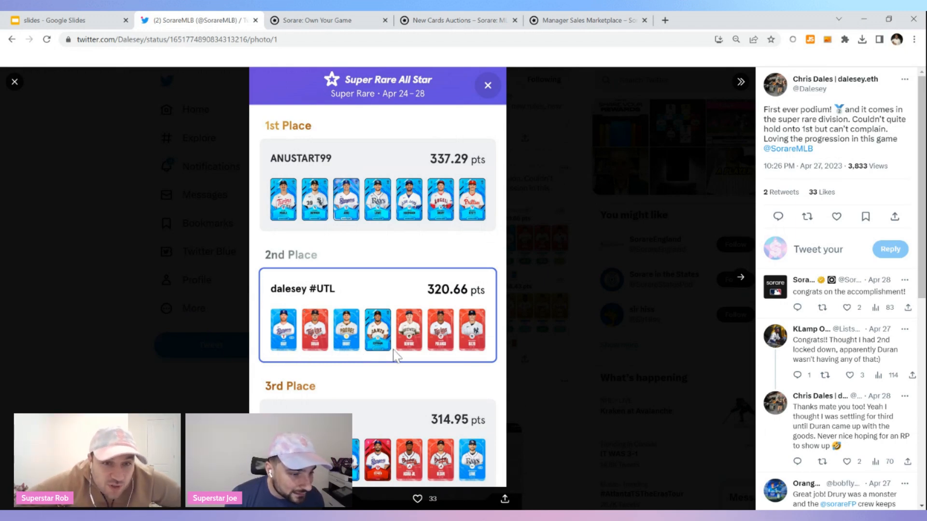
mouse_move(546, 365)
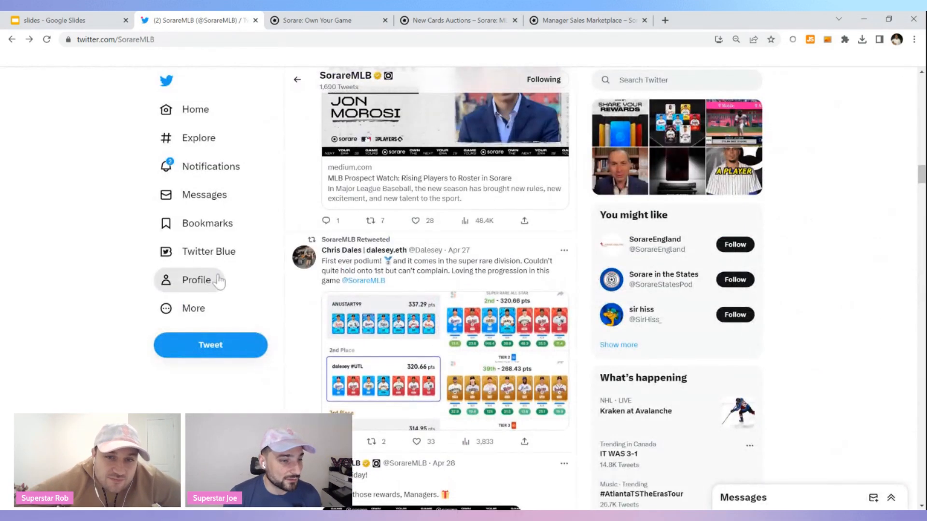
Step: Scroll the timeline past the Rodriguez card and Mexico City World Tour retweets to the Sorare 101 video
scroll(down, 3)
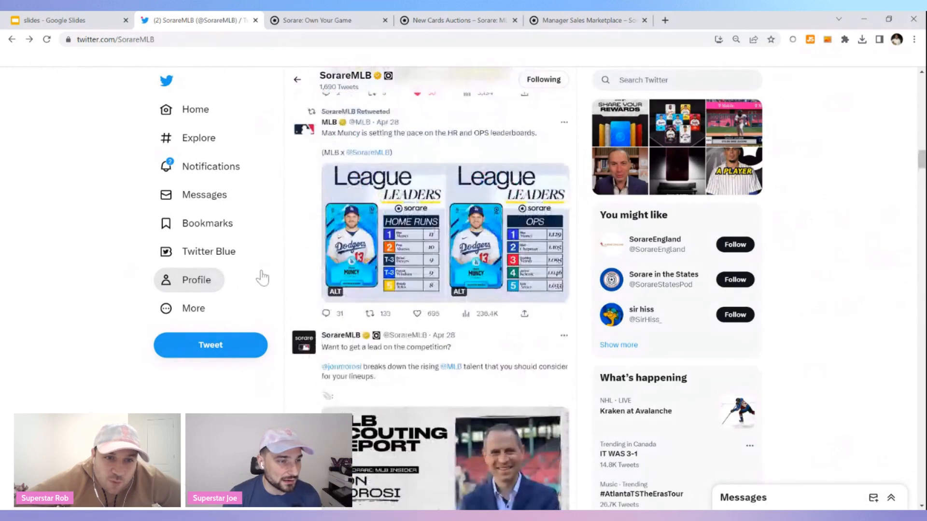
scroll(up, 3)
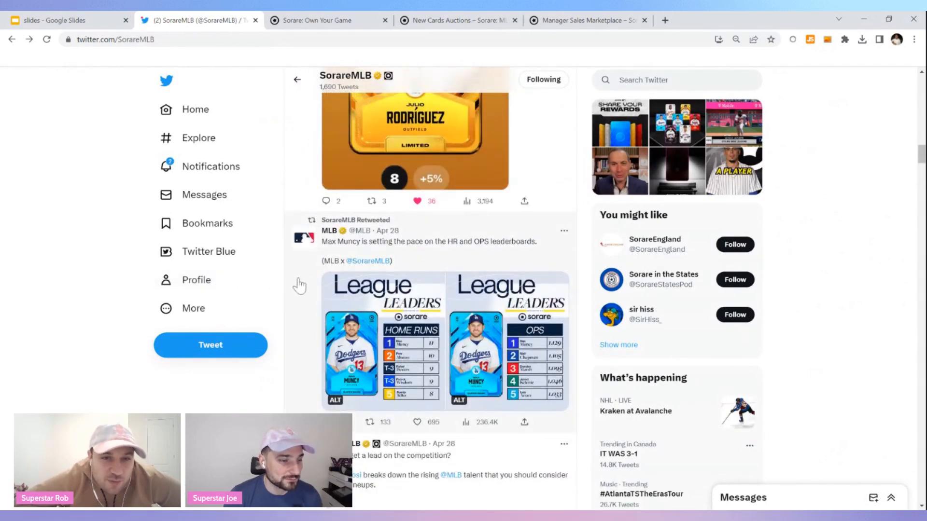
scroll(up, 3)
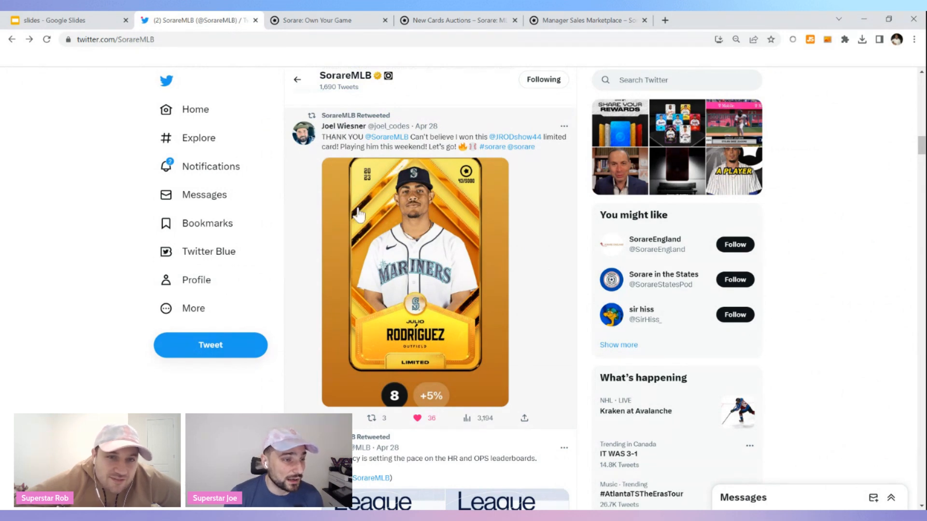
mouse_move(425, 231)
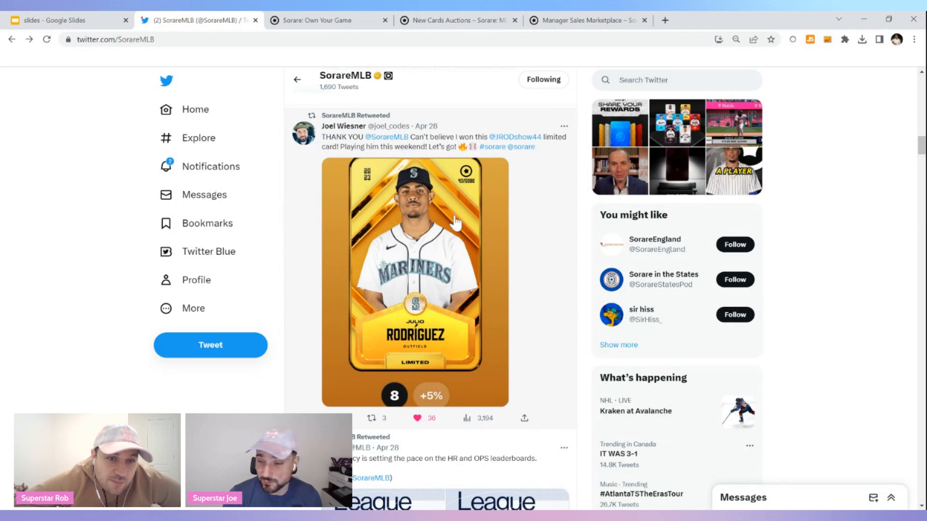
mouse_move(509, 241)
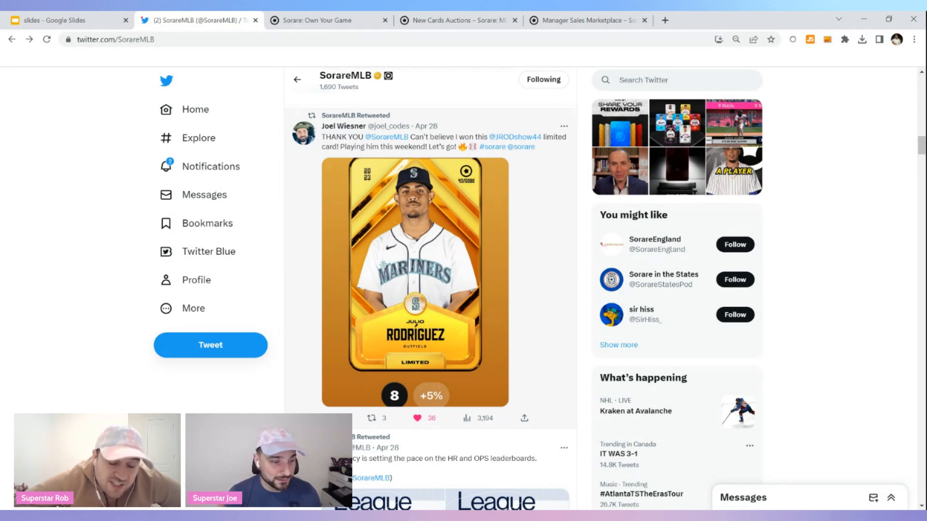
mouse_move(544, 233)
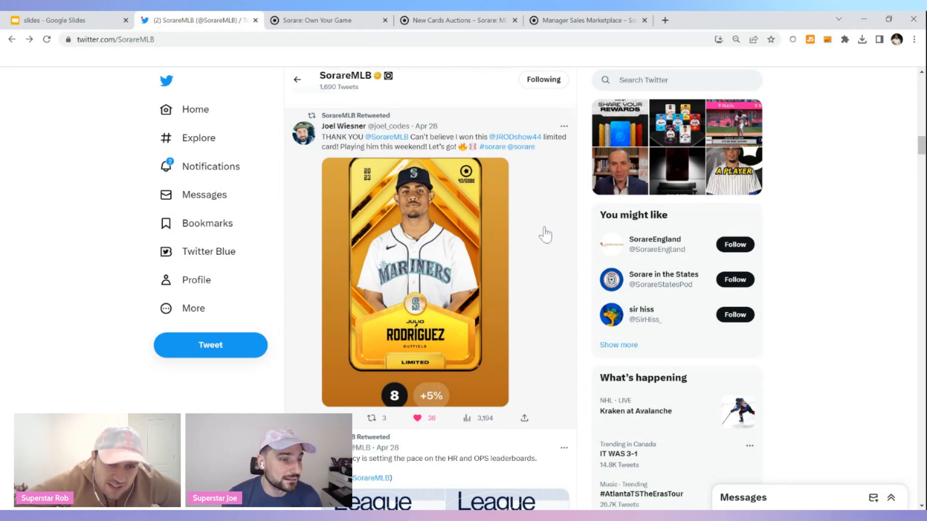
mouse_move(541, 235)
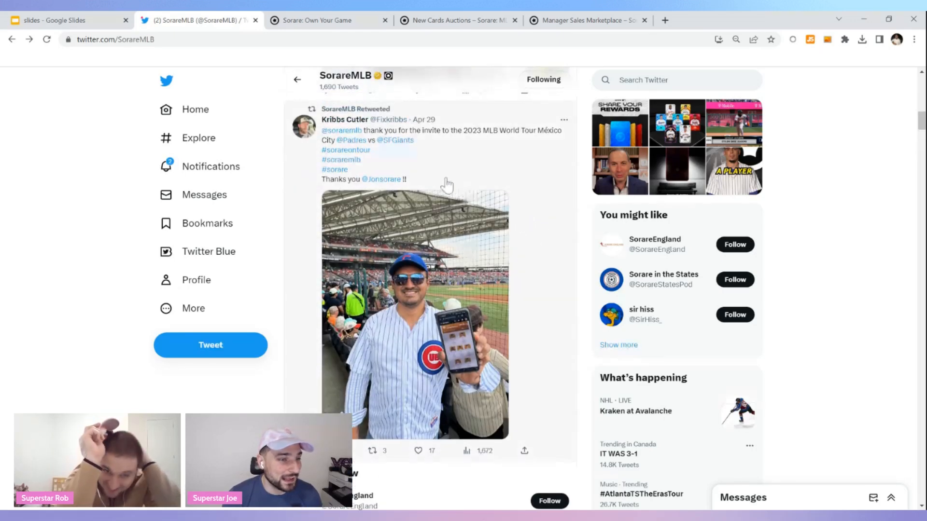
mouse_move(465, 144)
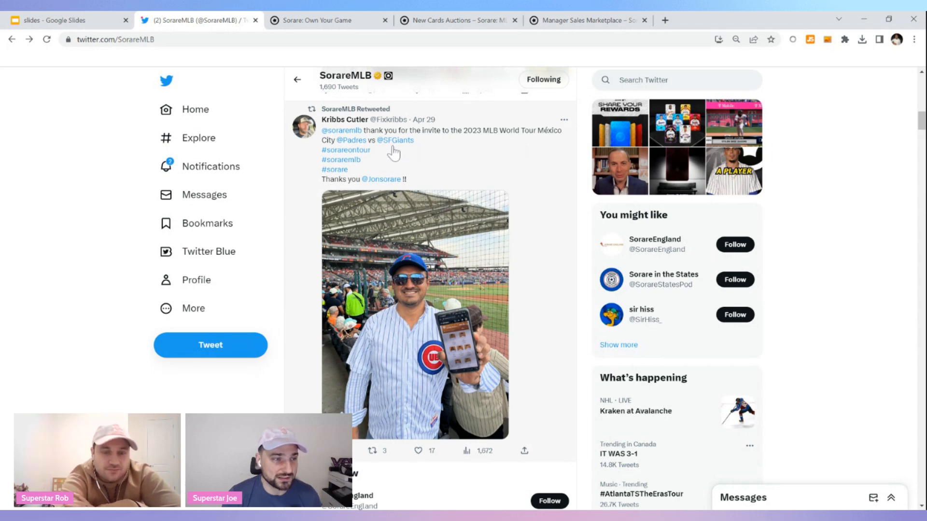
mouse_move(411, 233)
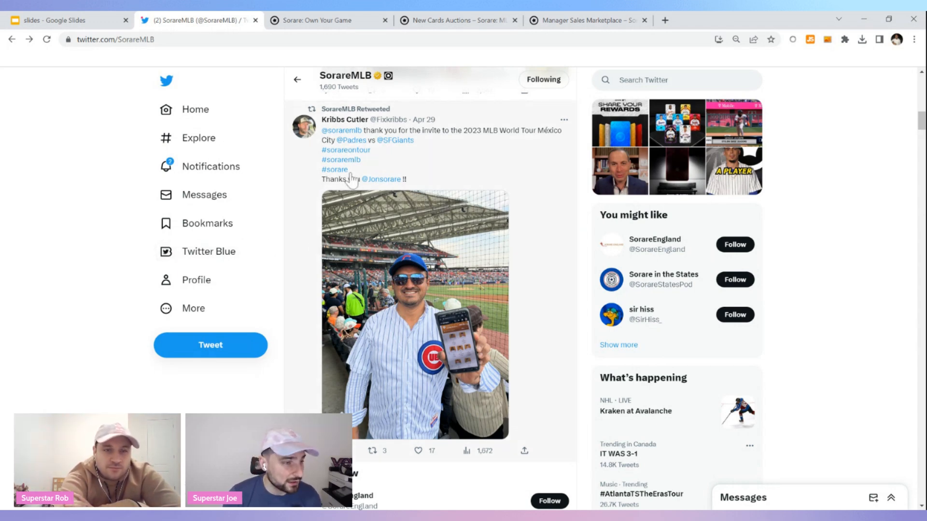
mouse_move(354, 189)
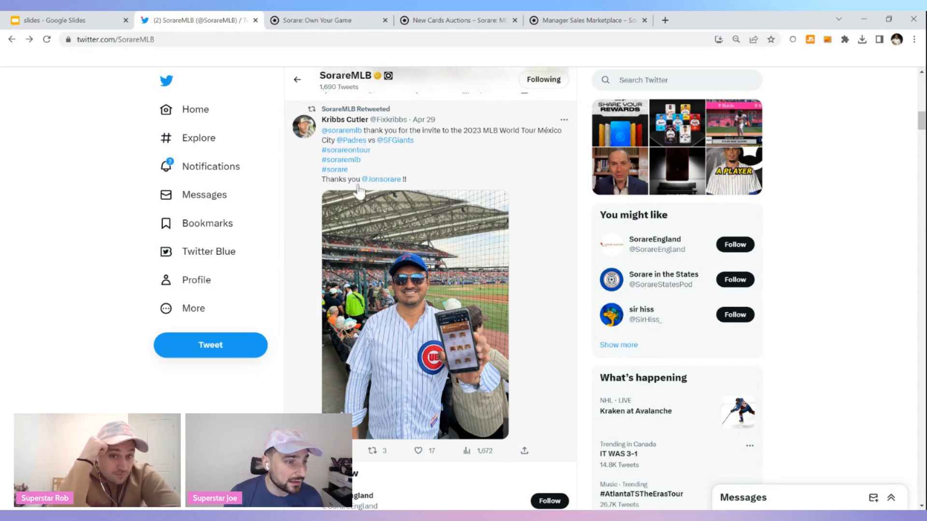
mouse_move(342, 130)
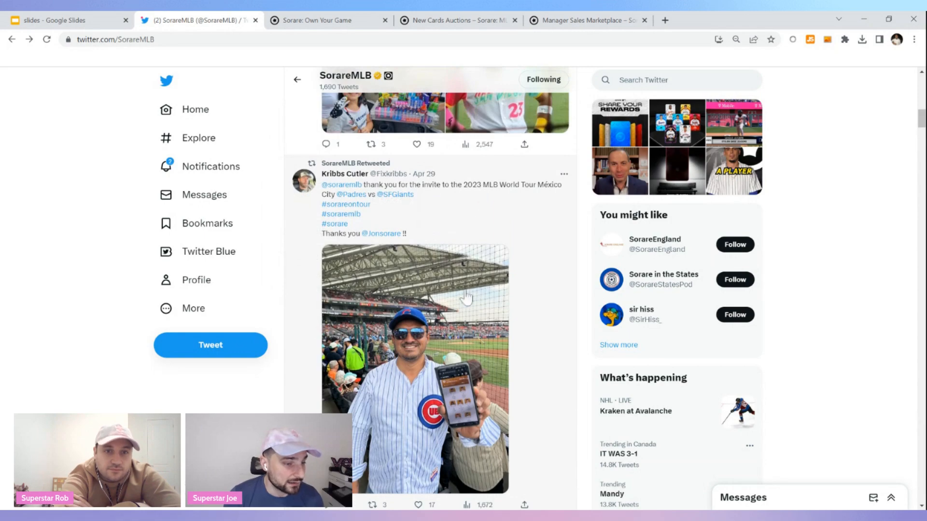
mouse_move(407, 194)
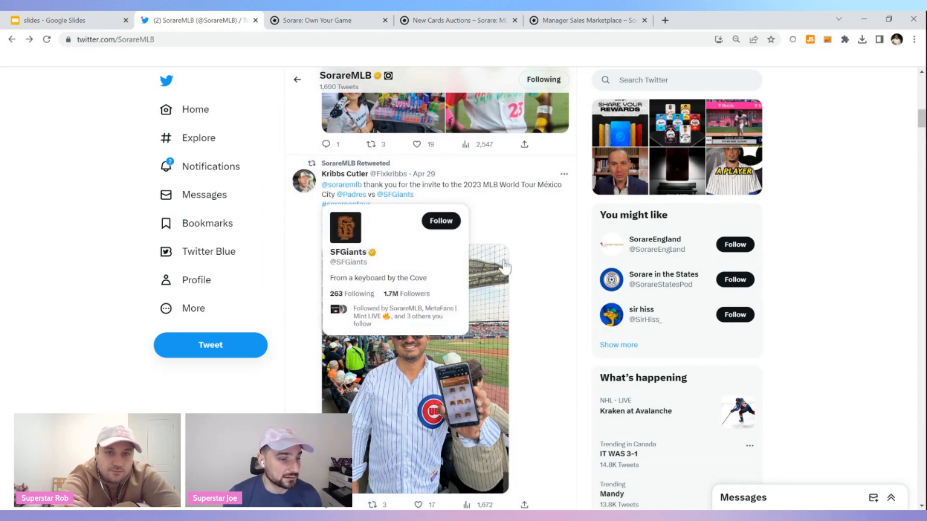
scroll(up, 3)
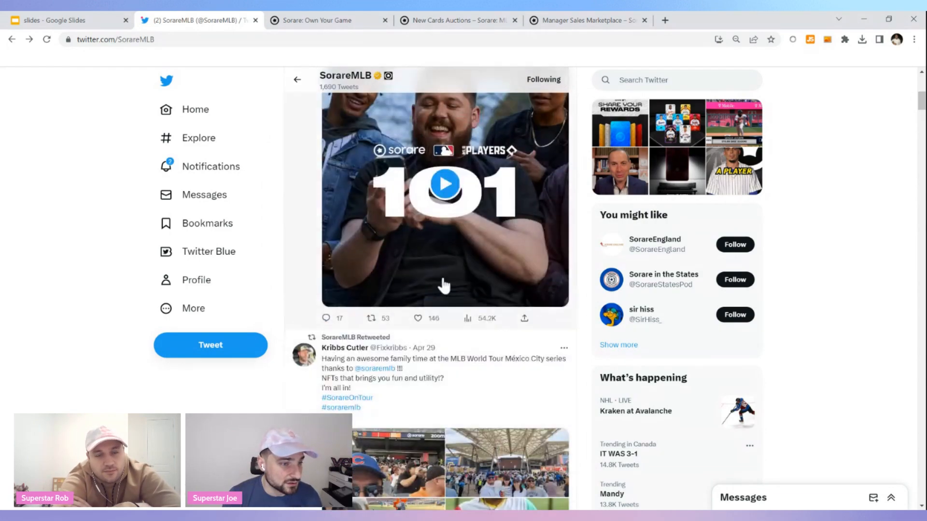
scroll(up, 3)
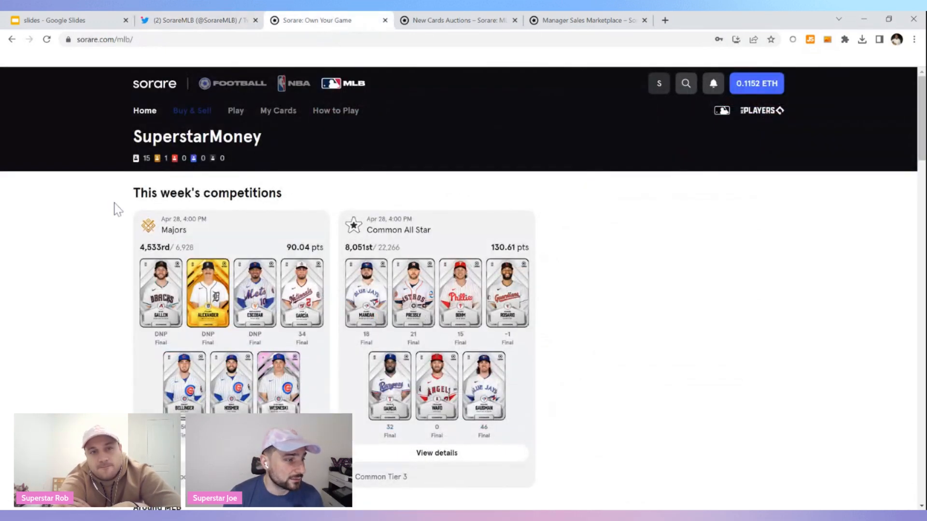
scroll(down, 3)
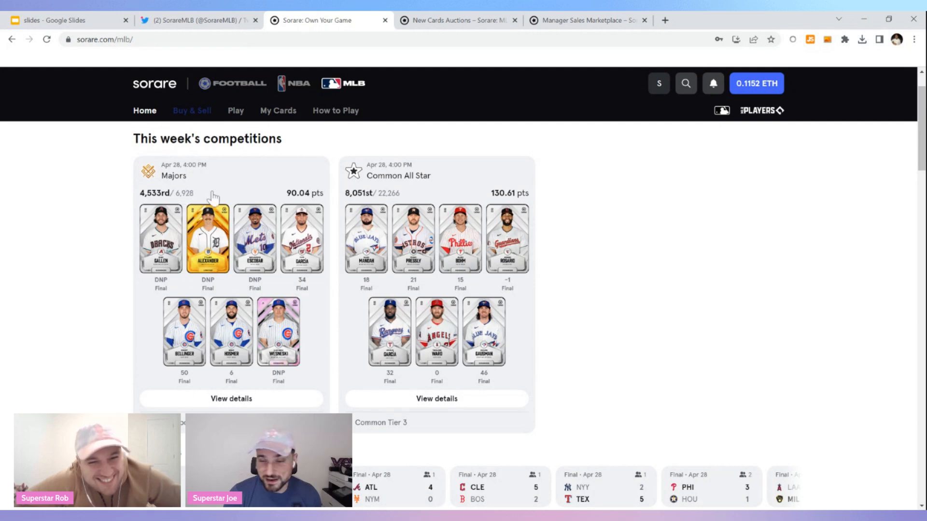
mouse_move(242, 287)
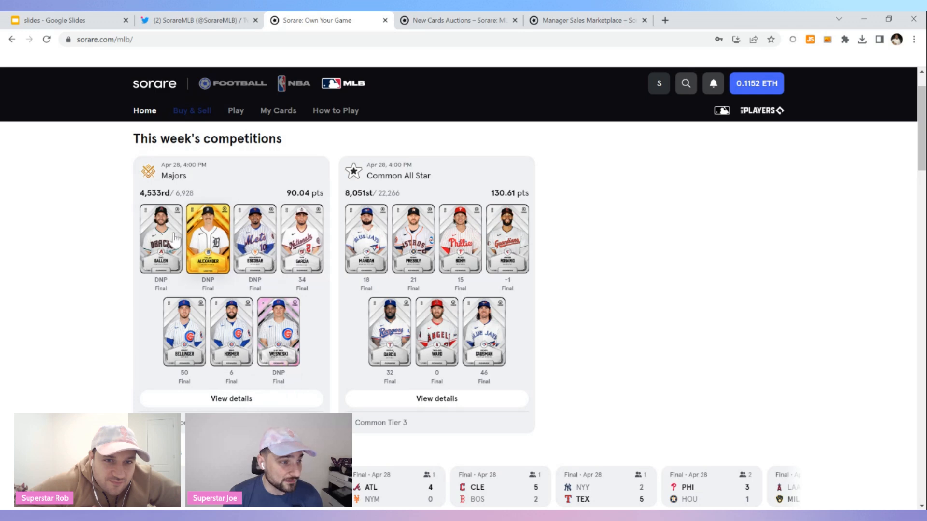
mouse_move(114, 235)
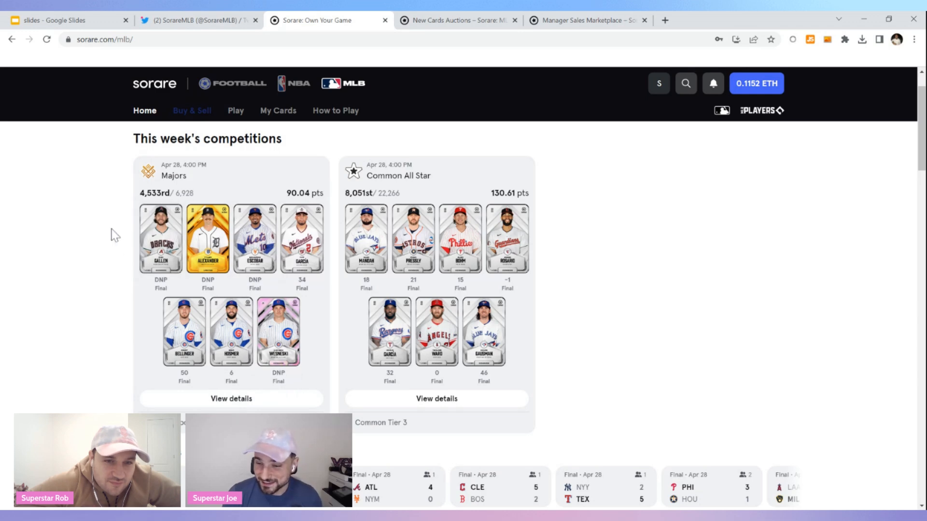
mouse_move(108, 233)
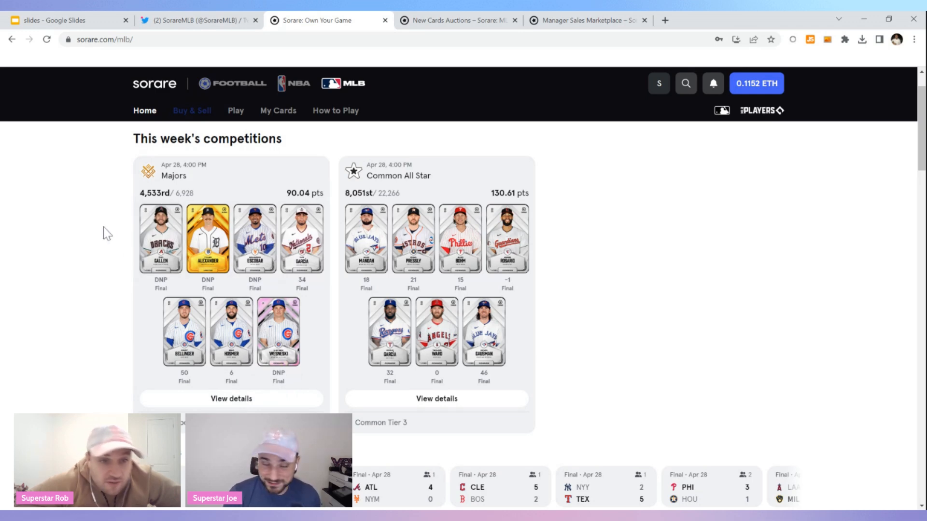
mouse_move(393, 183)
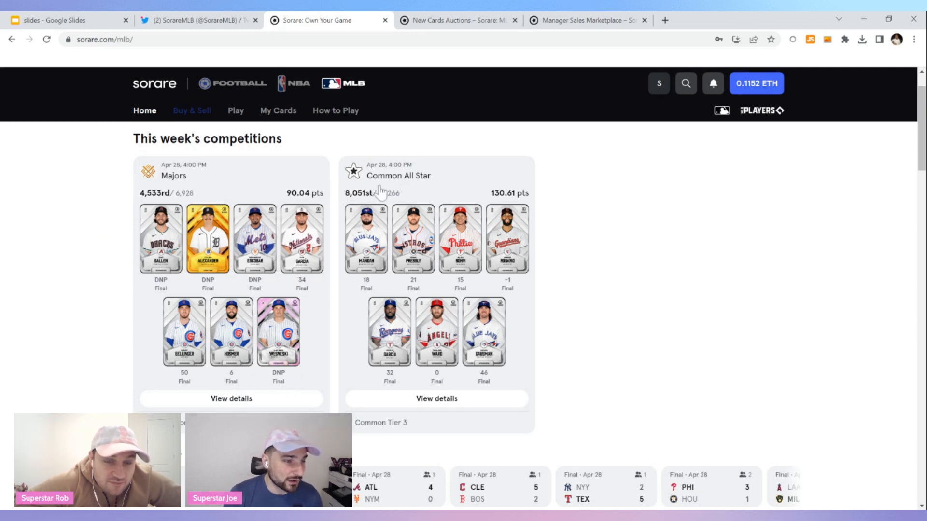
mouse_move(499, 180)
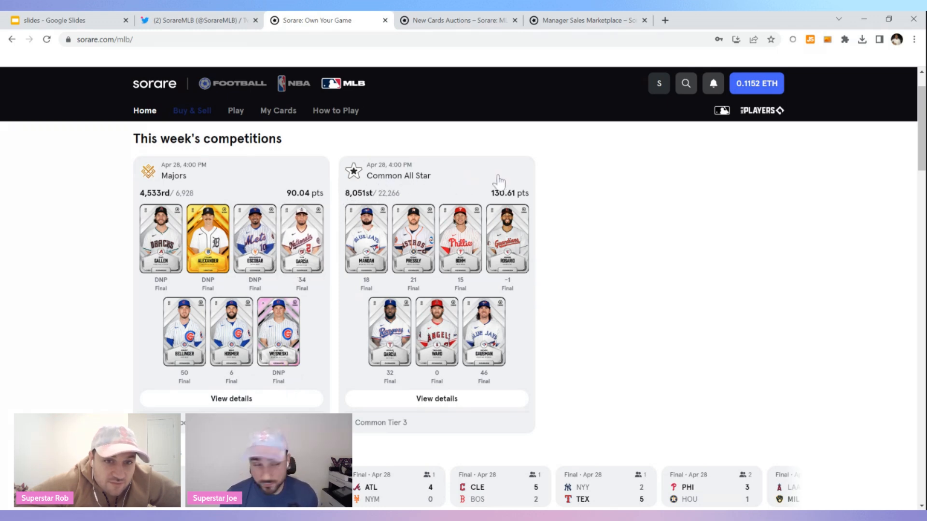
mouse_move(342, 203)
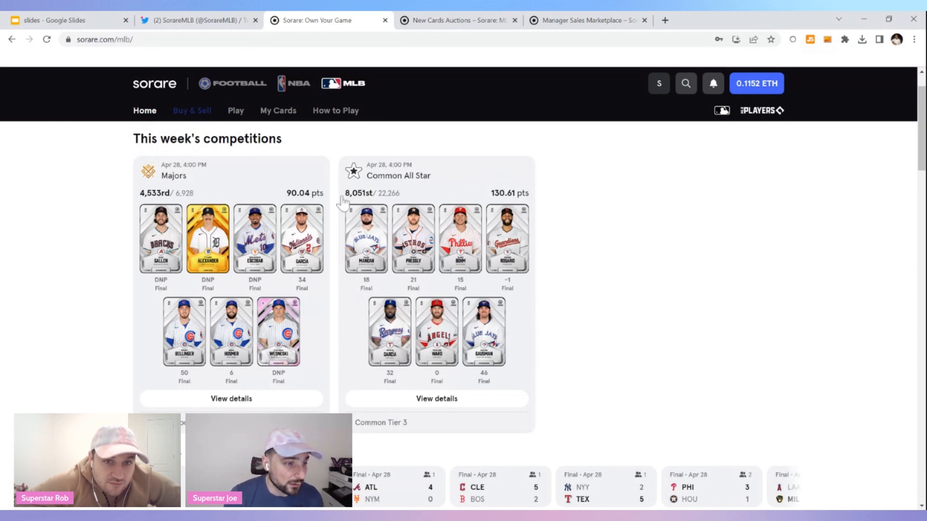
mouse_move(549, 225)
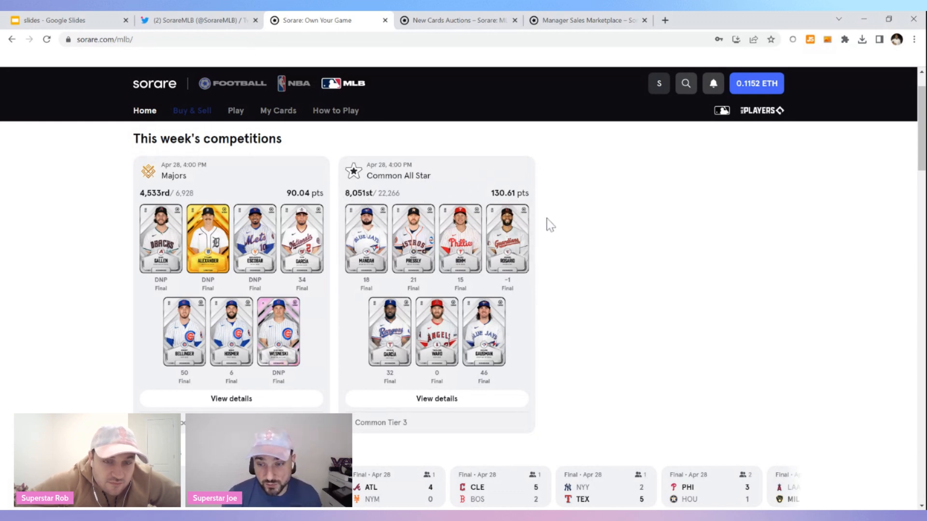
mouse_move(588, 223)
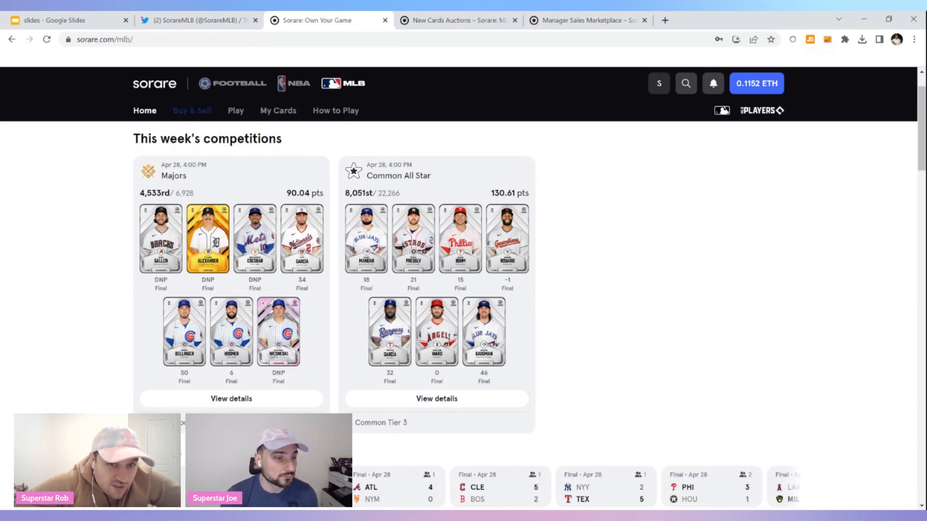
mouse_move(562, 230)
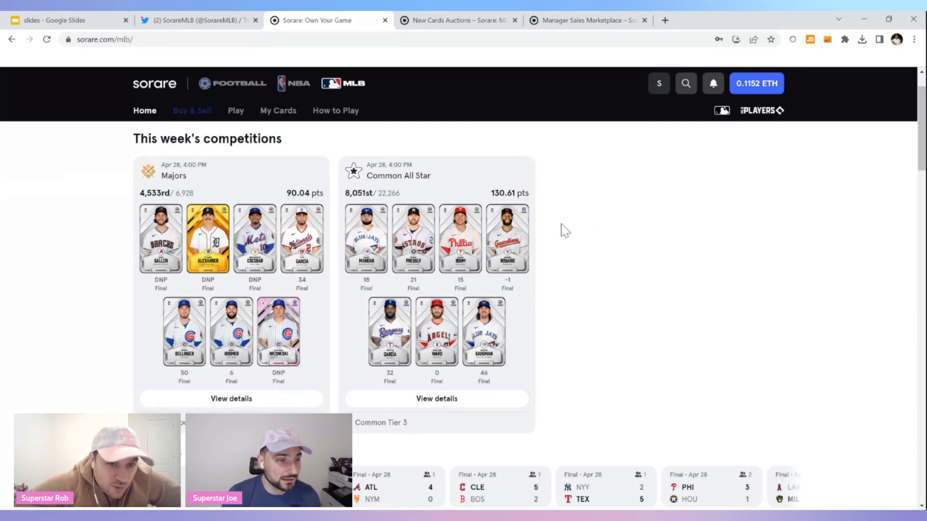
mouse_move(429, 195)
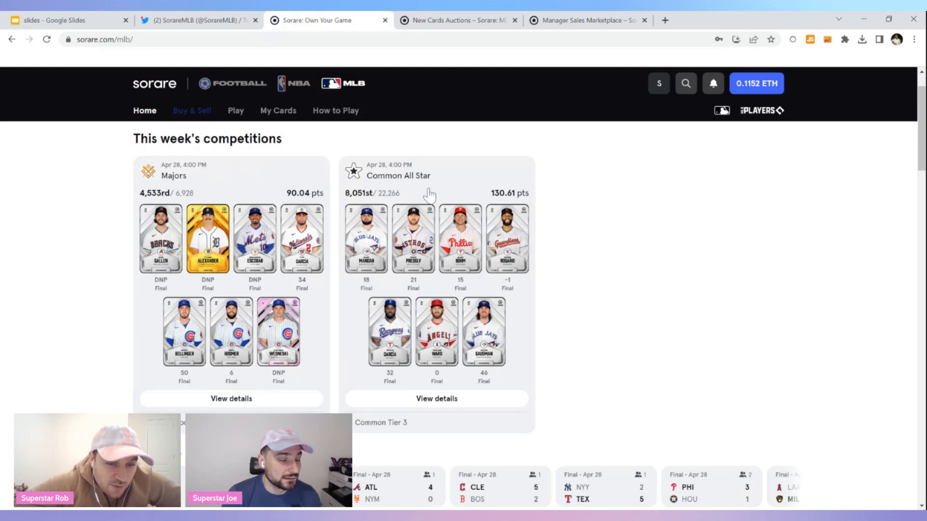
mouse_move(460, 194)
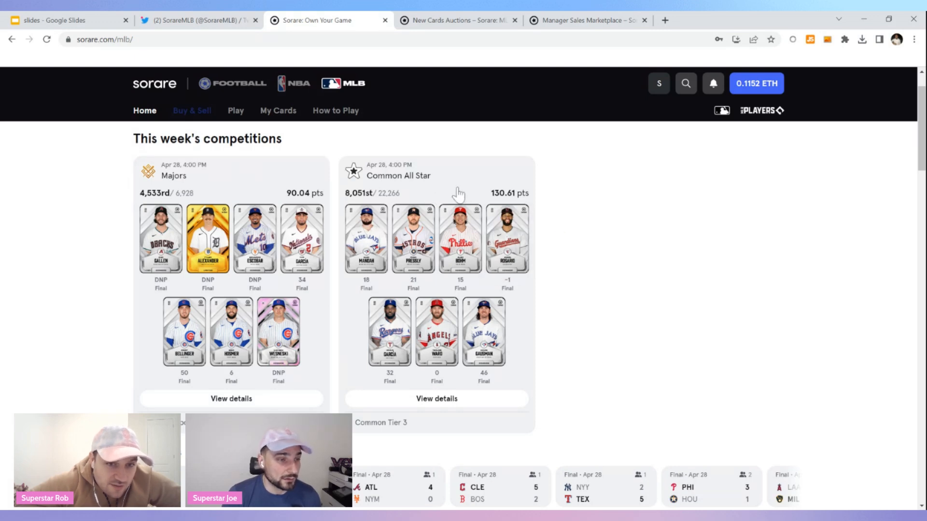
Step: Scroll through the Game Week 8 results and upcoming competitions, then switch to the SorareMLB Twitter profile
scroll(down, 3)
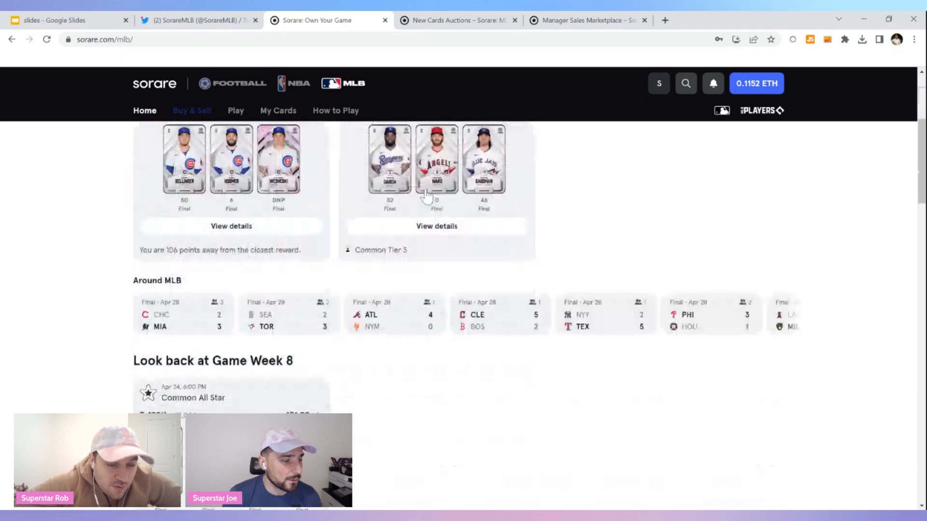
scroll(down, 3)
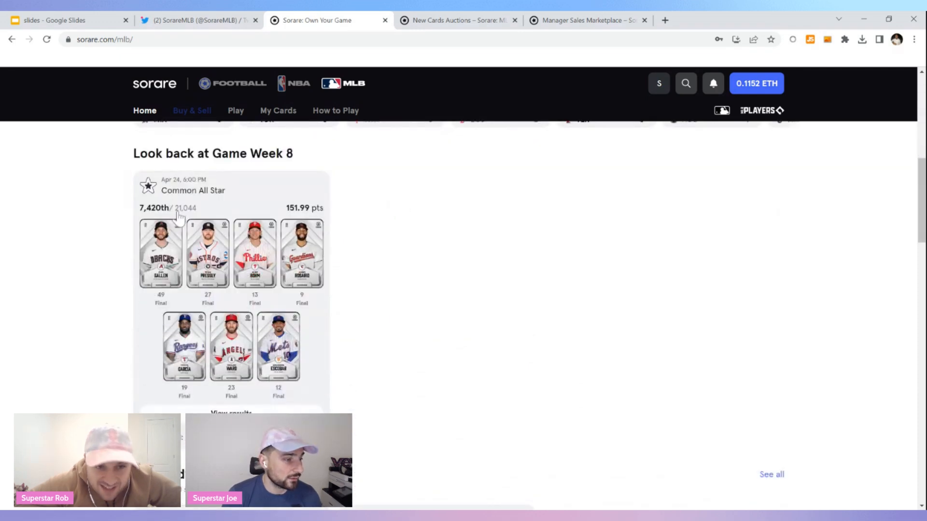
scroll(down, 3)
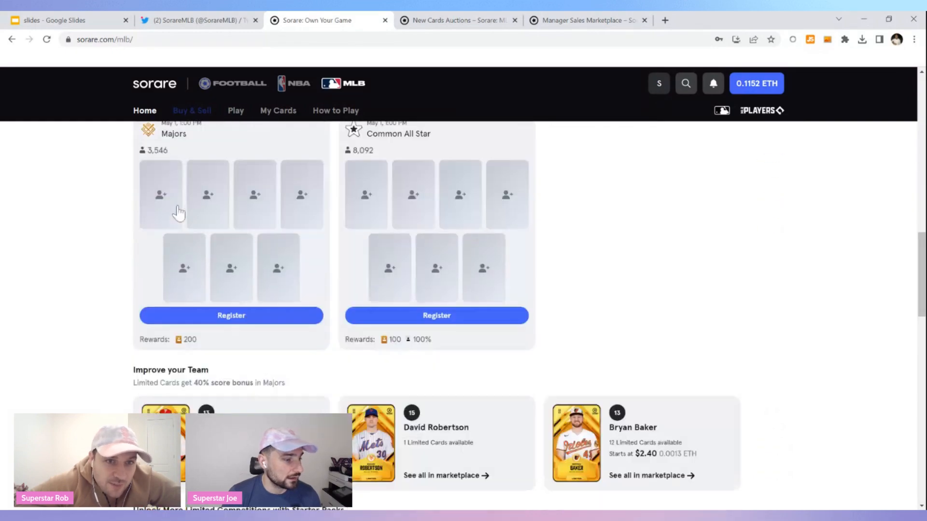
scroll(down, 3)
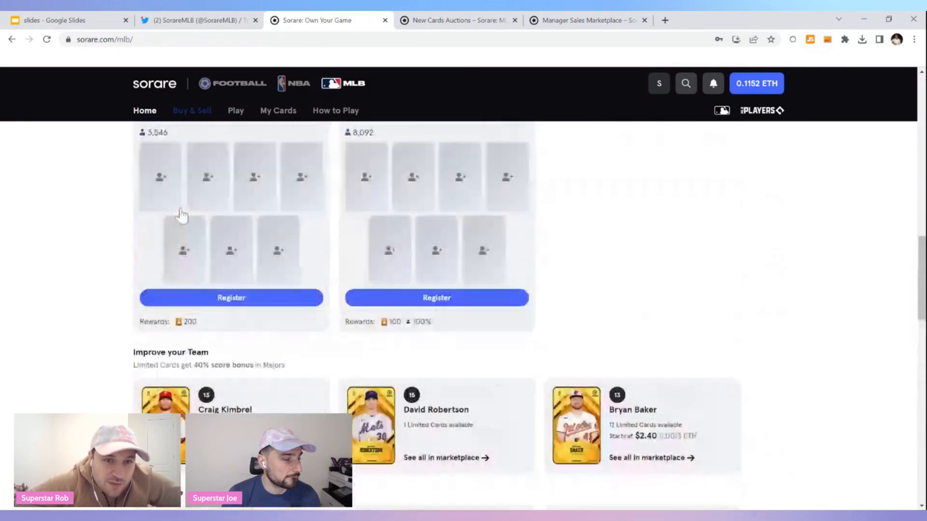
scroll(up, 3)
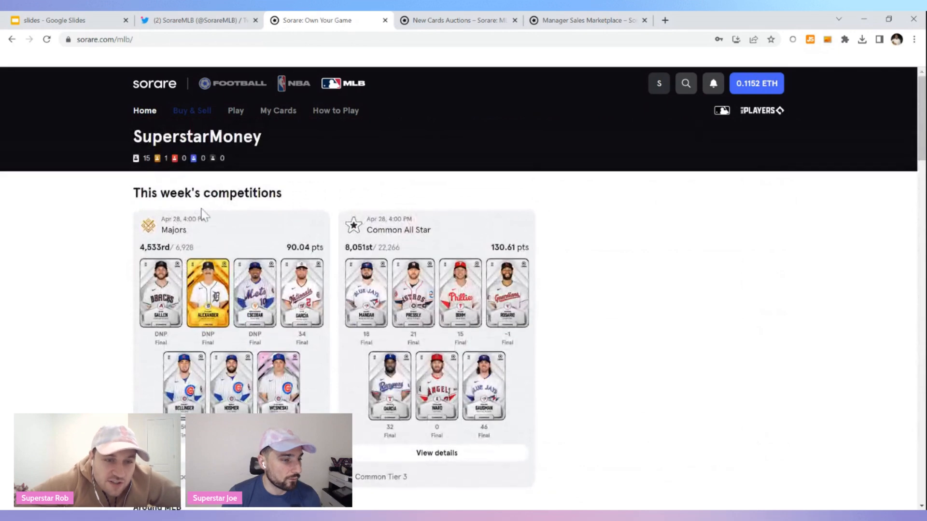
scroll(down, 3)
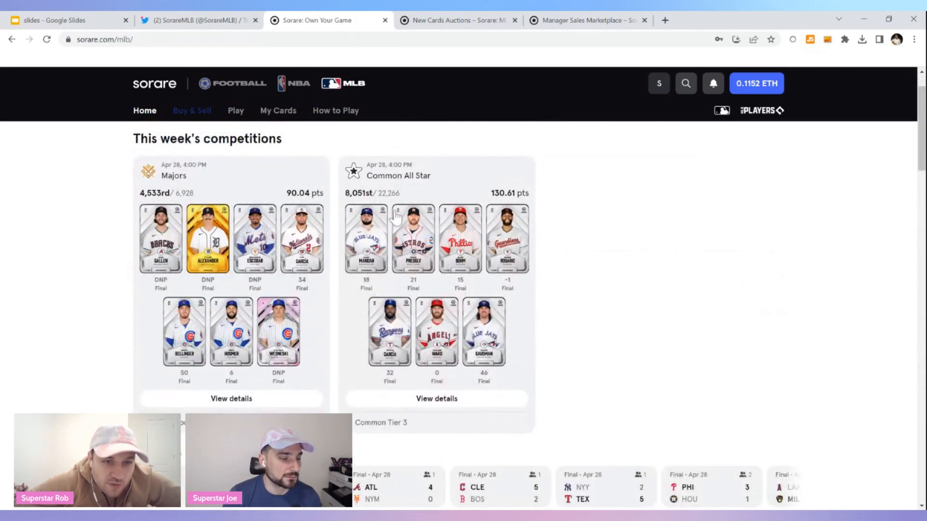
mouse_move(425, 203)
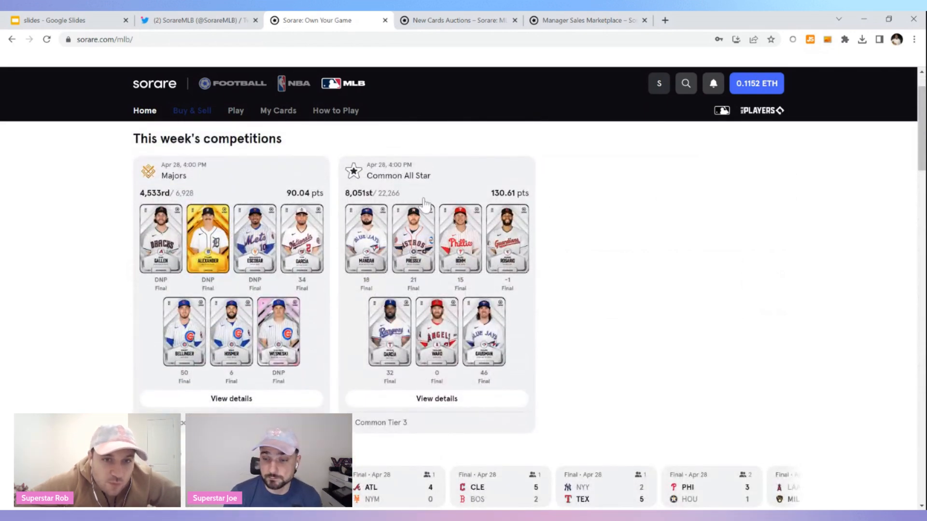
click(197, 20)
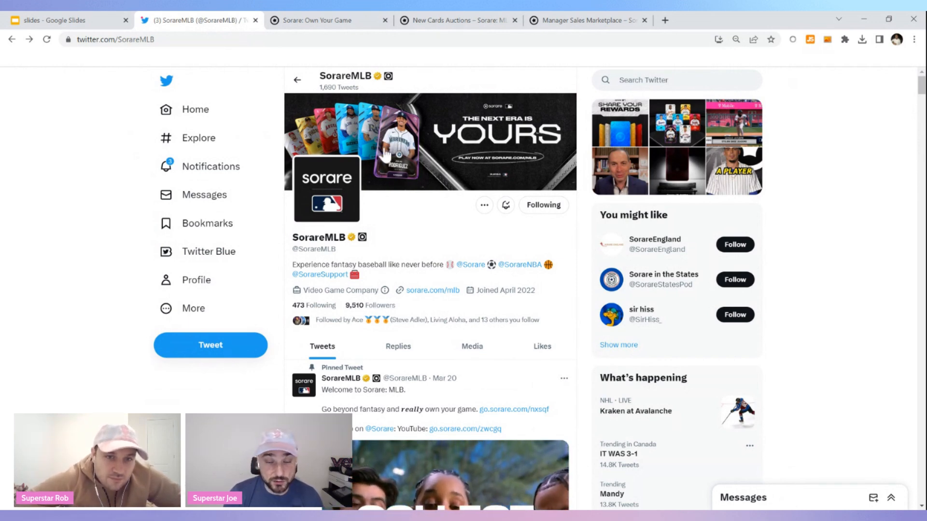
Step: Switch back to the Sorare MLB home page with this week's competitions
click(319, 20)
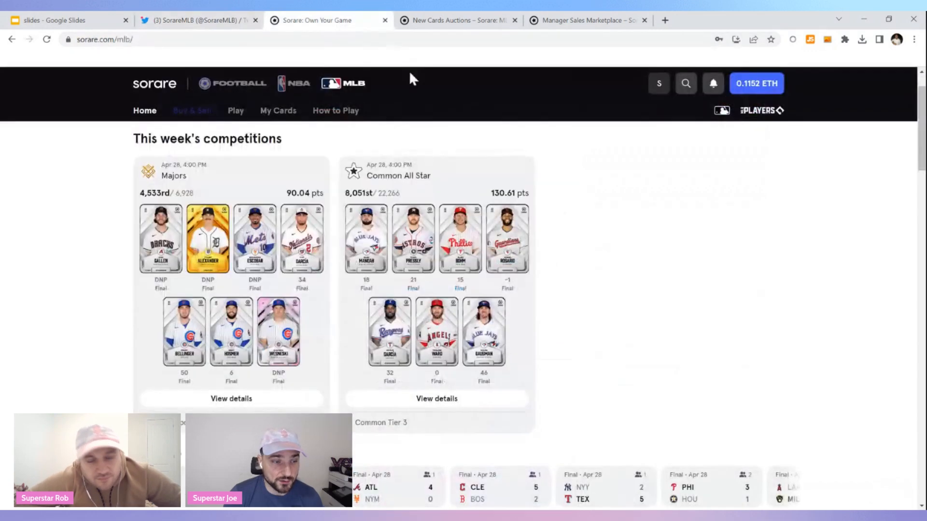
mouse_move(451, 114)
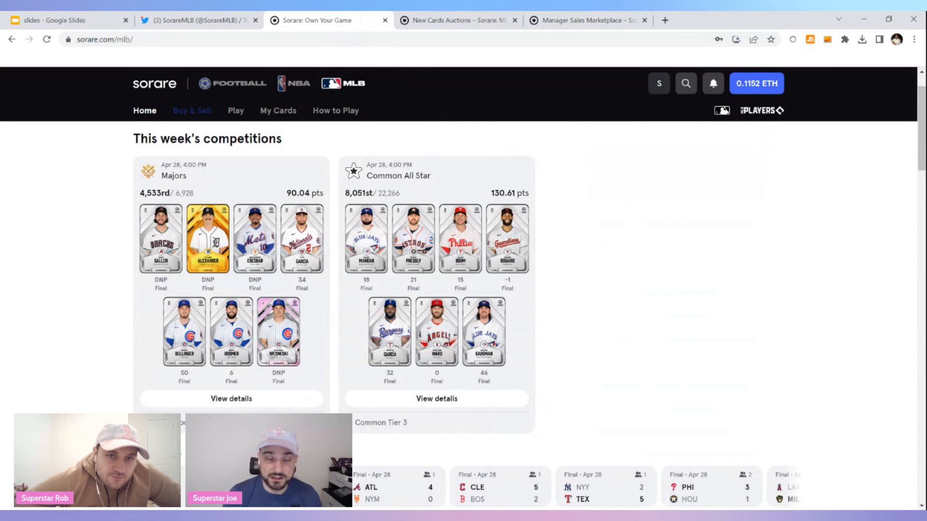
mouse_move(436, 187)
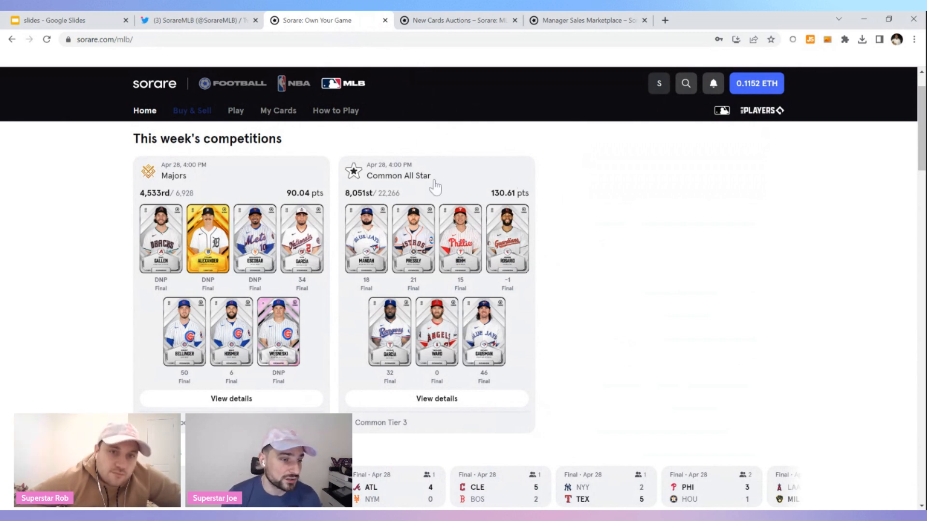
mouse_move(534, 197)
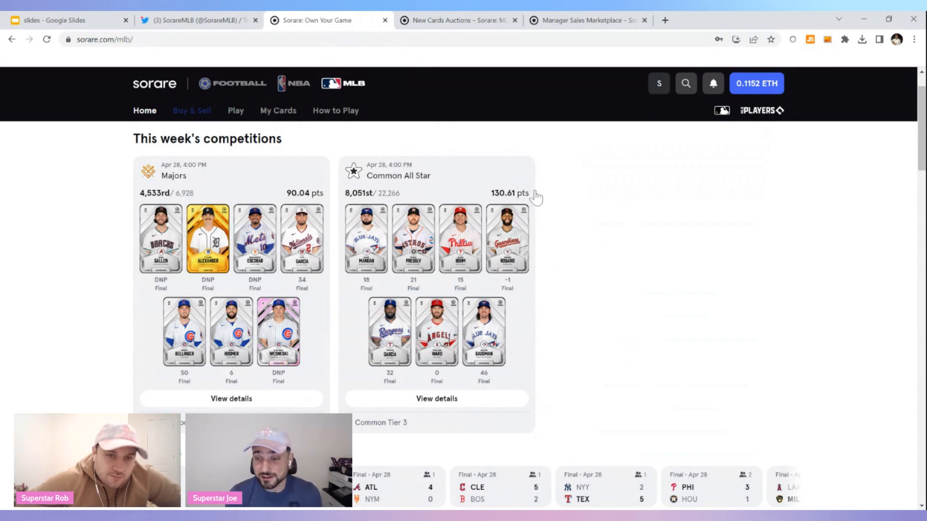
mouse_move(562, 181)
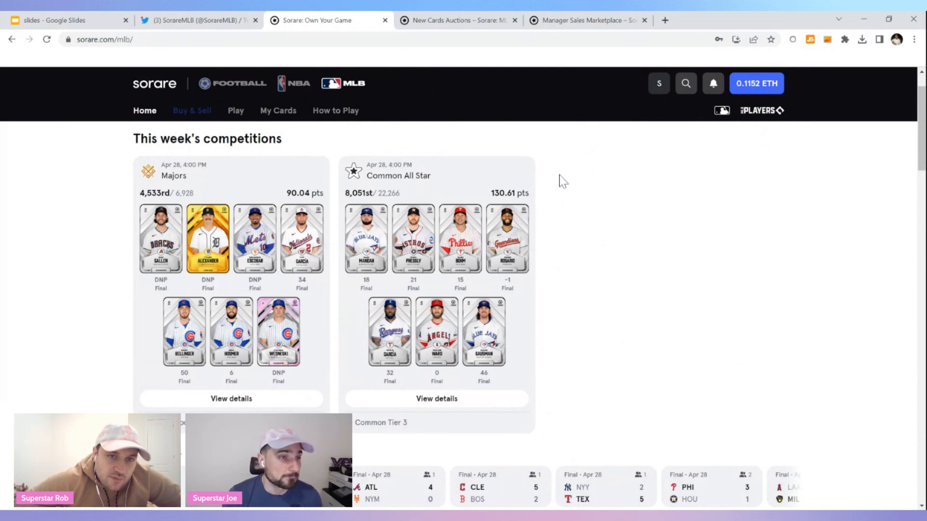
mouse_move(477, 204)
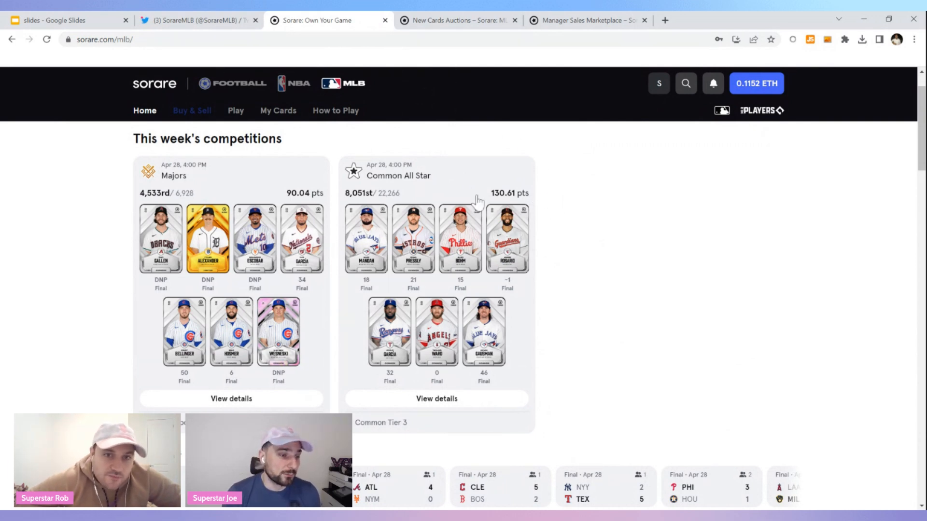
Step: Register for the upcoming Game Week 10 Common All Star competition from the Play menu
click(236, 110)
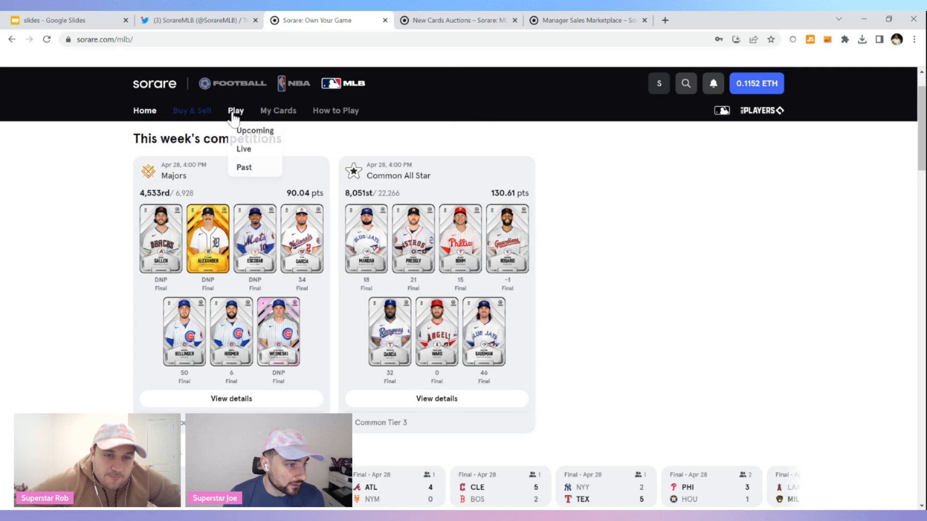
click(255, 130)
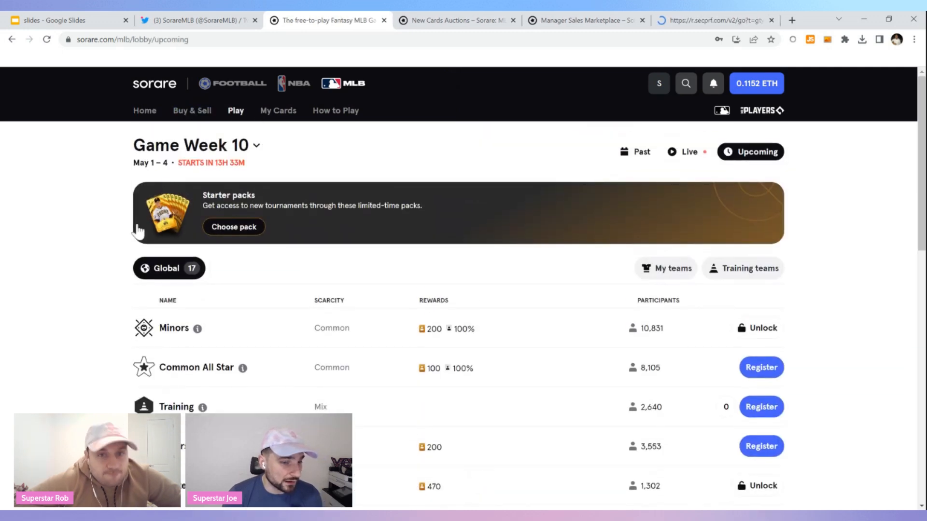
scroll(down, 3)
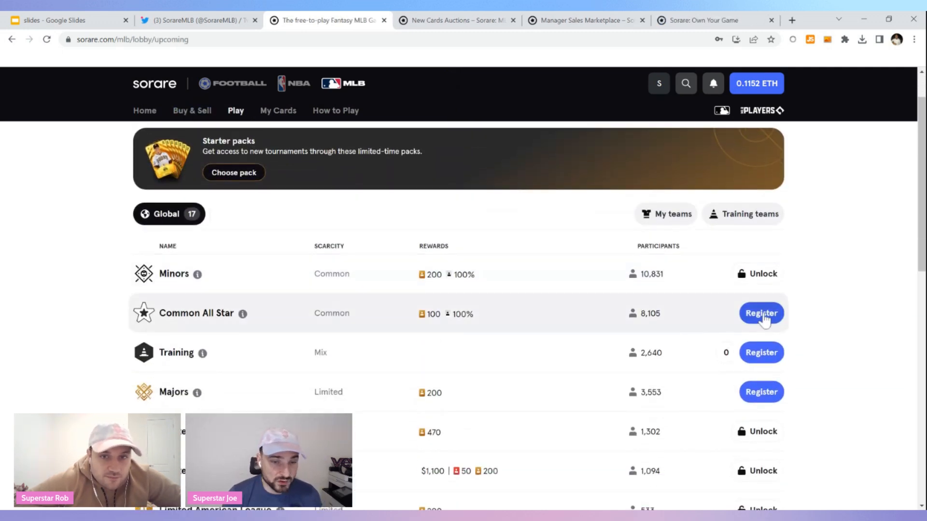
click(761, 312)
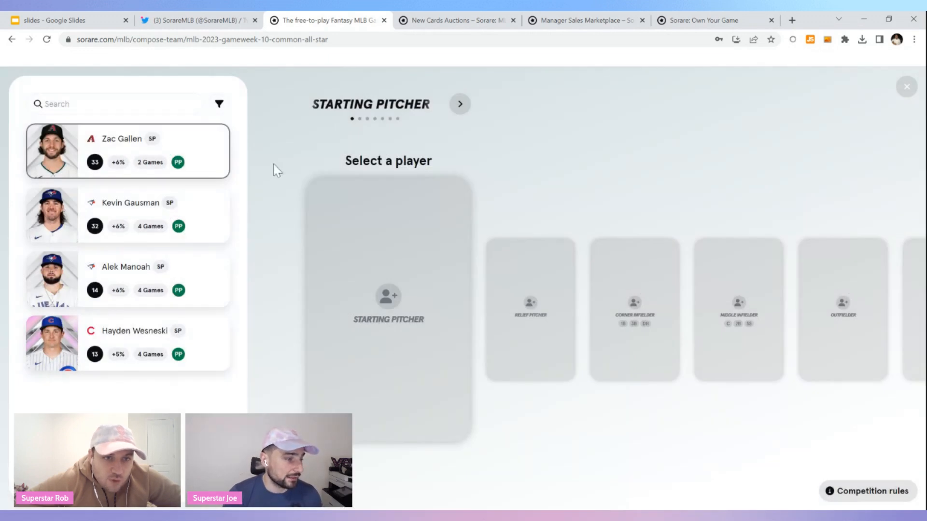
mouse_move(262, 336)
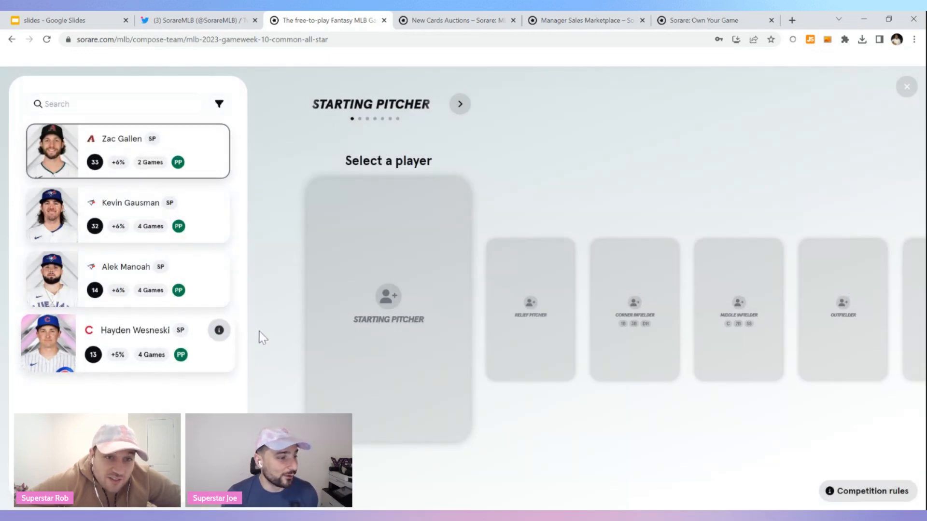
mouse_move(196, 317)
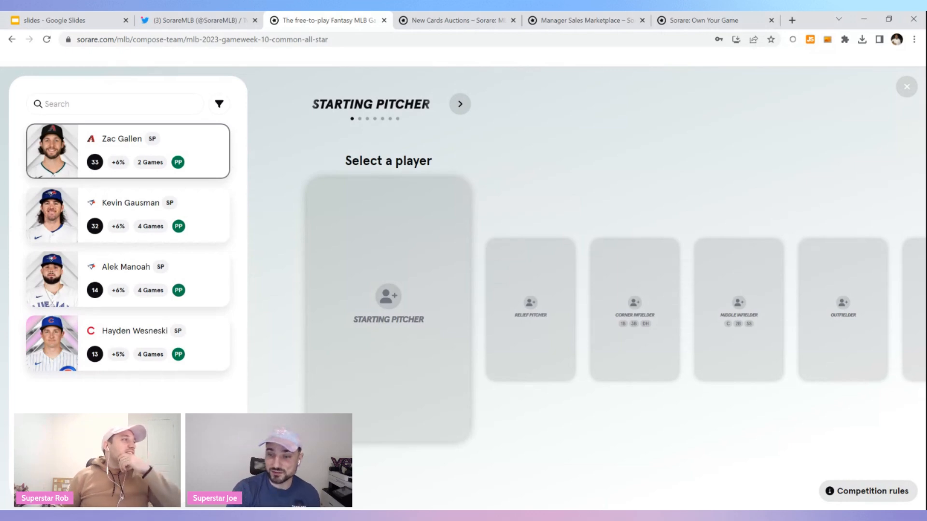
mouse_move(101, 340)
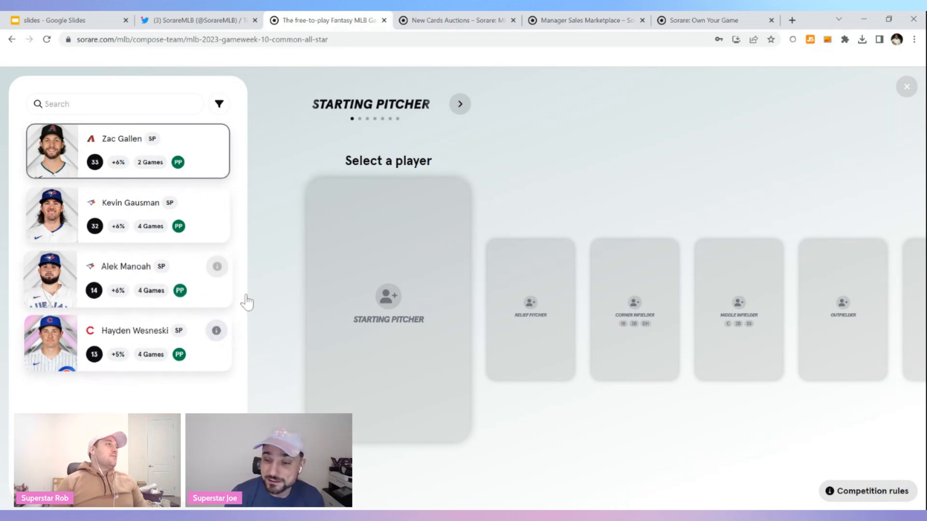
mouse_move(278, 231)
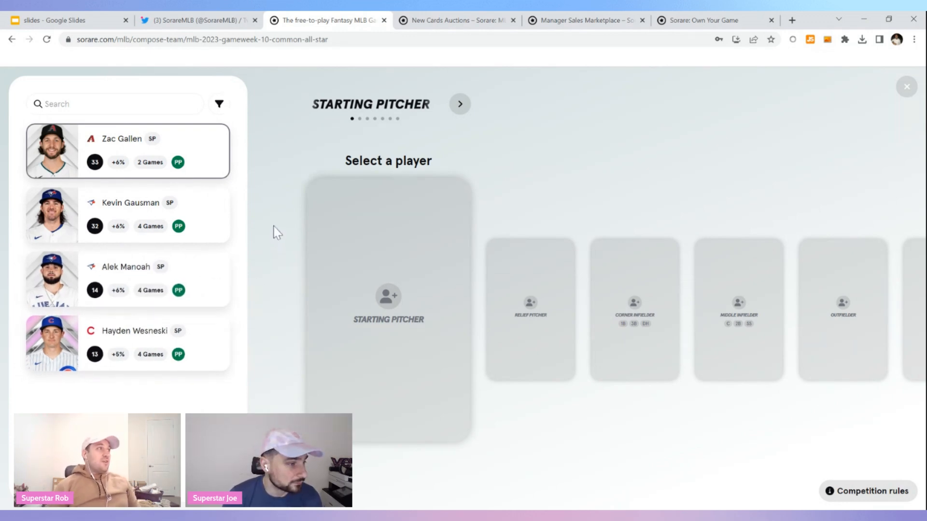
mouse_move(265, 223)
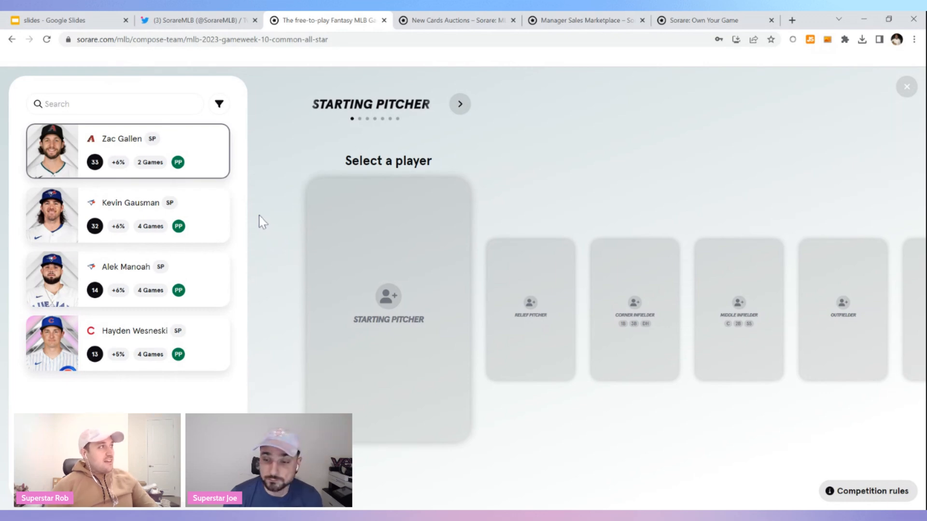
mouse_move(186, 206)
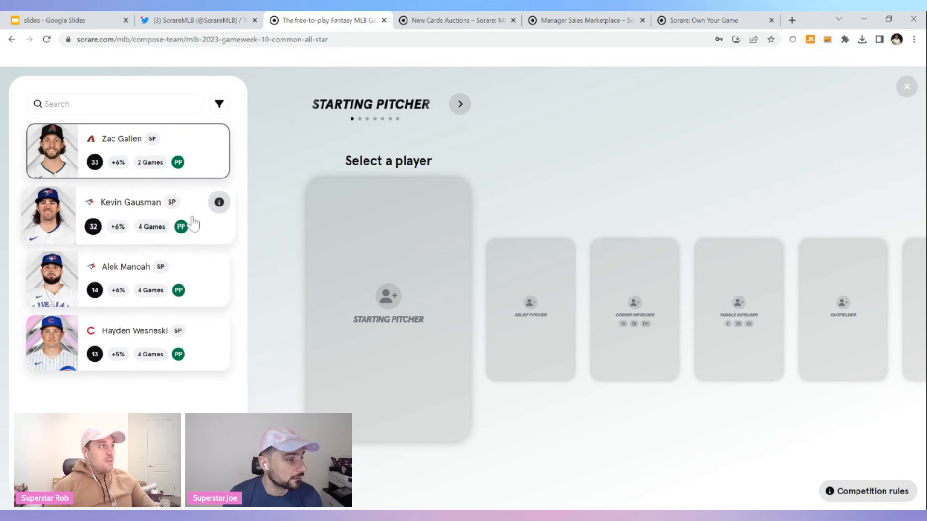
mouse_move(117, 310)
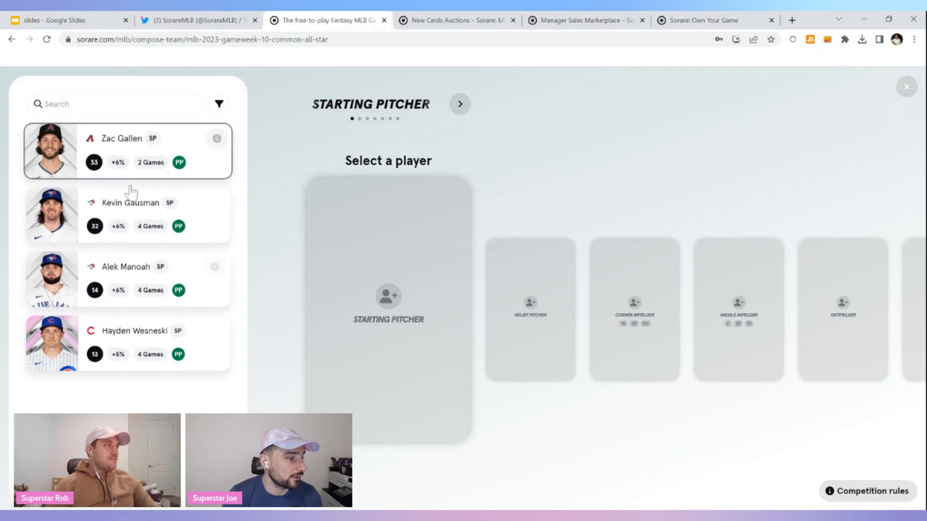
mouse_move(179, 226)
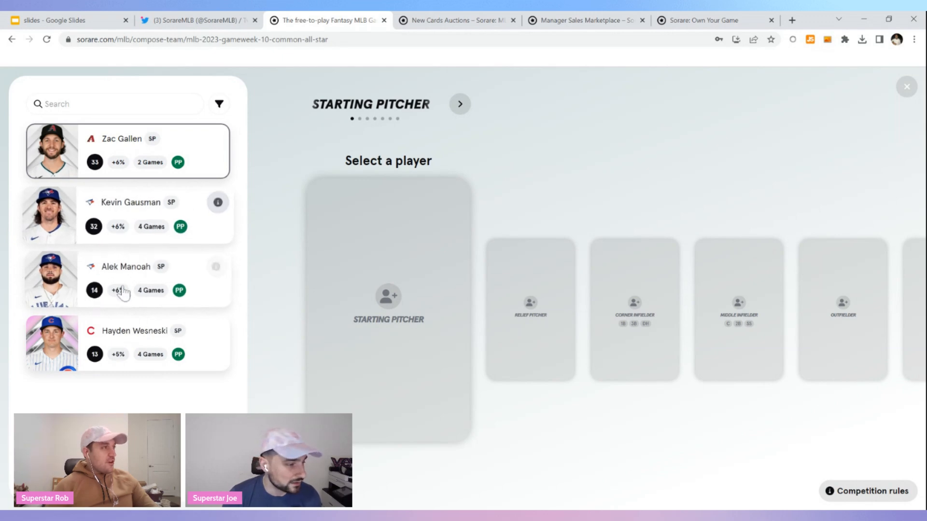
mouse_move(131, 209)
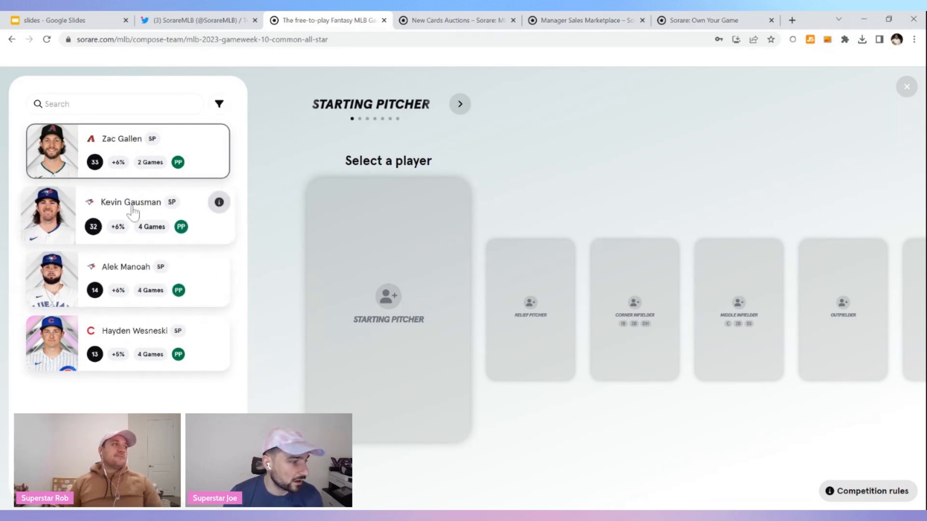
Step: Choose Kevin Gausman as the Common All Star starting pitcher
click(459, 104)
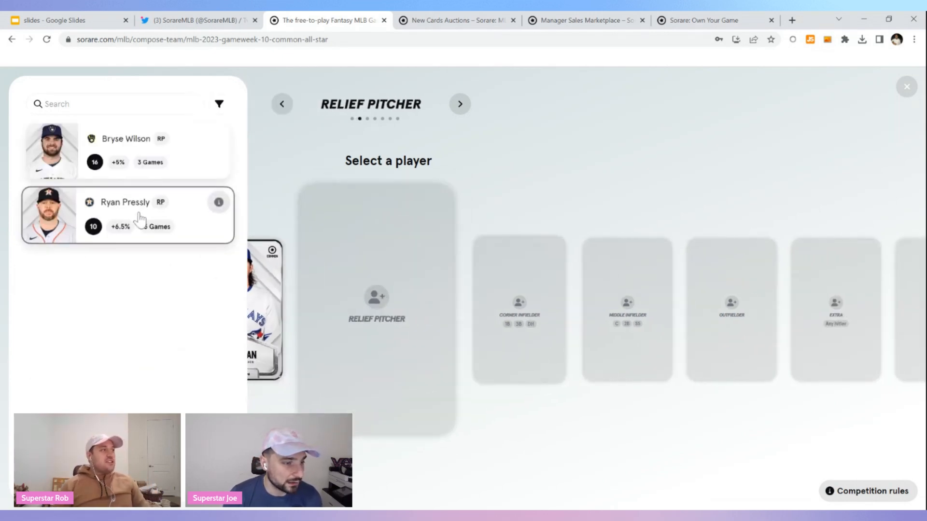
mouse_move(128, 176)
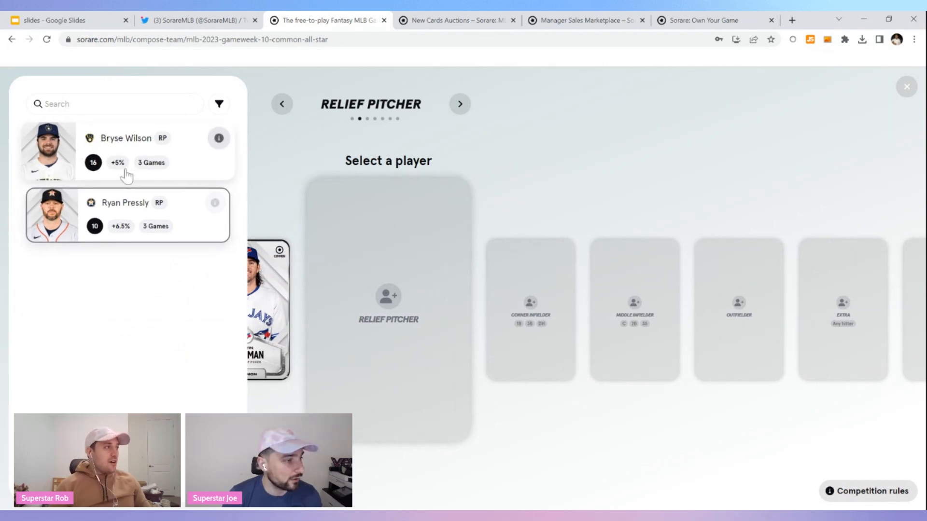
mouse_move(128, 195)
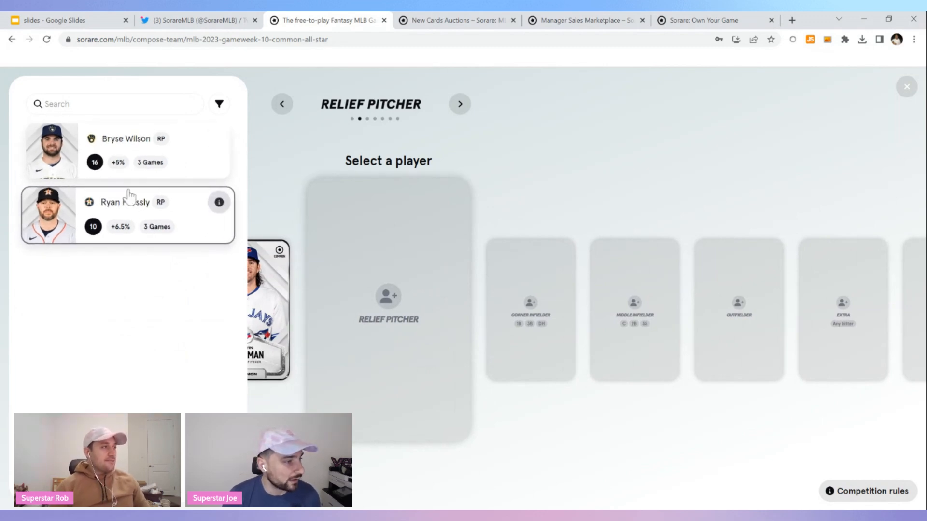
mouse_move(94, 162)
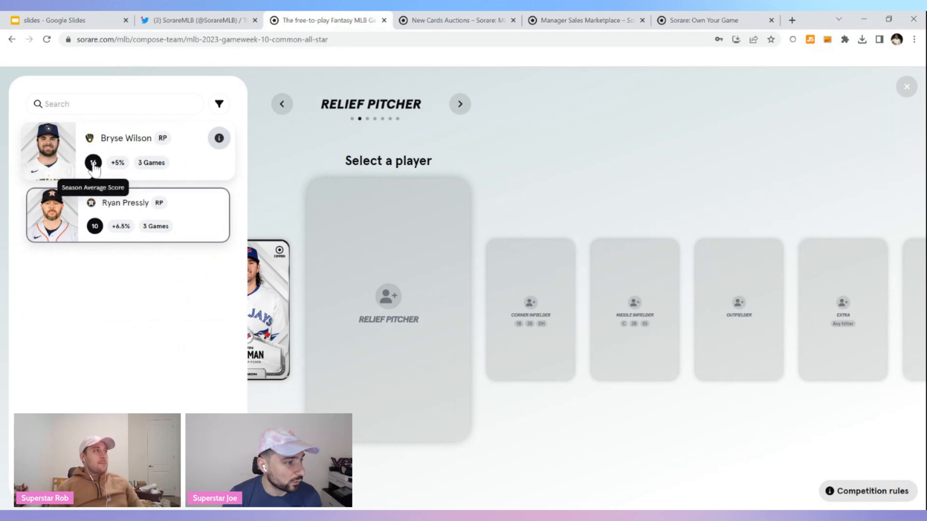
mouse_move(169, 144)
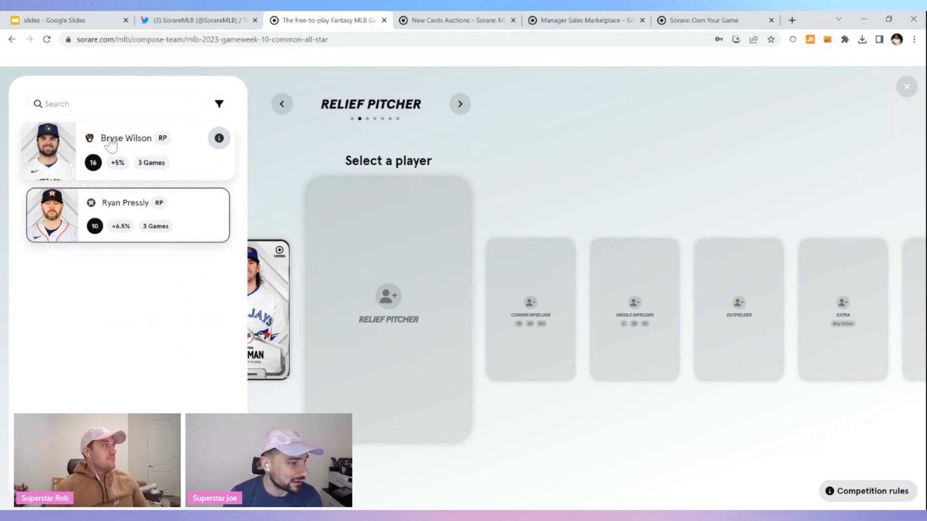
mouse_move(121, 226)
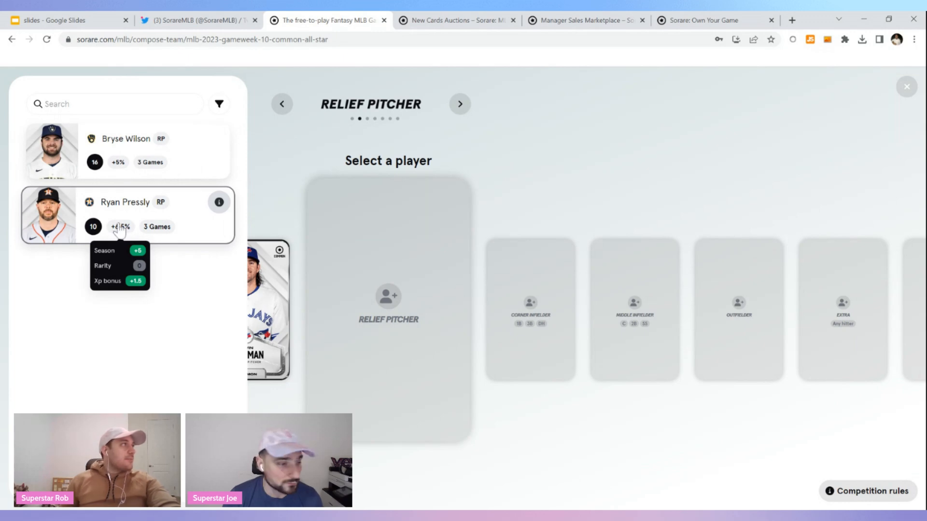
Step: Fill the slots with Ryan Pressly at relief pitcher, Luis García at middle infield and Cody Bellinger in the outfield
click(459, 105)
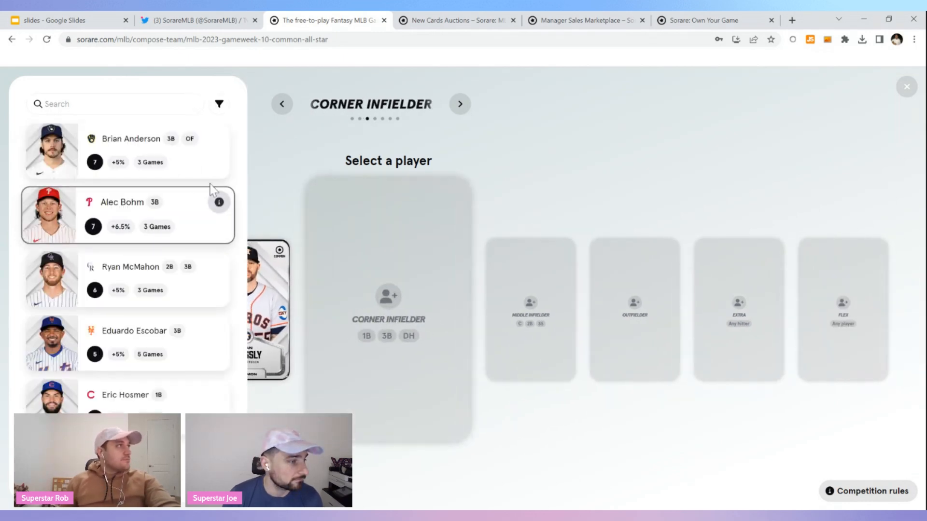
mouse_move(278, 389)
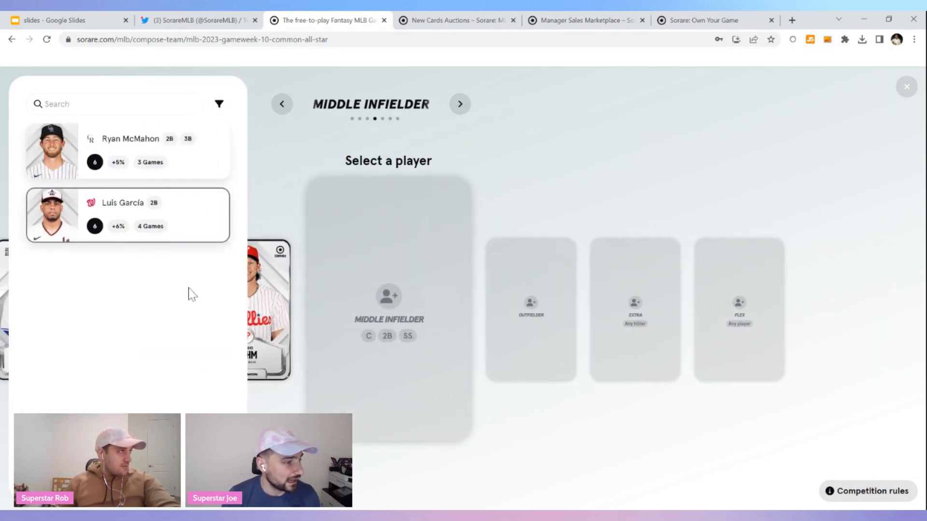
mouse_move(118, 229)
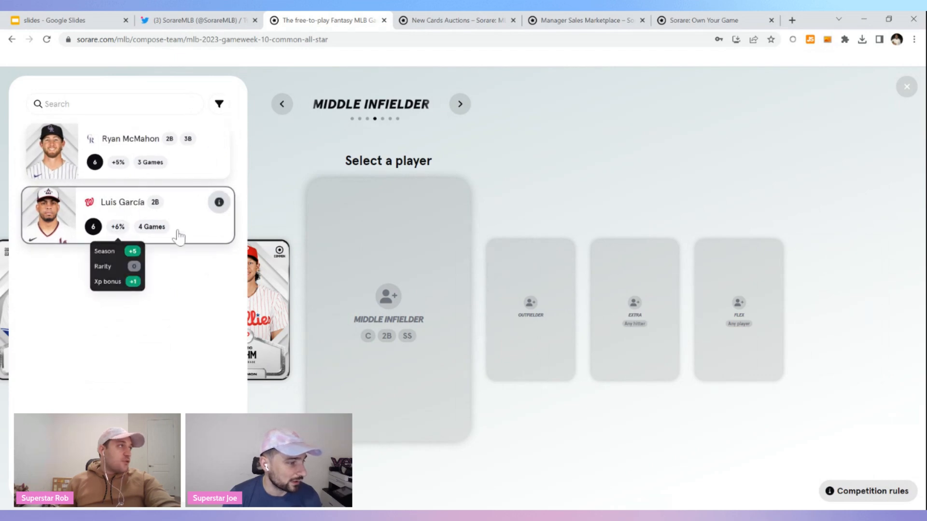
click(459, 104)
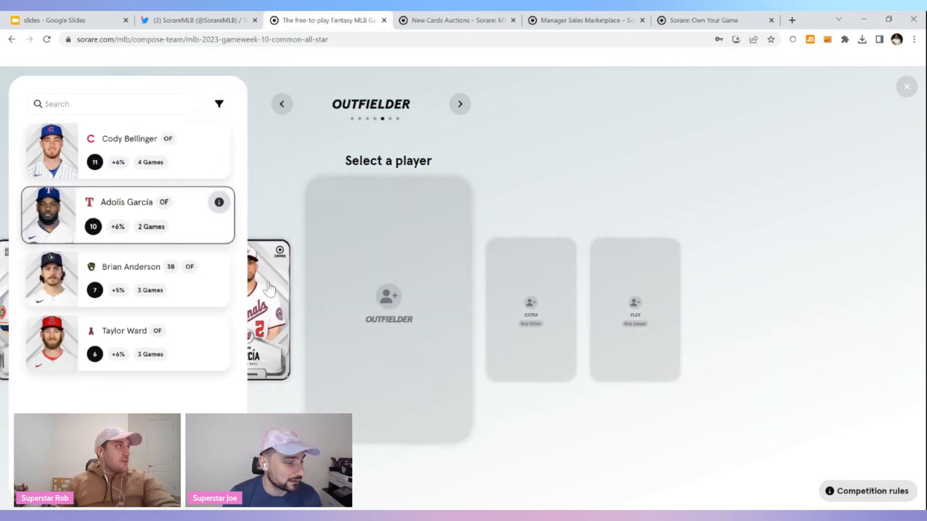
mouse_move(122, 145)
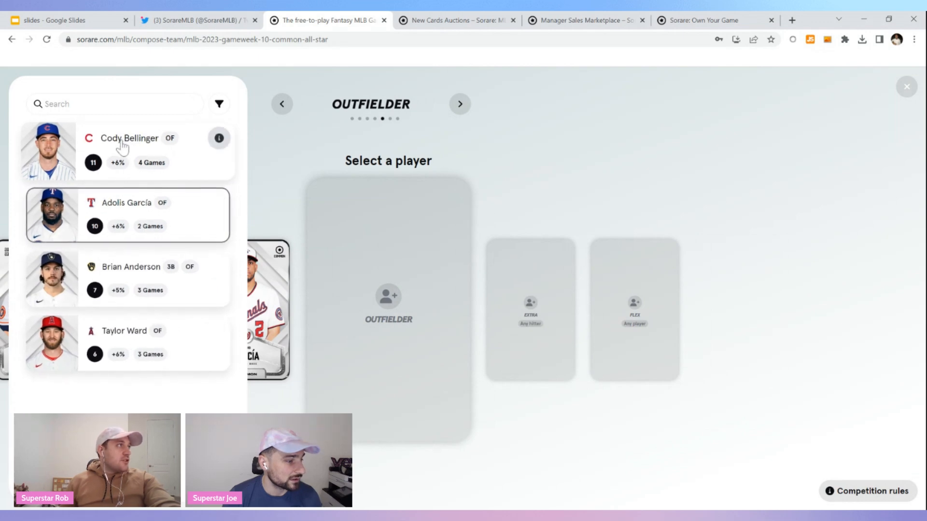
click(460, 104)
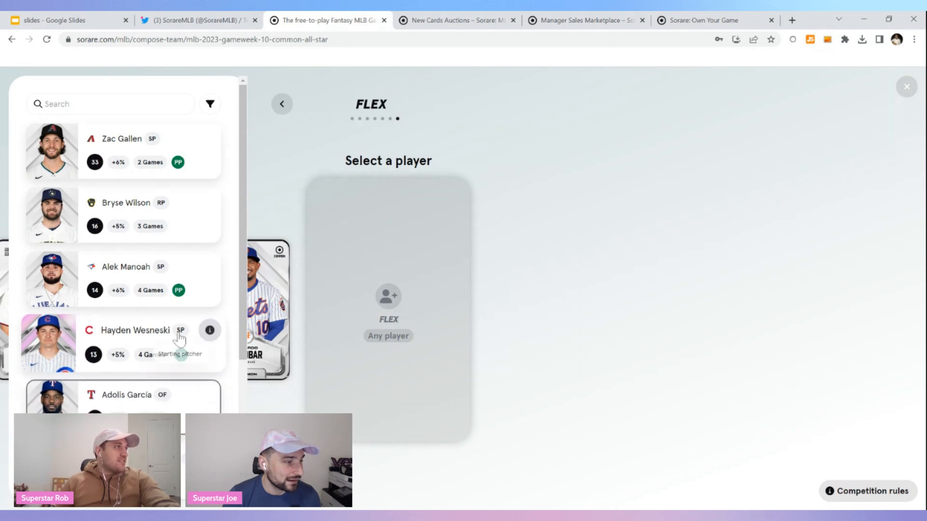
Step: Put Zac Gallen in the flex spot and submit the Common All Star lineup
click(123, 151)
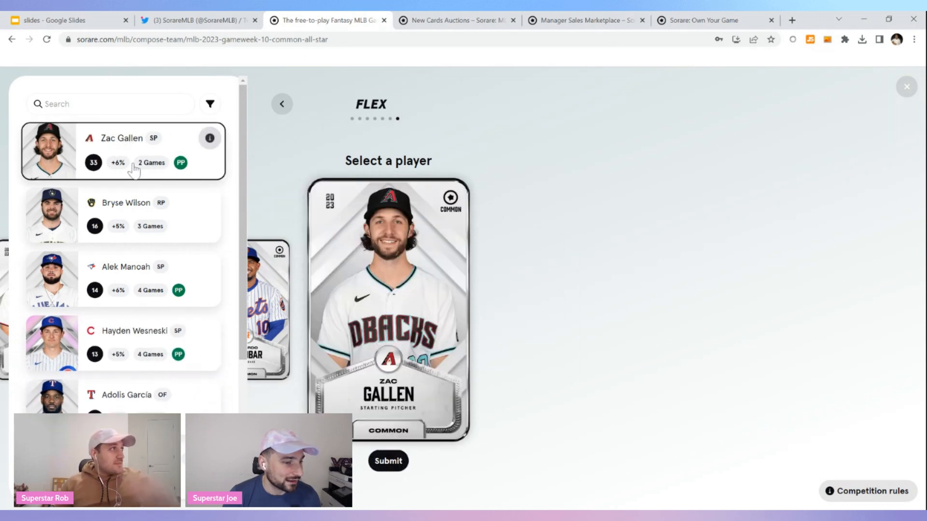
click(388, 460)
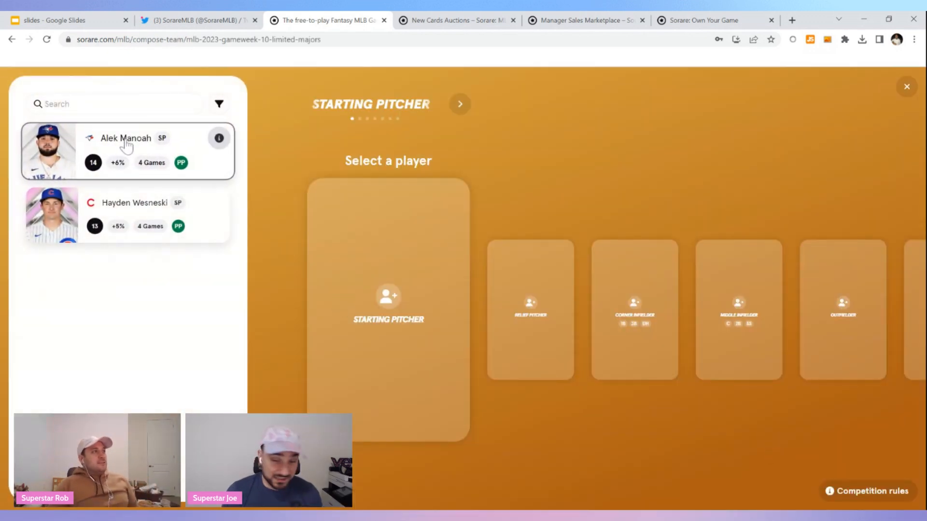
Step: Fill the Limited Majors starting pitcher slot with Alek Manoah
click(460, 105)
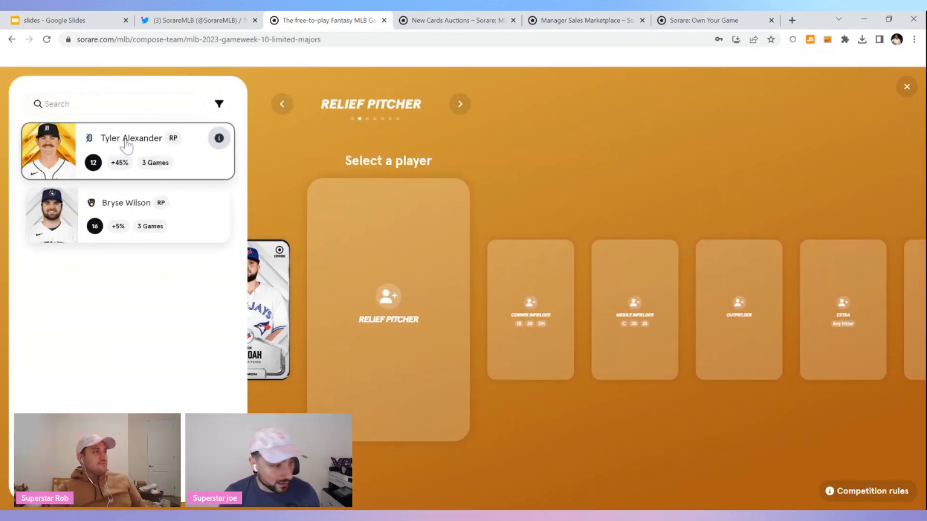
mouse_move(130, 206)
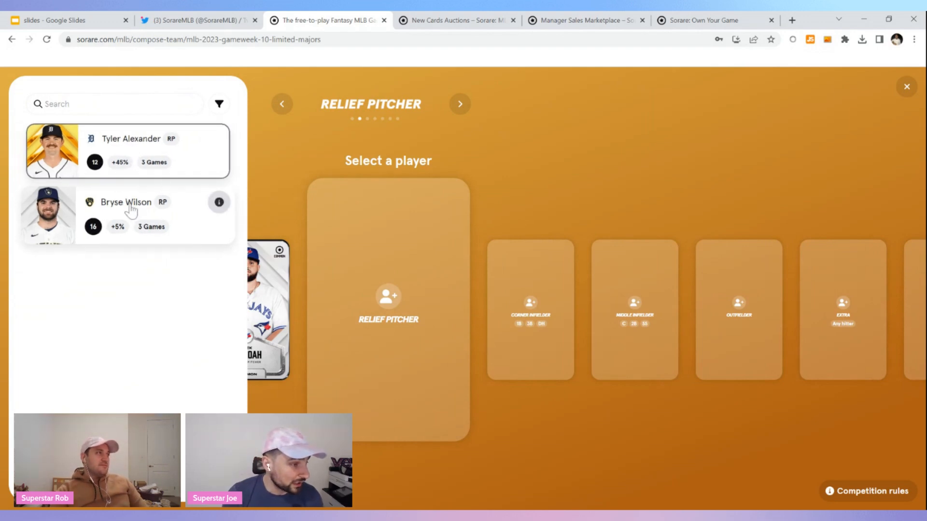
mouse_move(109, 152)
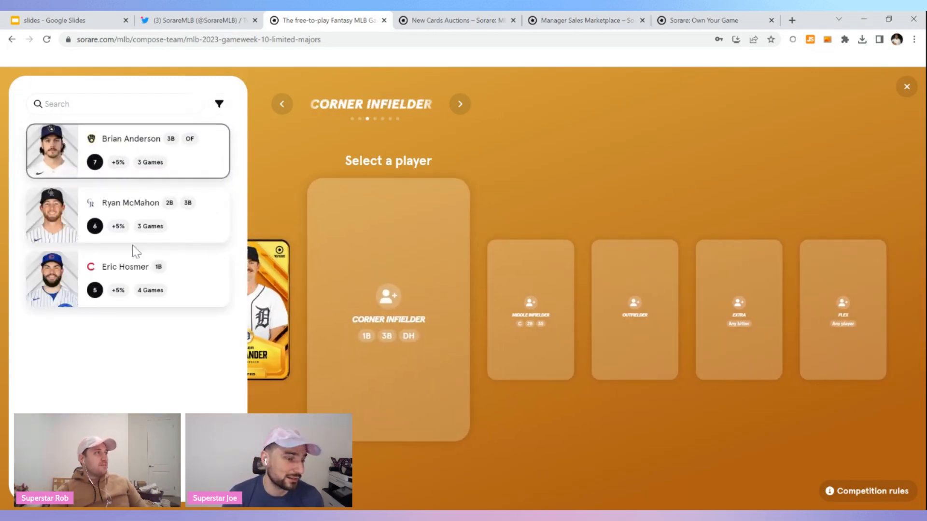
mouse_move(127, 130)
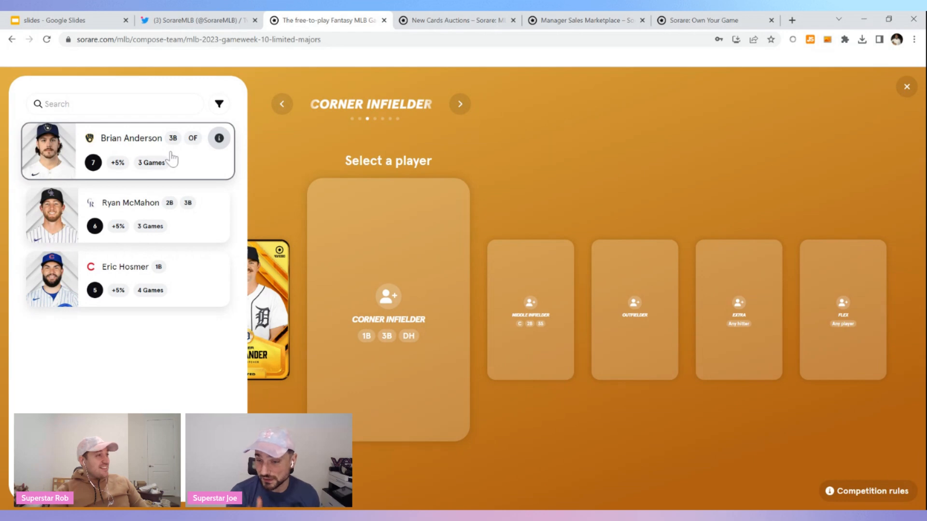
mouse_move(128, 270)
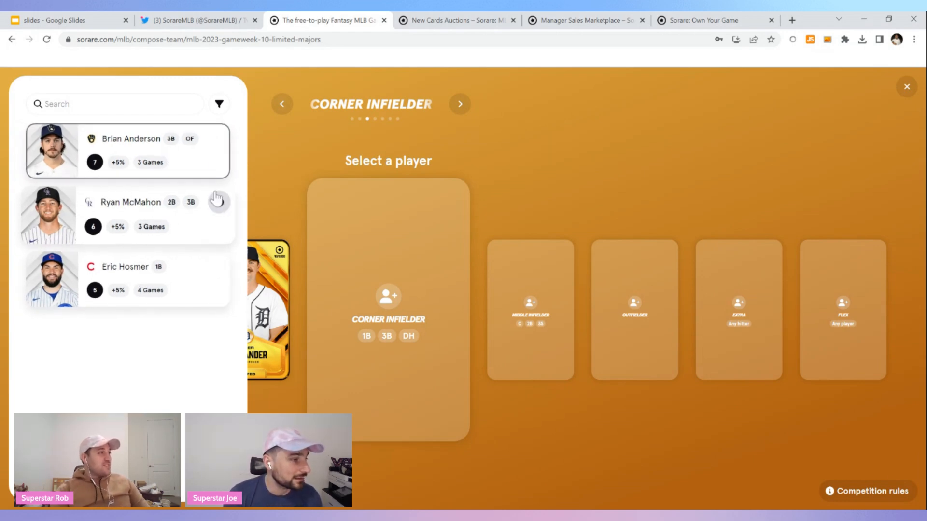
mouse_move(132, 144)
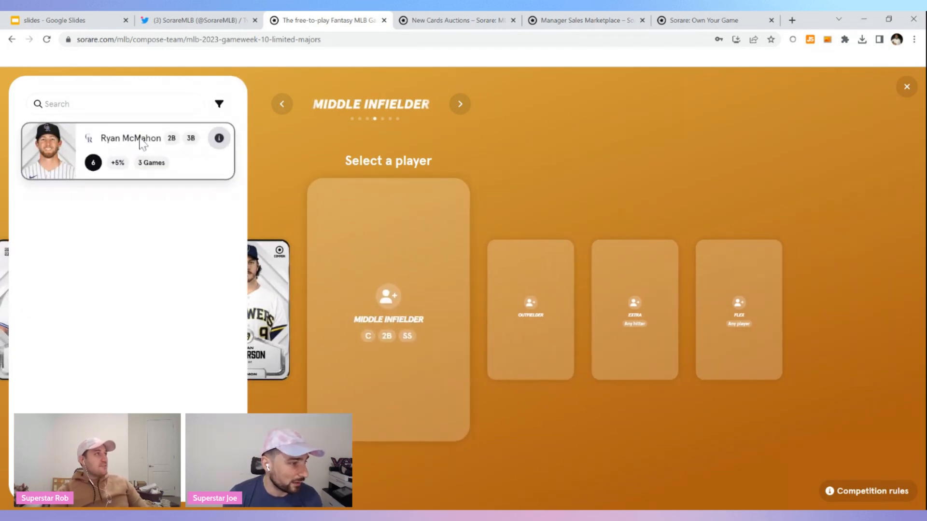
Step: Add Ryan McMahon at middle infield, Adolis García in the outfield, Hayden Wesneski at flex, and submit the lineup
click(459, 104)
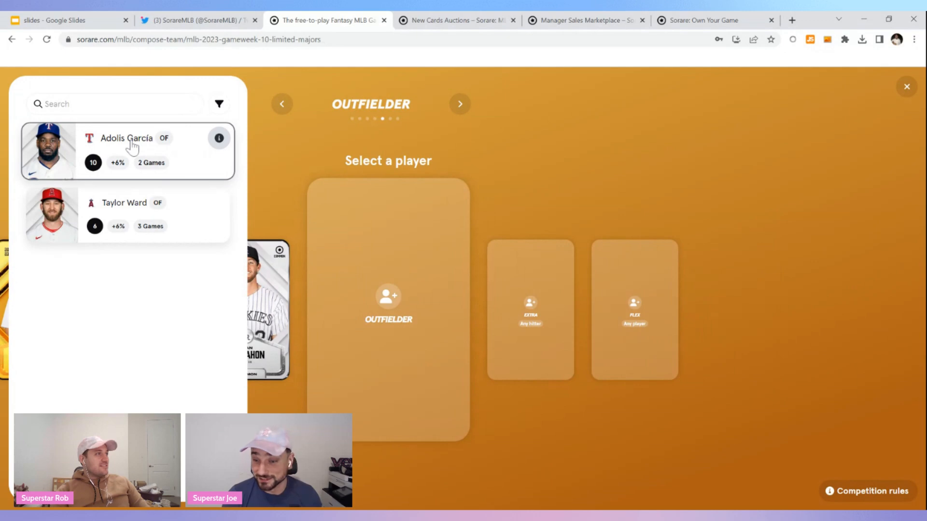
click(460, 104)
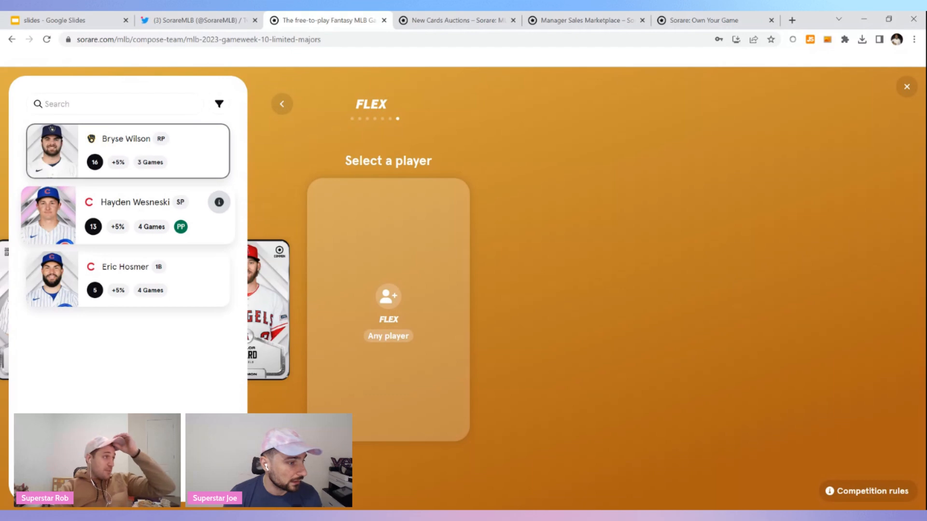
click(128, 214)
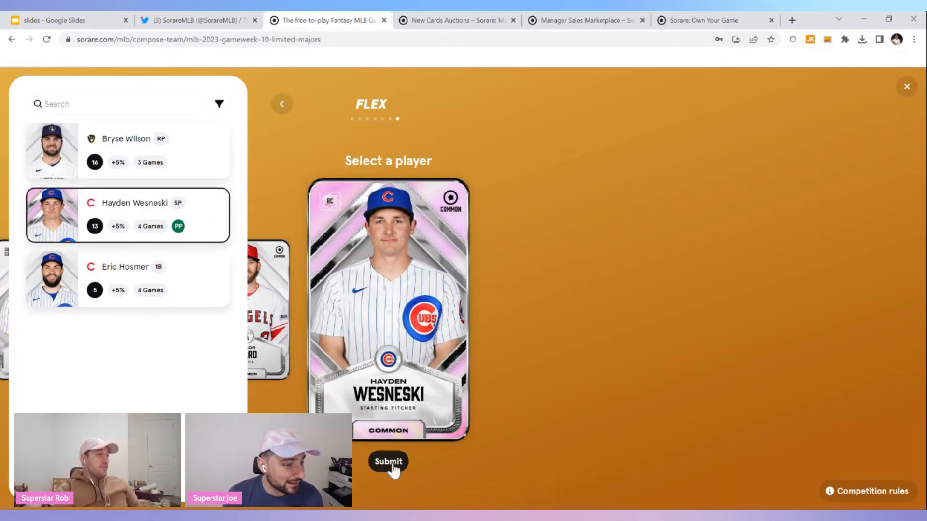
click(388, 461)
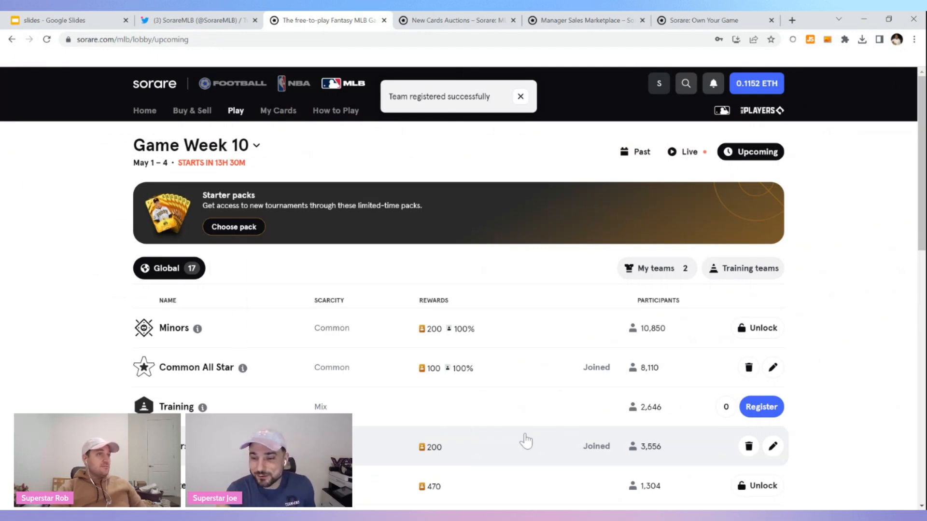
Step: Check Majors shows Joined in the Game Week 10 lobby, then go to New Card Auctions
scroll(down, 3)
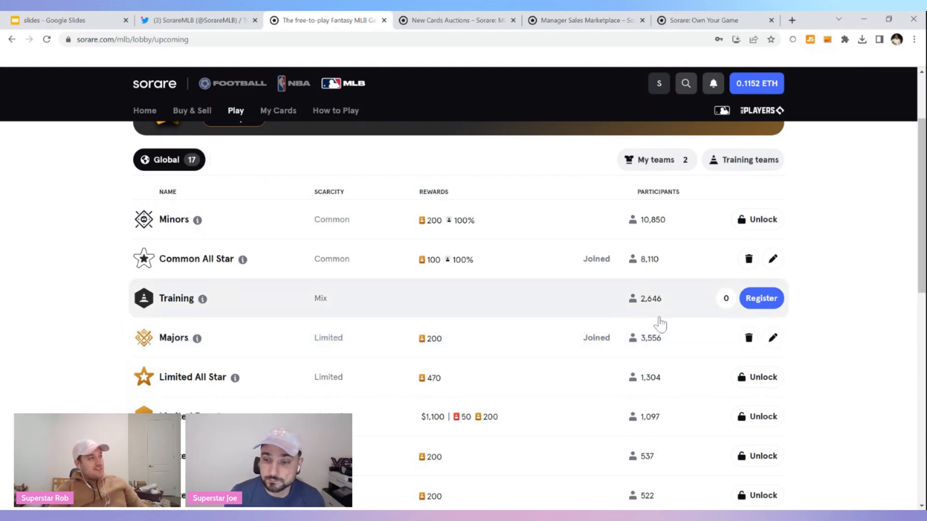
mouse_move(819, 339)
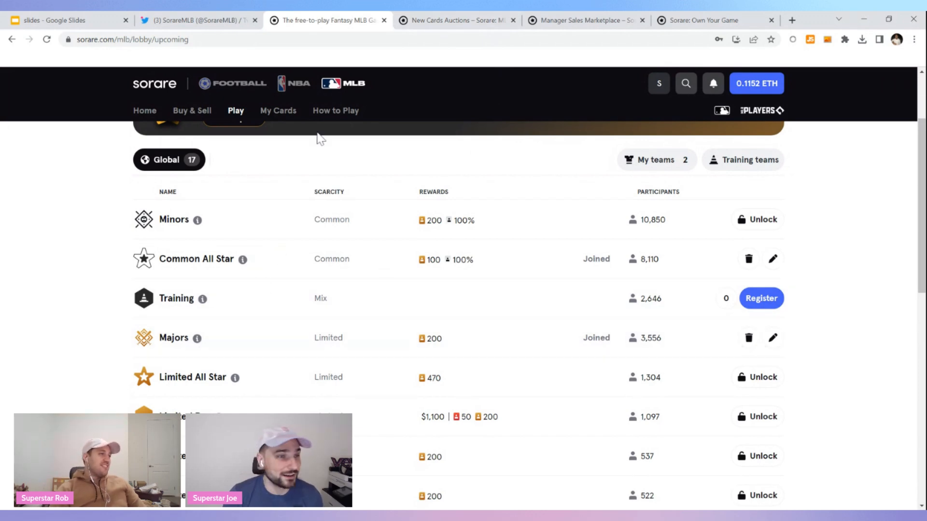
click(454, 20)
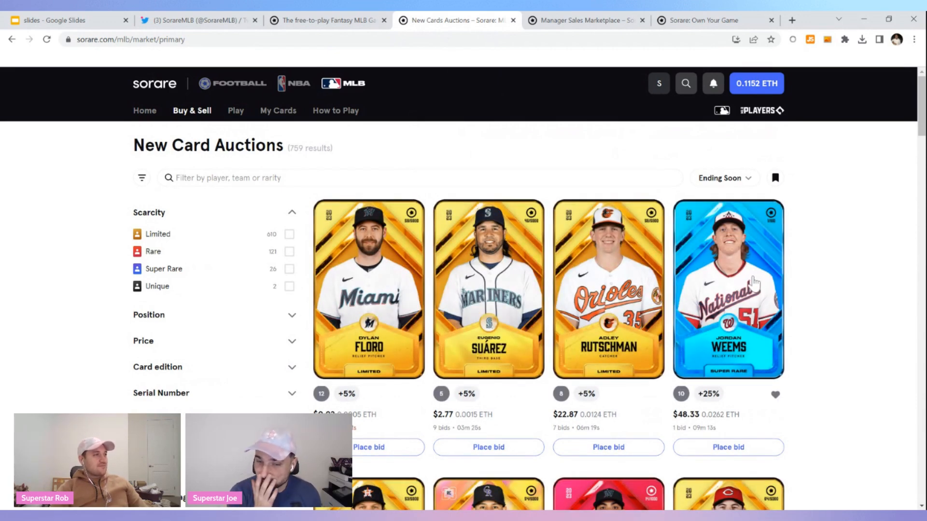
mouse_move(320, 178)
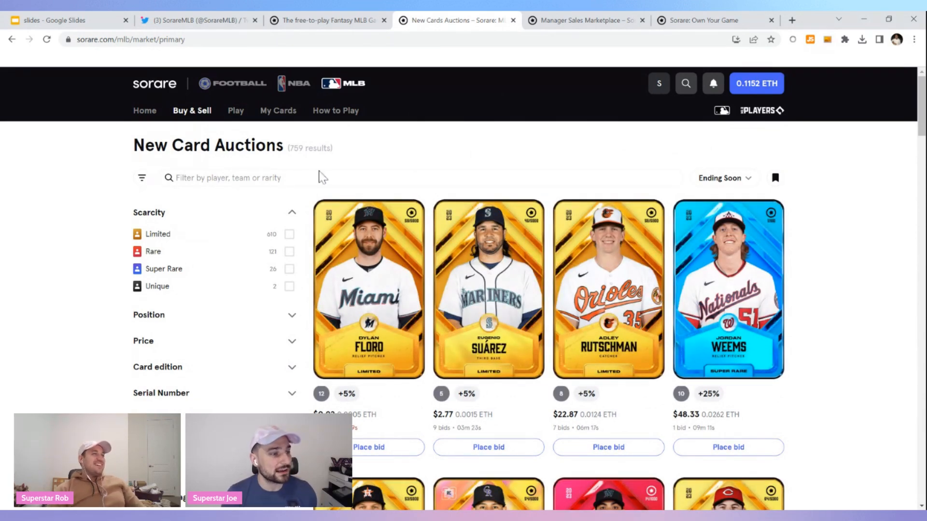
Step: Browse the New Card Auctions grid past Meyers, Luzardo, Kim and Waldichuk, returning to the Buy & Sell menu
click(191, 110)
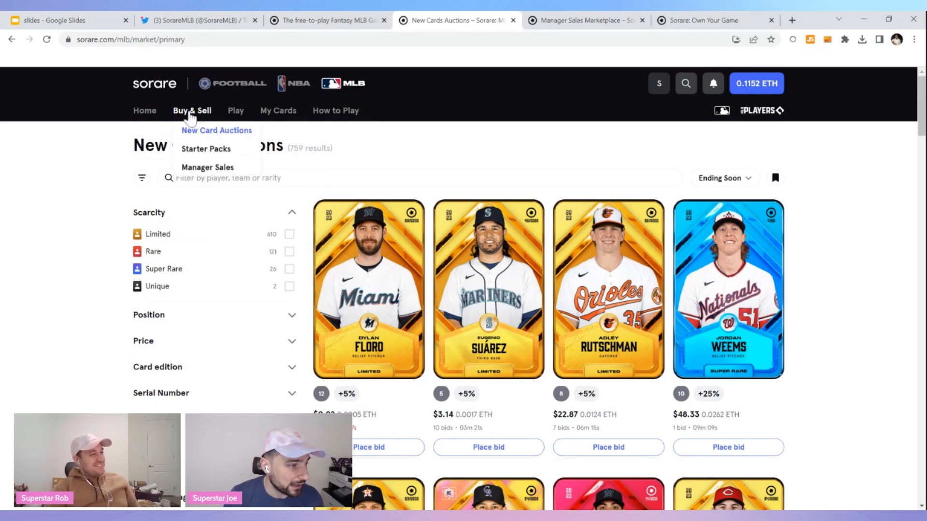
mouse_move(206, 149)
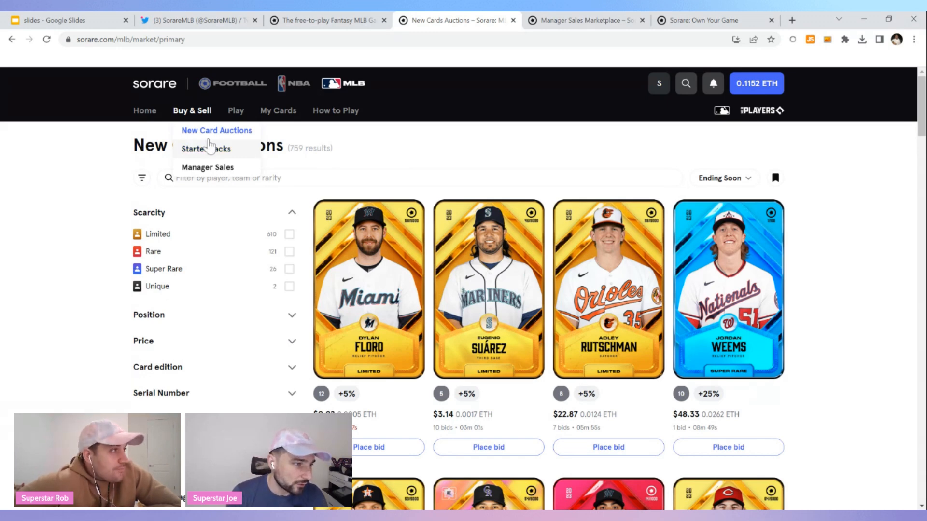
mouse_move(217, 133)
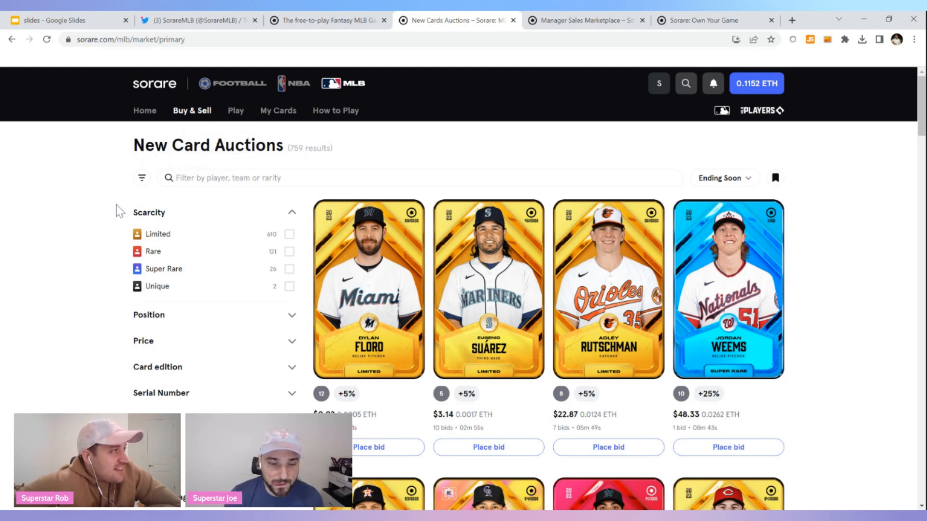
mouse_move(191, 110)
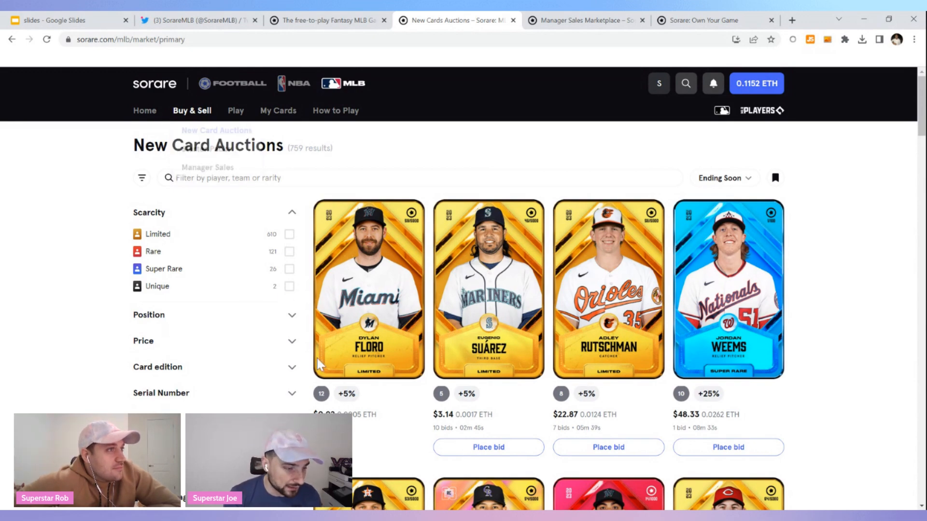
scroll(down, 3)
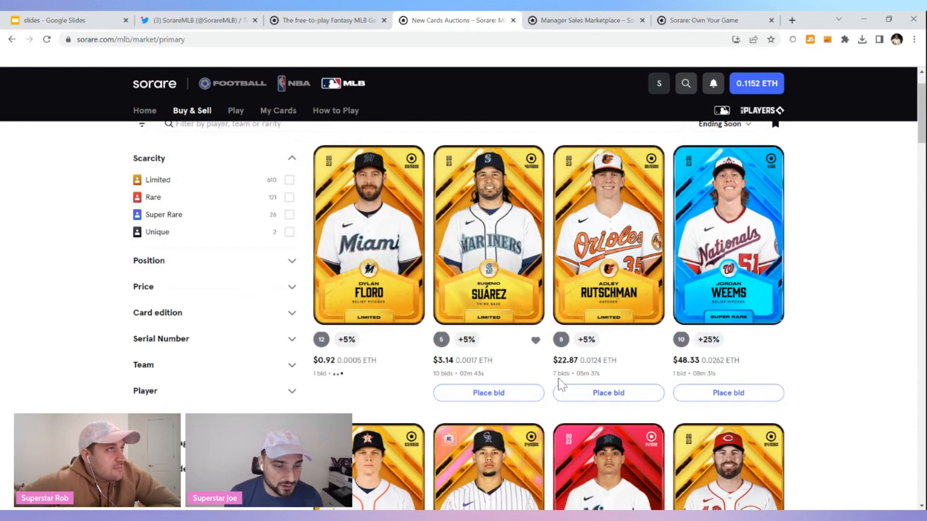
scroll(down, 3)
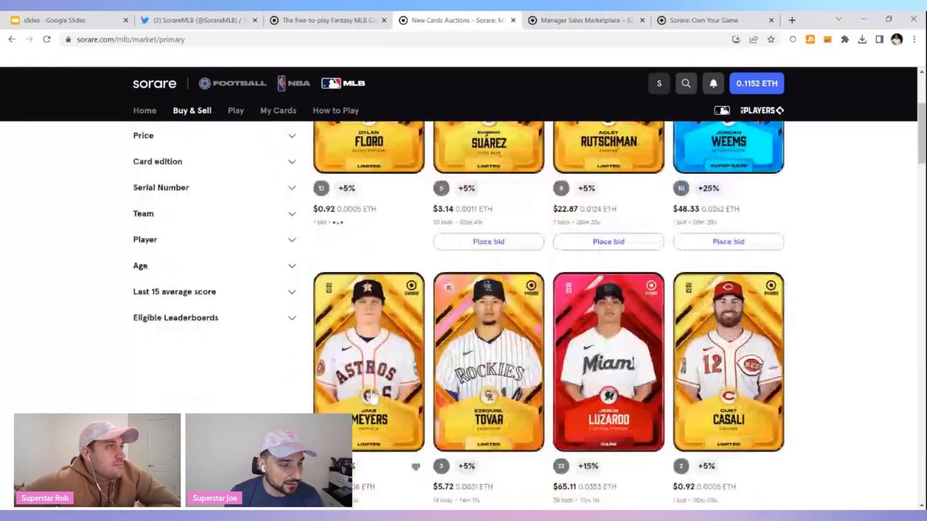
scroll(down, 3)
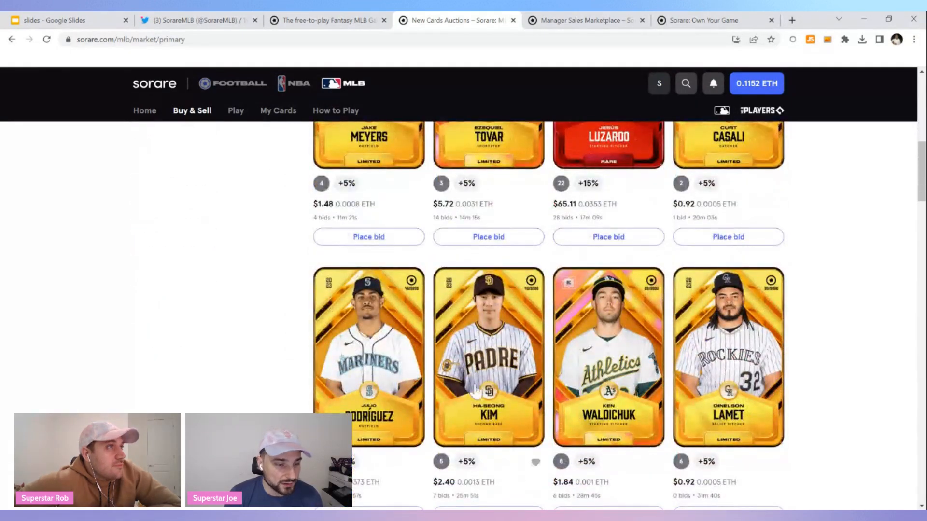
scroll(up, 3)
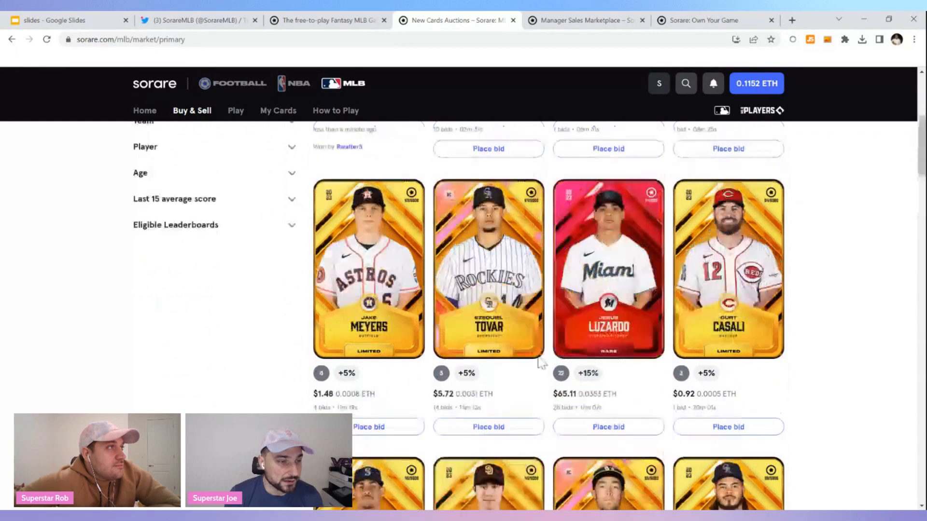
scroll(up, 3)
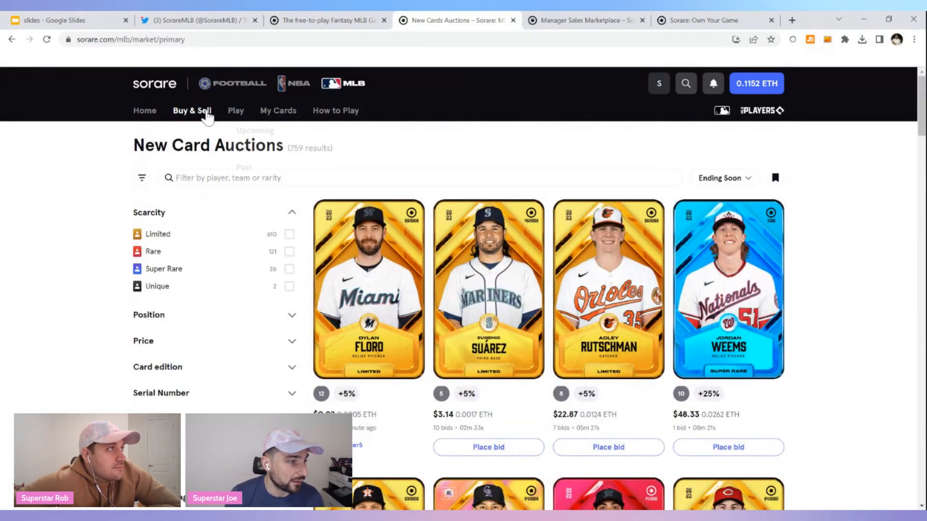
click(191, 110)
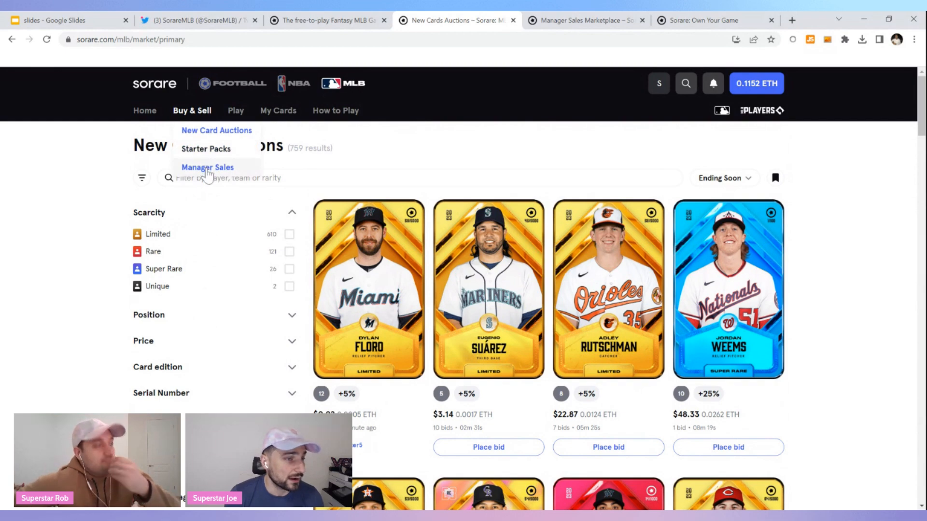
Step: Go to Manager Sales and browse the Limited 2023 listings past Steele, Gore, Fried and Ohtani
click(206, 167)
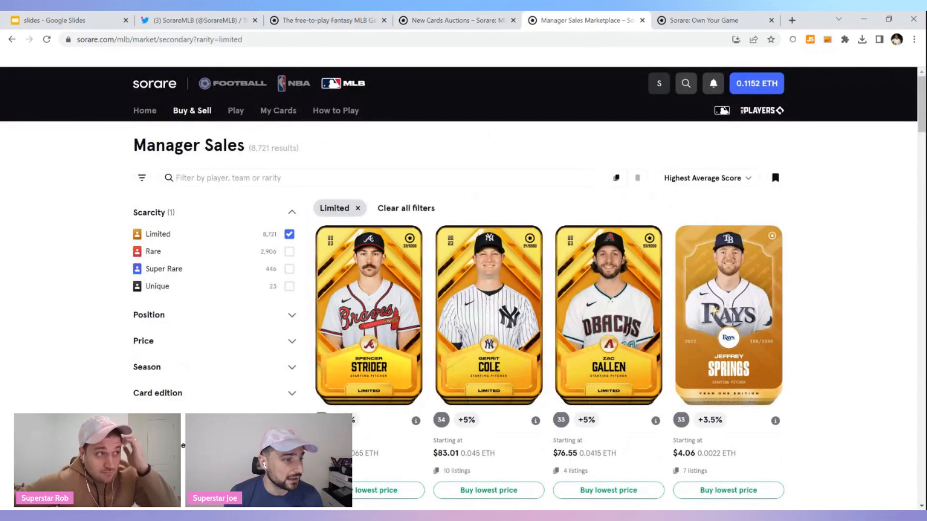
mouse_move(98, 220)
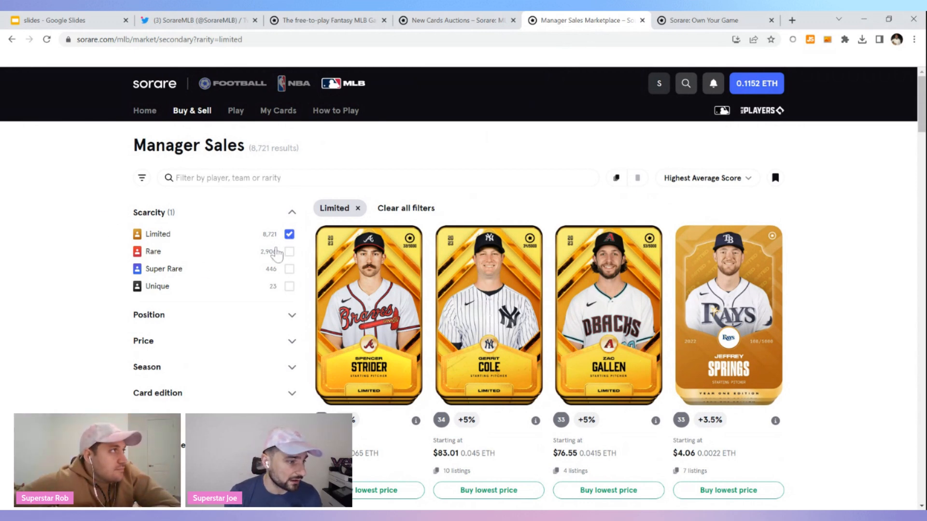
scroll(down, 3)
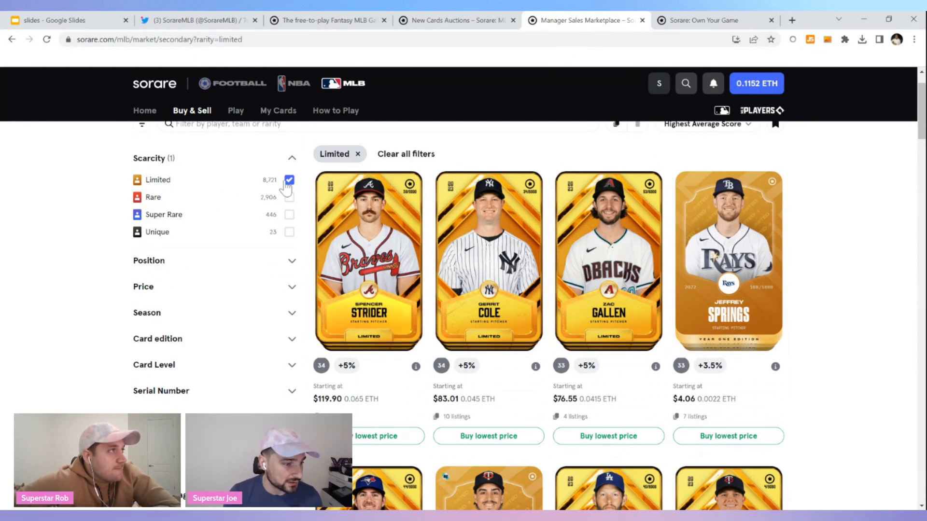
mouse_move(291, 319)
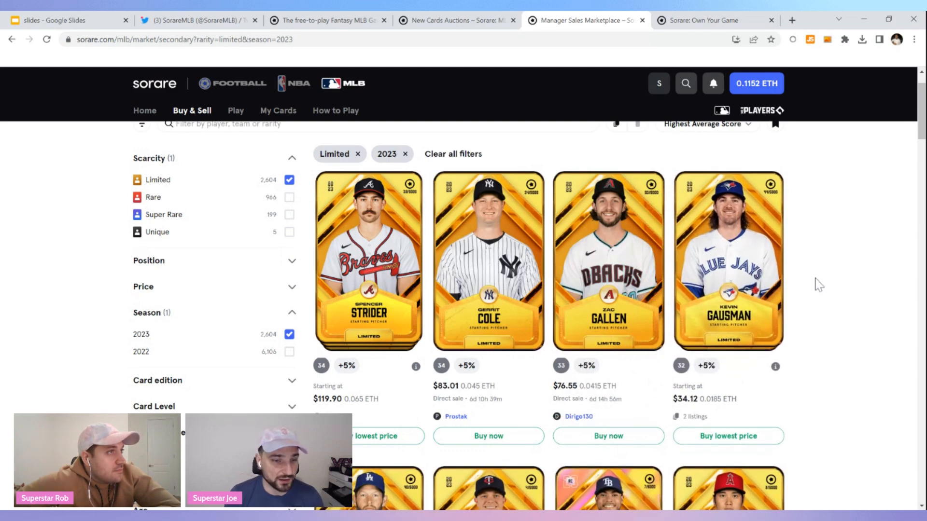
mouse_move(813, 284)
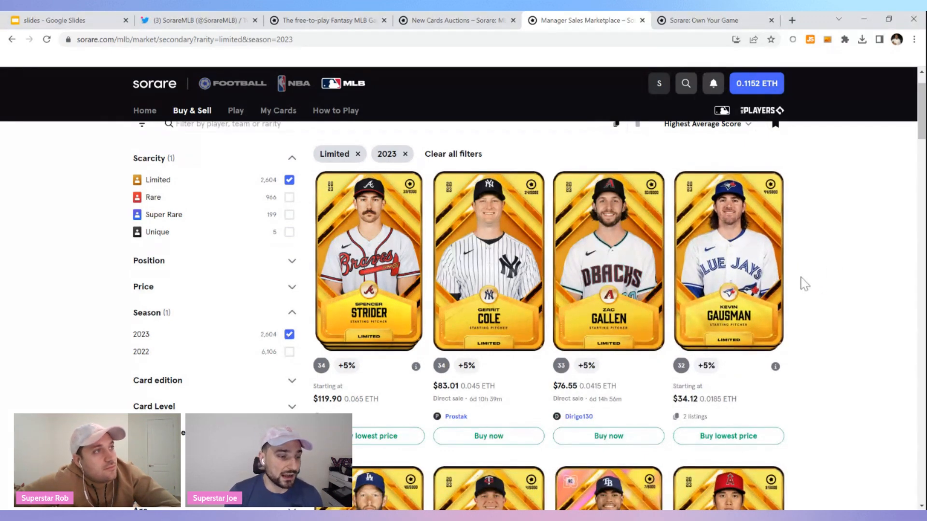
scroll(down, 3)
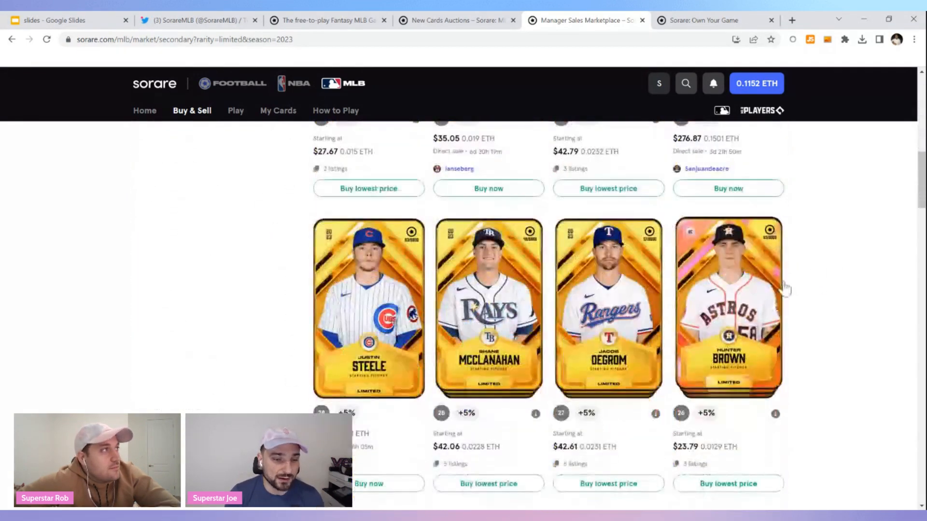
scroll(down, 3)
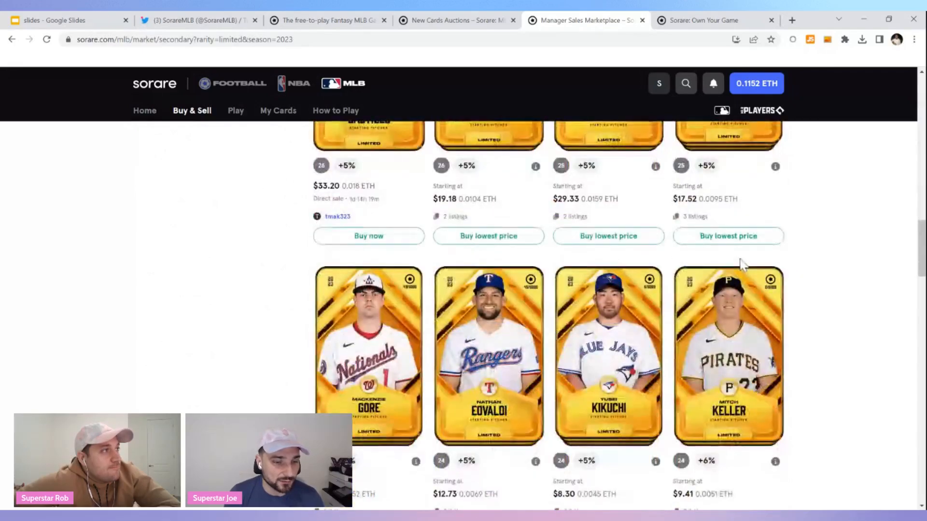
scroll(down, 3)
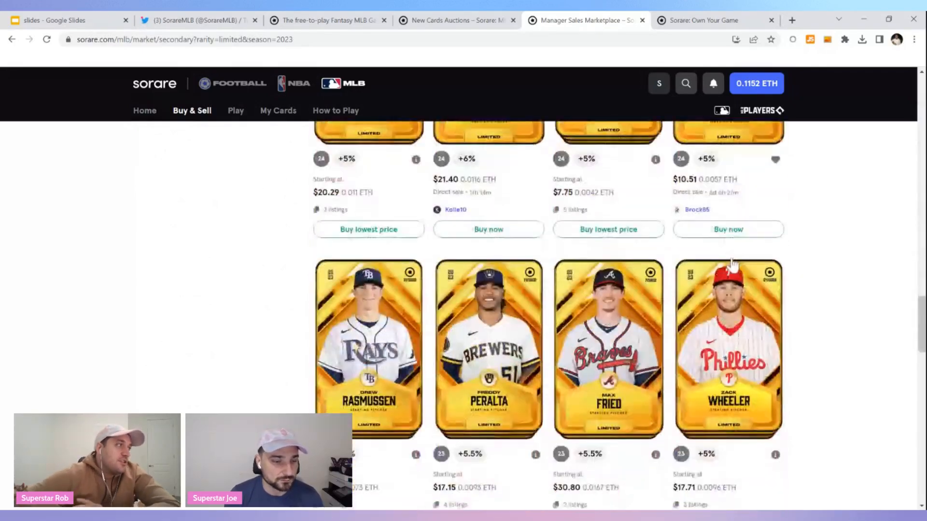
scroll(down, 3)
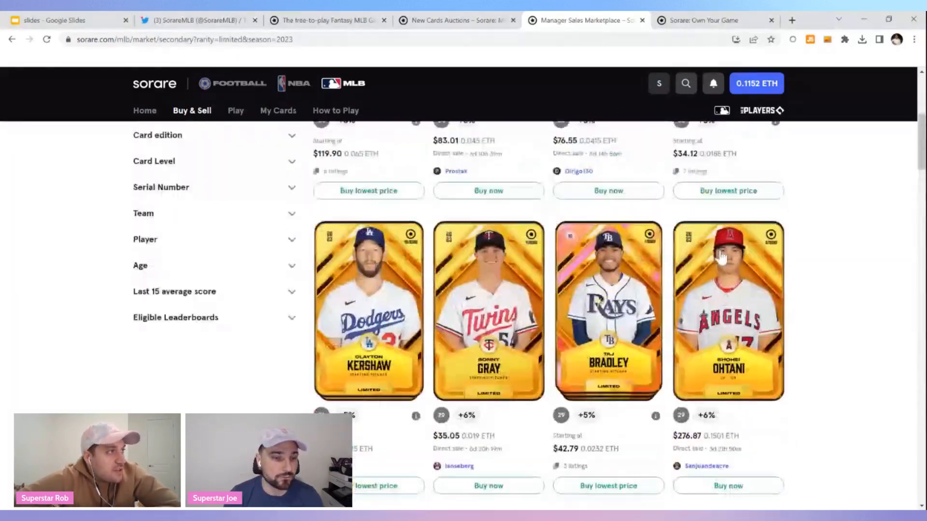
scroll(up, 3)
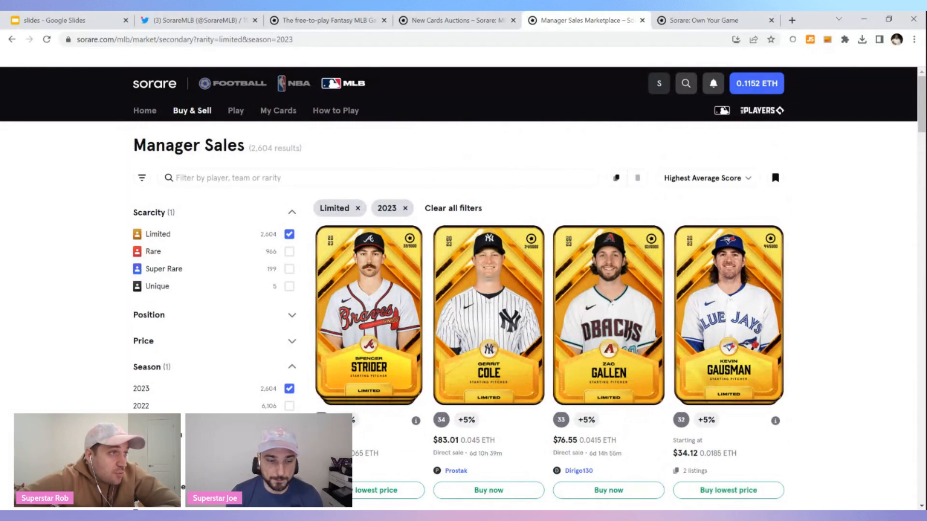
mouse_move(542, 353)
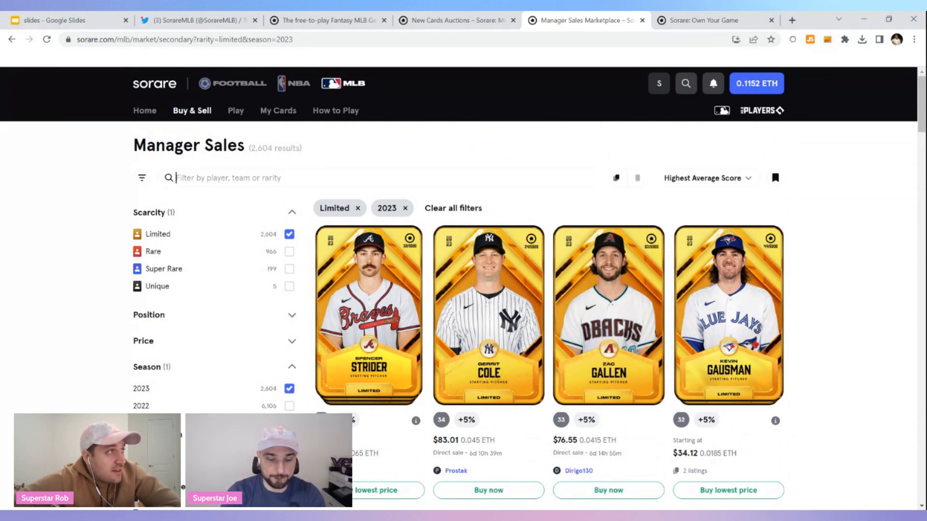
Step: Filter by 'ma' and show Alek Manoah's Limited 2023 listings at $26.93 and $27.48
text(manoah)
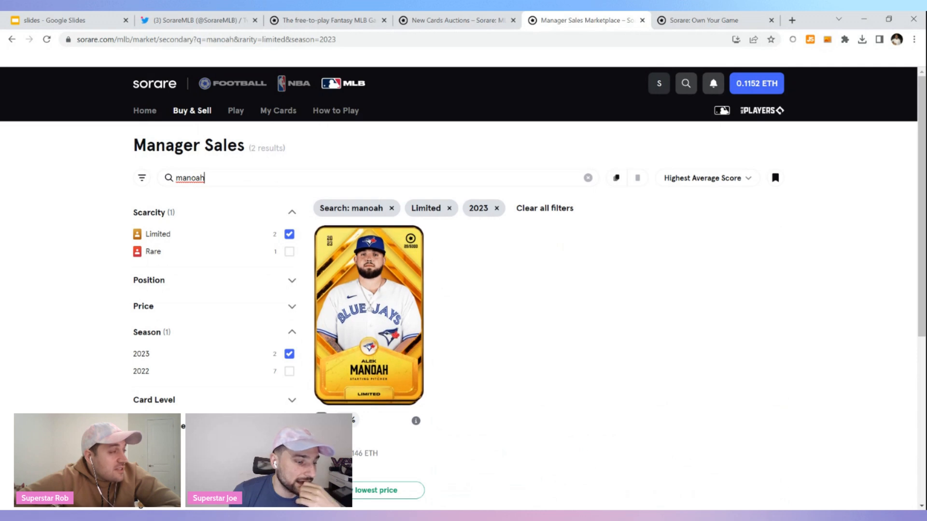
click(368, 316)
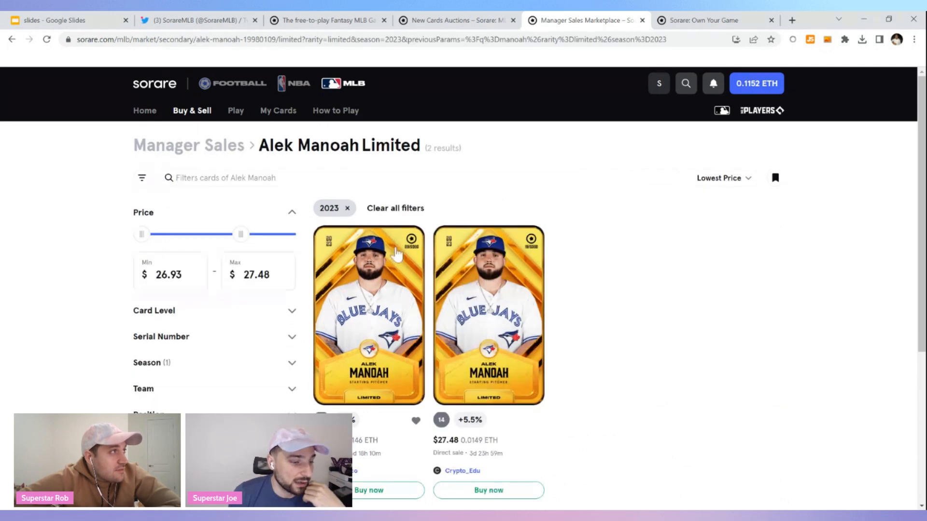
scroll(down, 3)
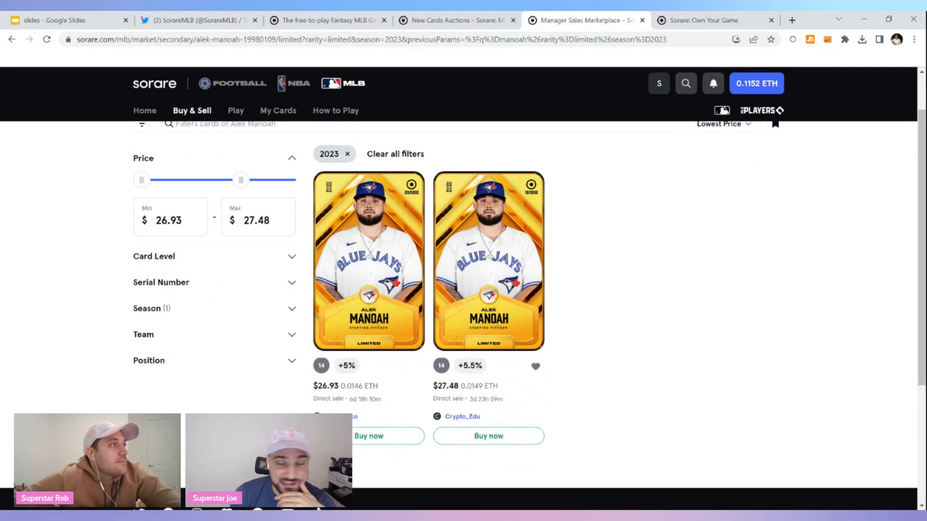
mouse_move(502, 388)
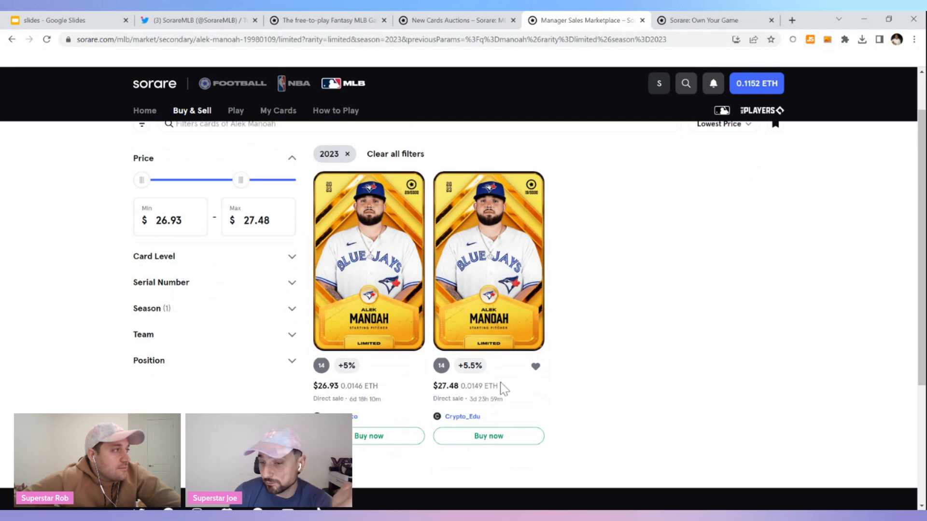
mouse_move(531, 391)
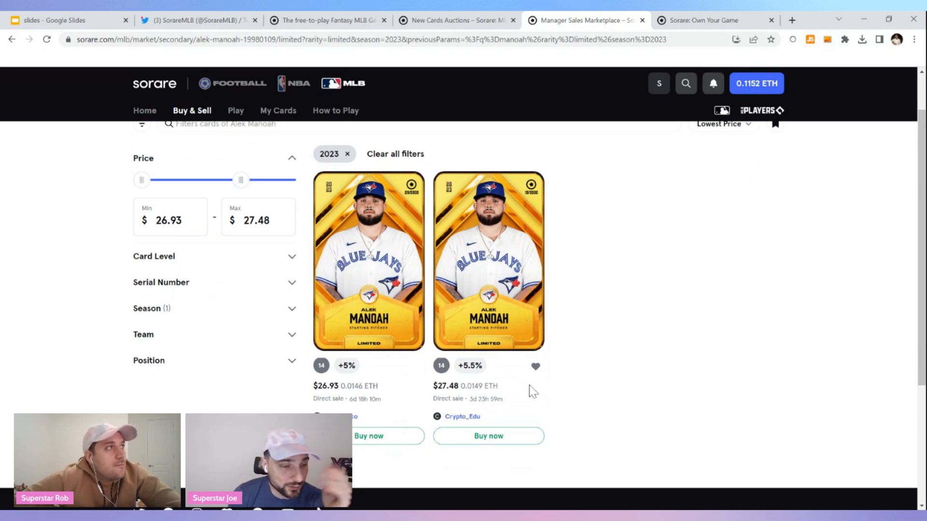
mouse_move(560, 398)
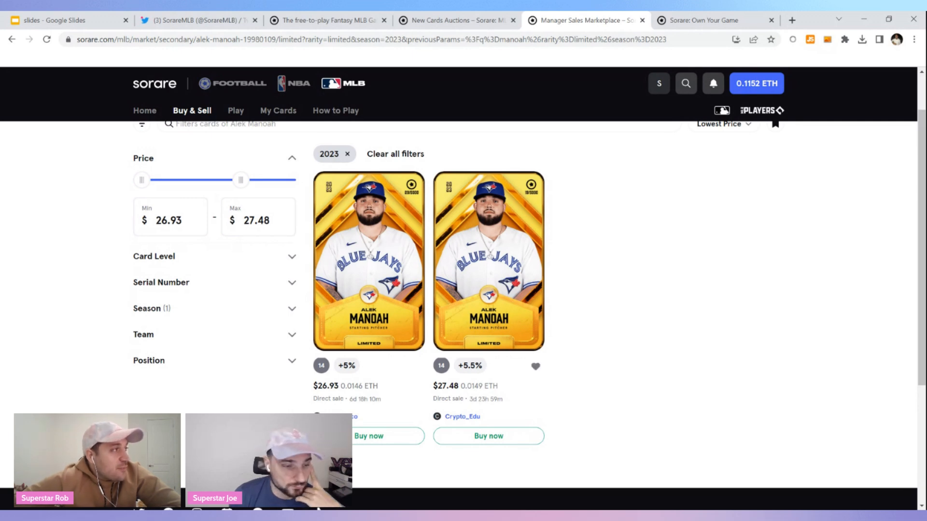
mouse_move(469, 365)
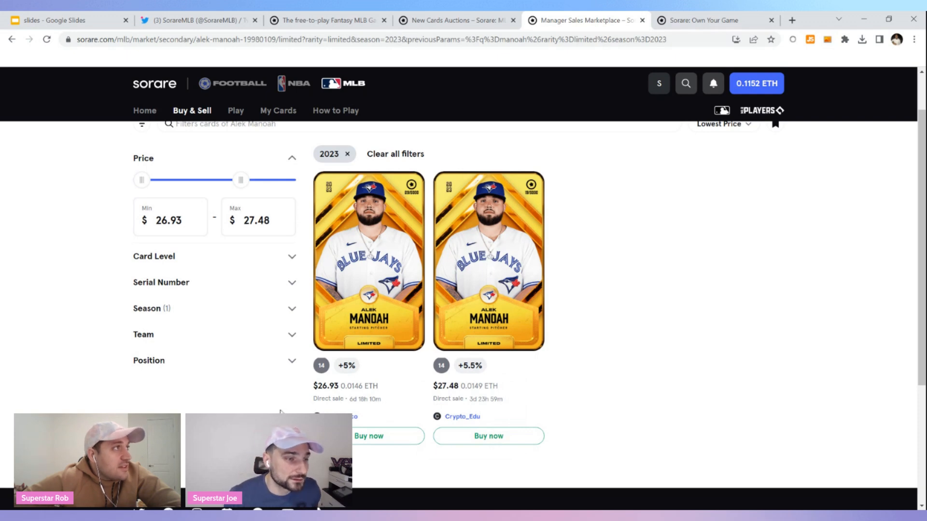
mouse_move(522, 213)
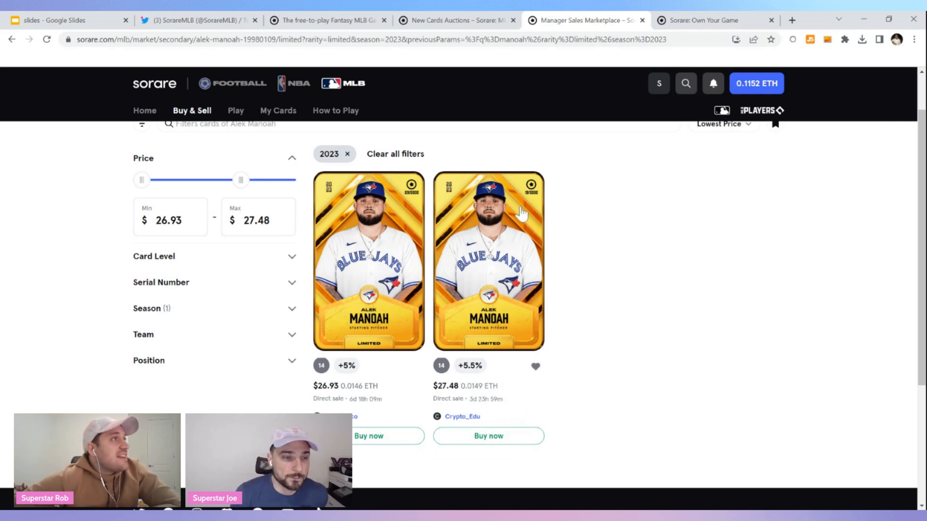
click(487, 262)
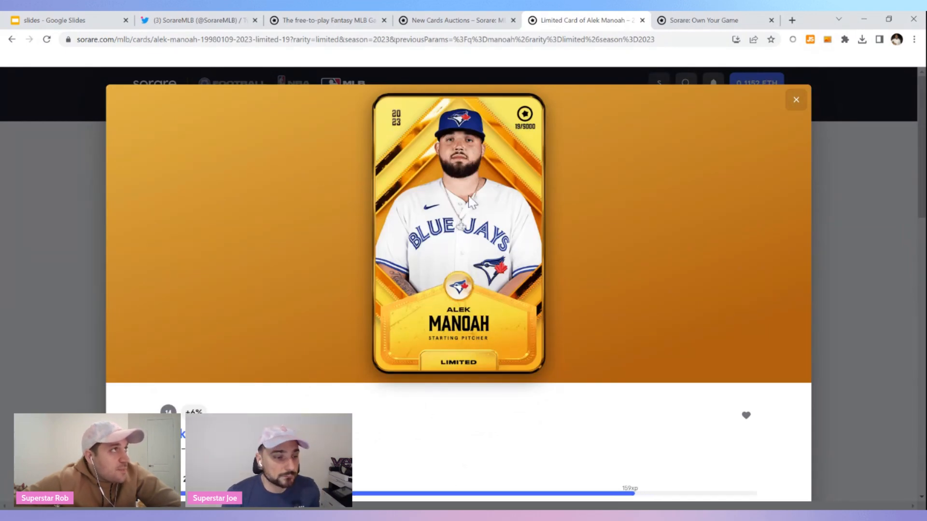
scroll(down, 3)
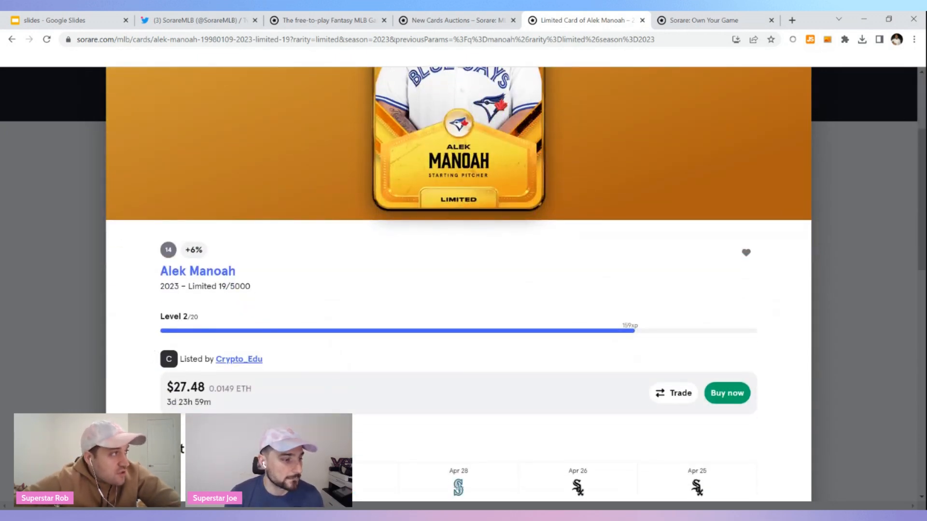
mouse_move(257, 331)
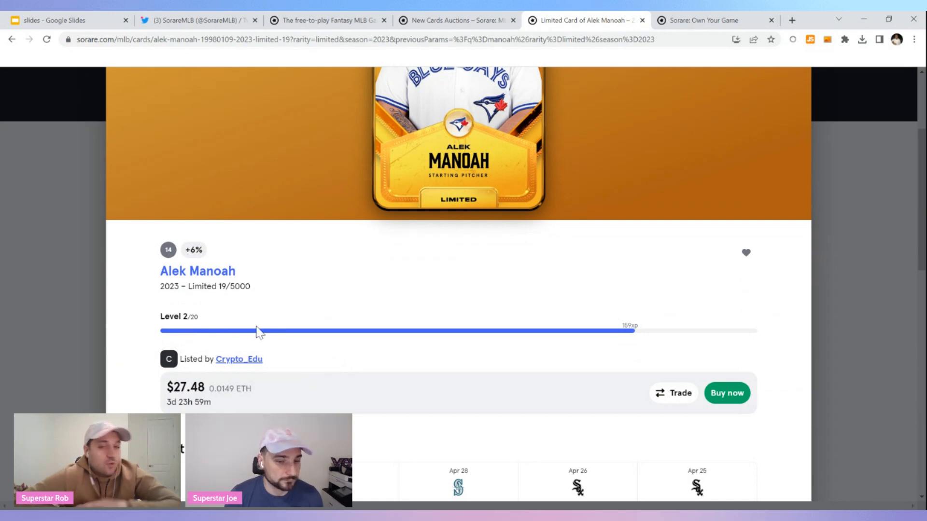
scroll(up, 3)
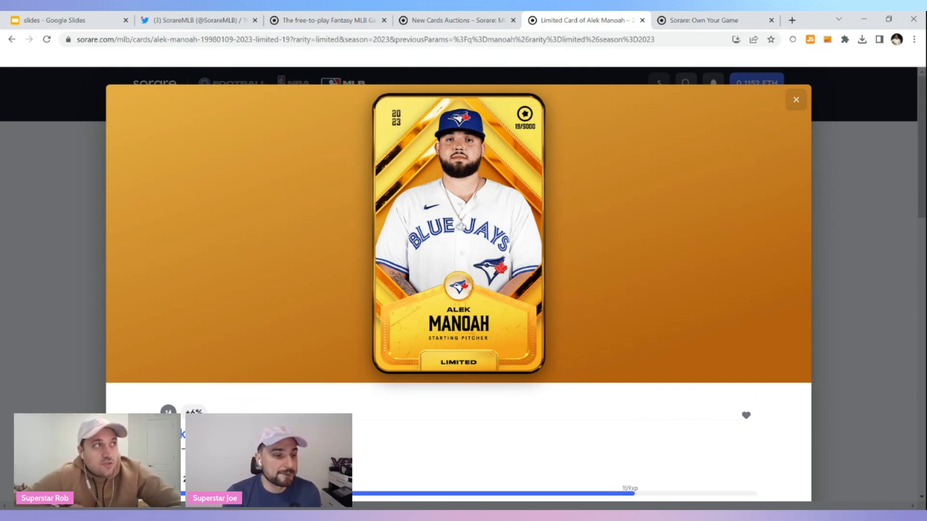
scroll(down, 3)
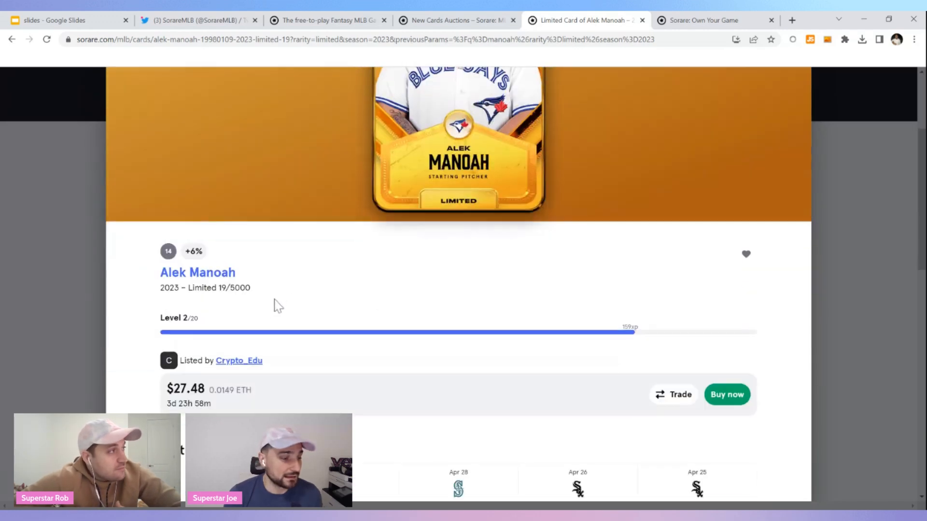
scroll(down, 3)
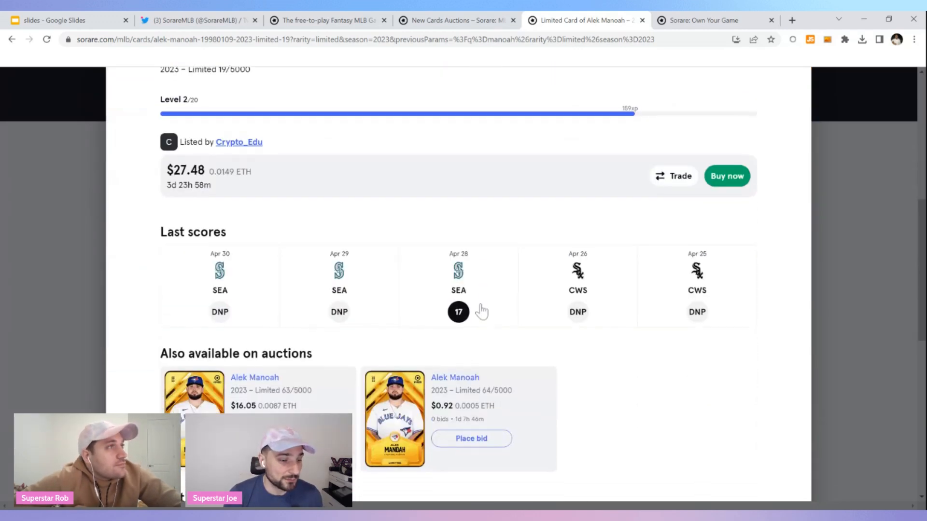
mouse_move(295, 408)
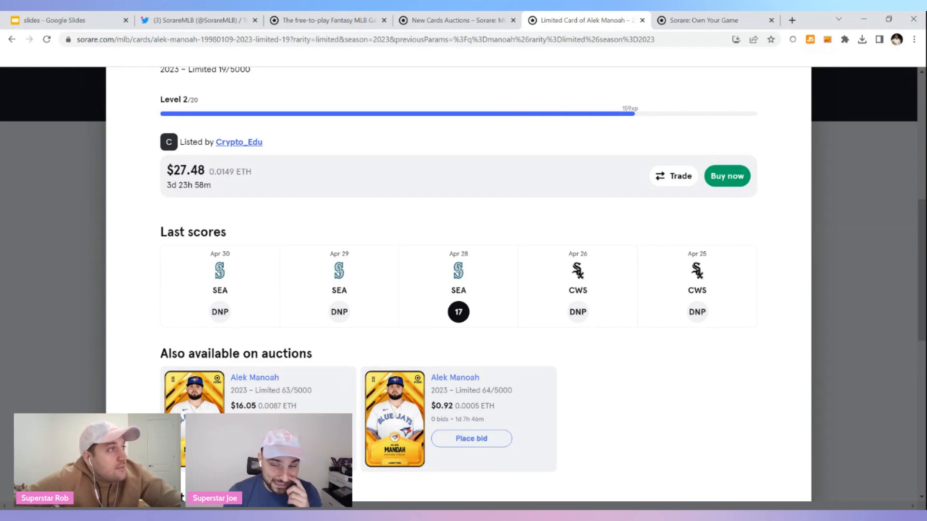
scroll(down, 3)
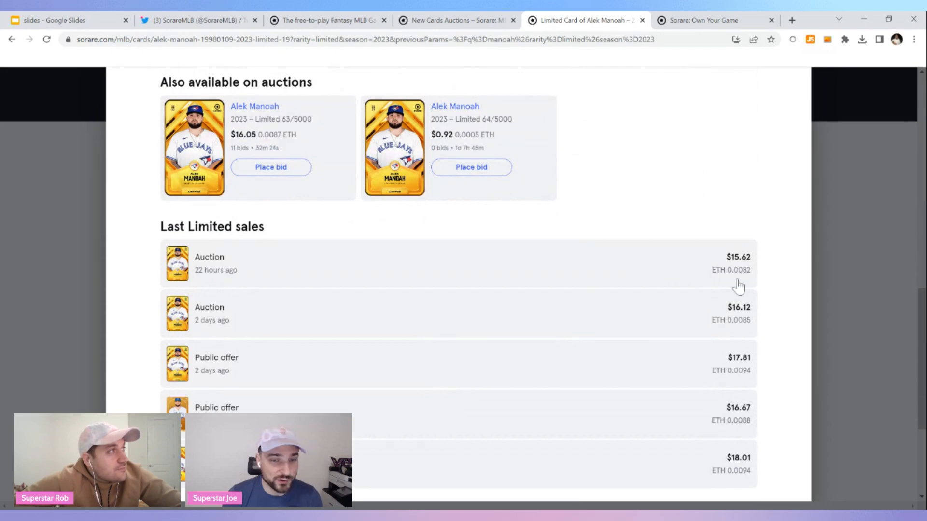
mouse_move(743, 271)
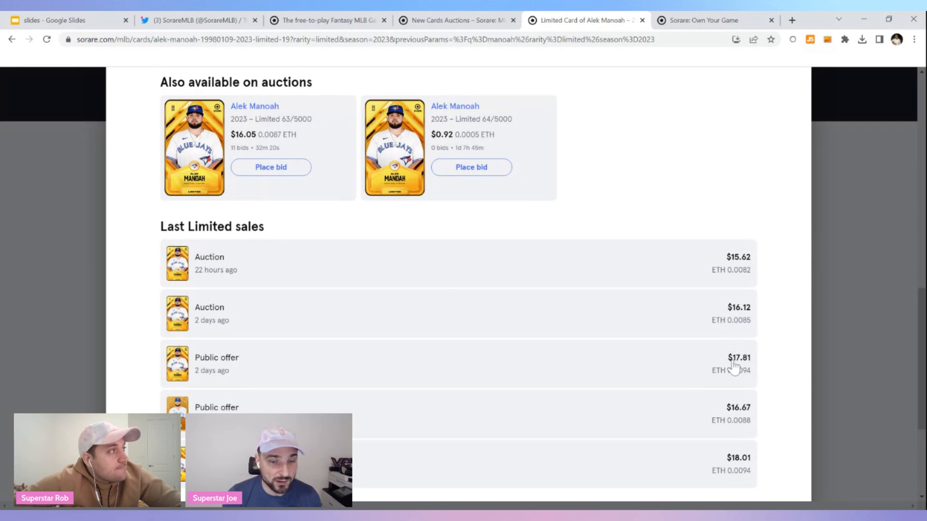
mouse_move(733, 430)
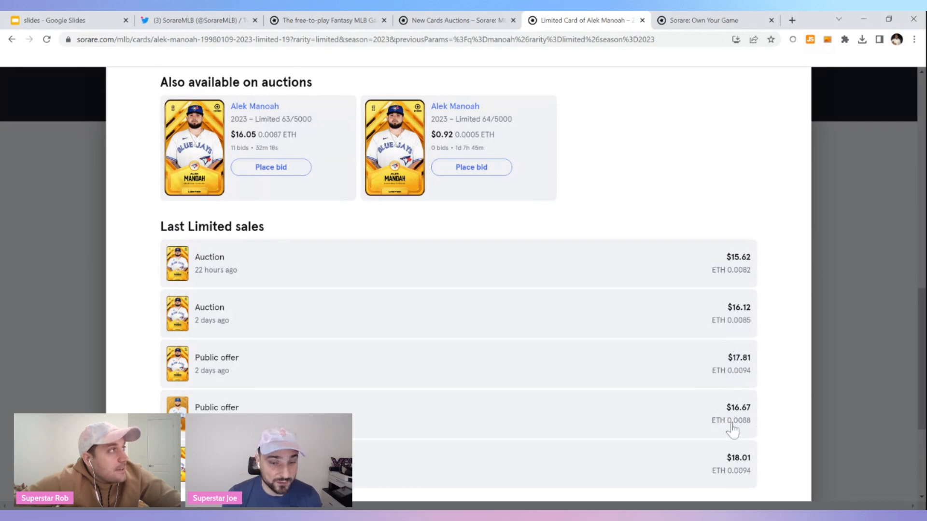
scroll(up, 3)
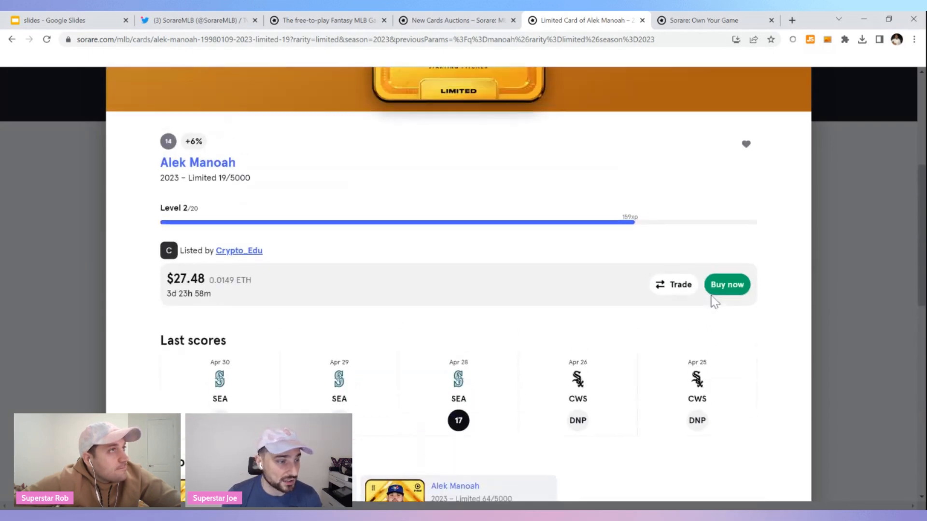
scroll(up, 3)
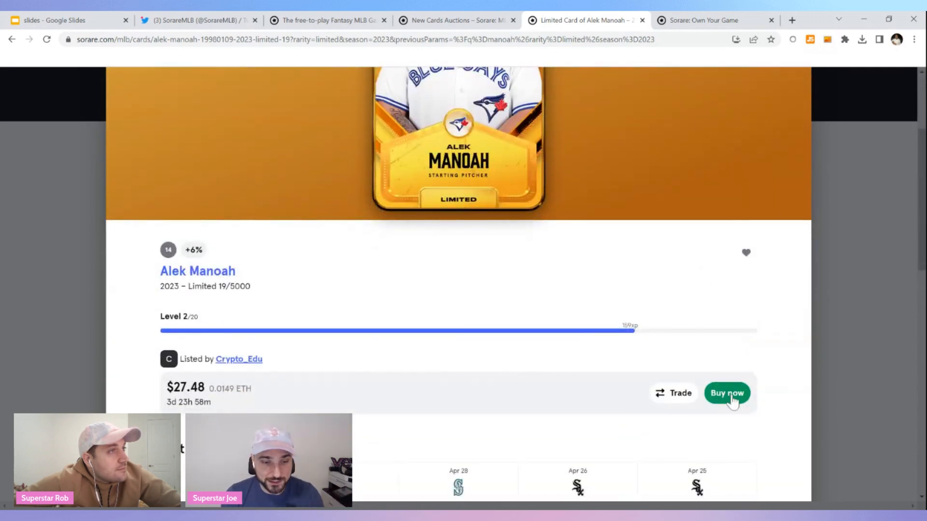
Step: Purchase the $27.48 Limited Alek Manoah card, paying from the Sorare Wallet
click(726, 393)
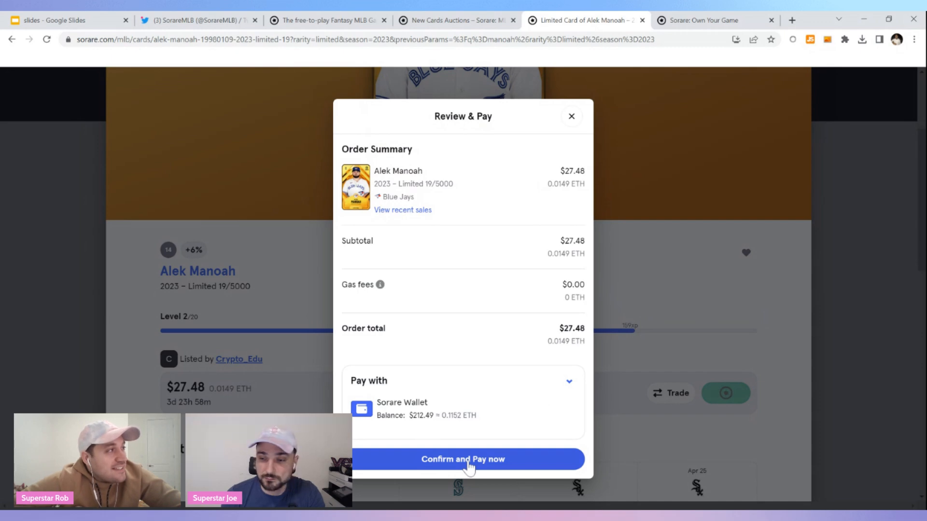
click(462, 459)
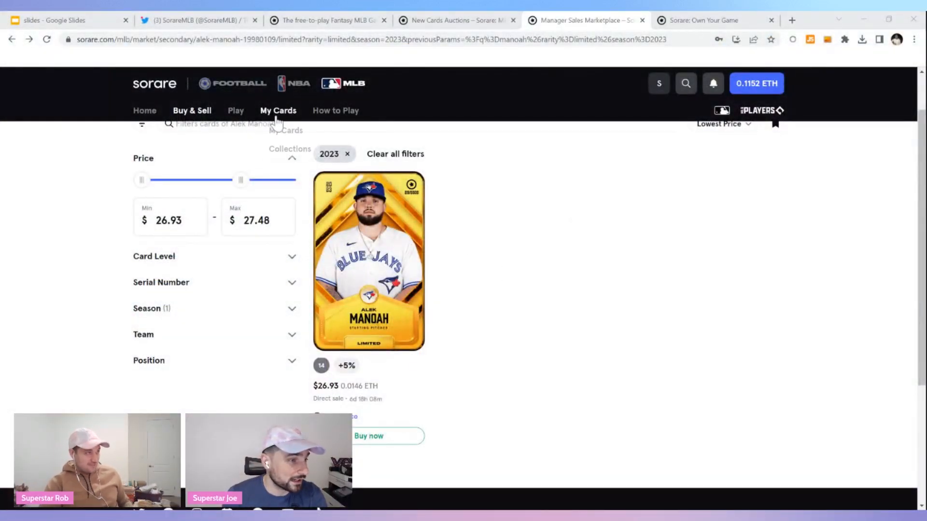
Step: Return to the Game Week 10 lobby via Play in the top navigation
click(191, 110)
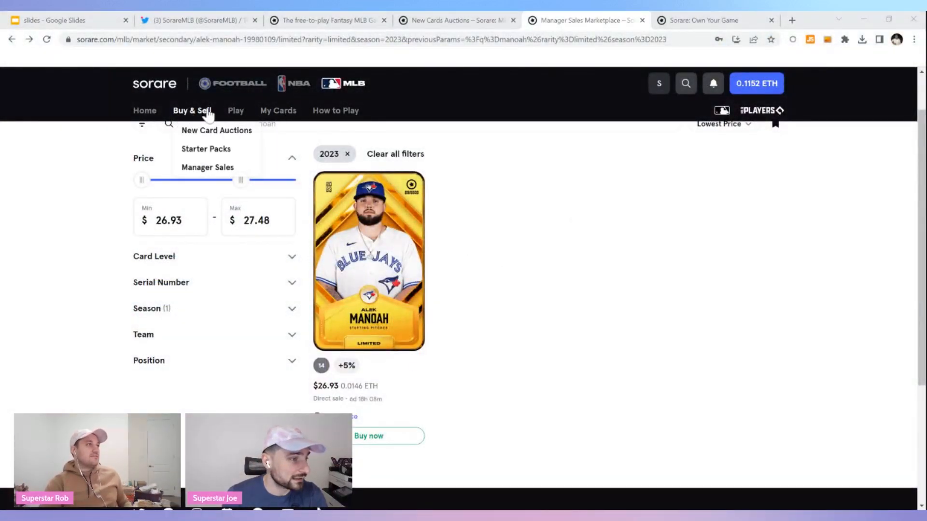
click(235, 110)
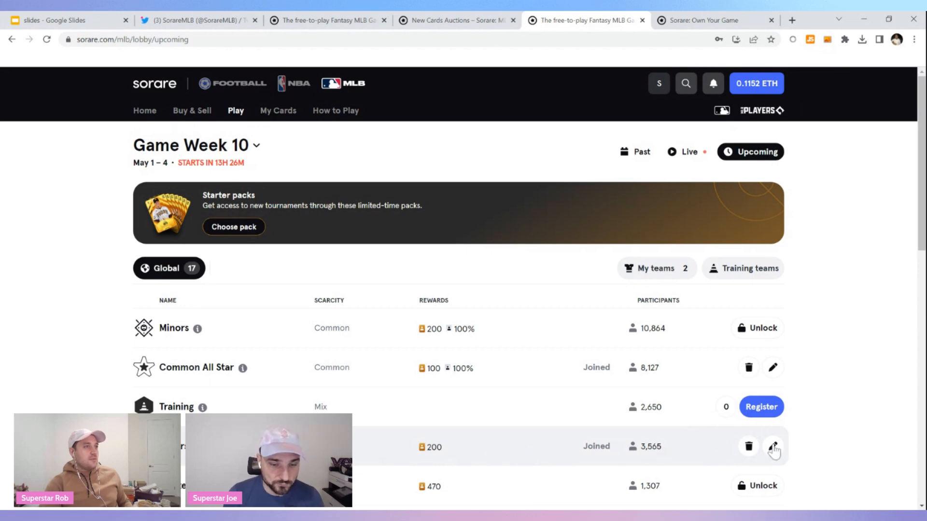
Step: Edit the Majors lineup, swap in the Limited Alek Manoah at starting pitcher, and submit it
click(772, 446)
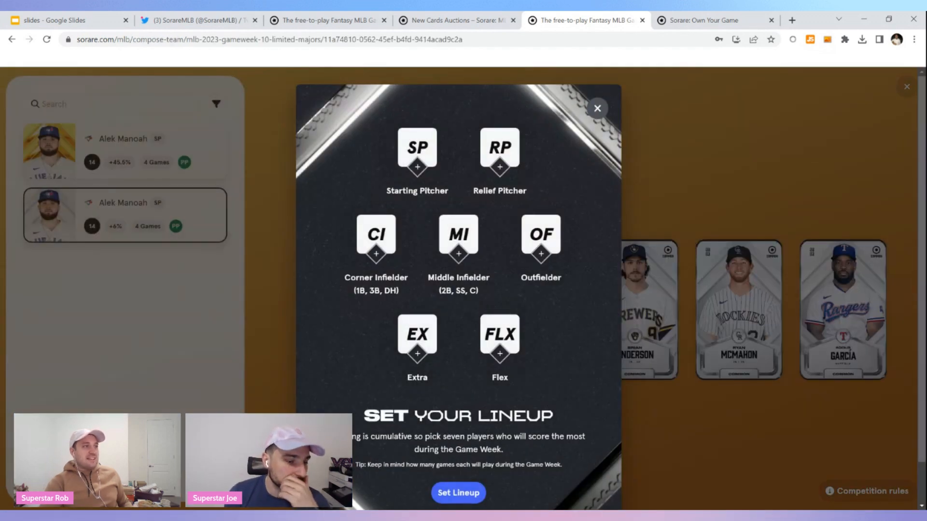
click(417, 148)
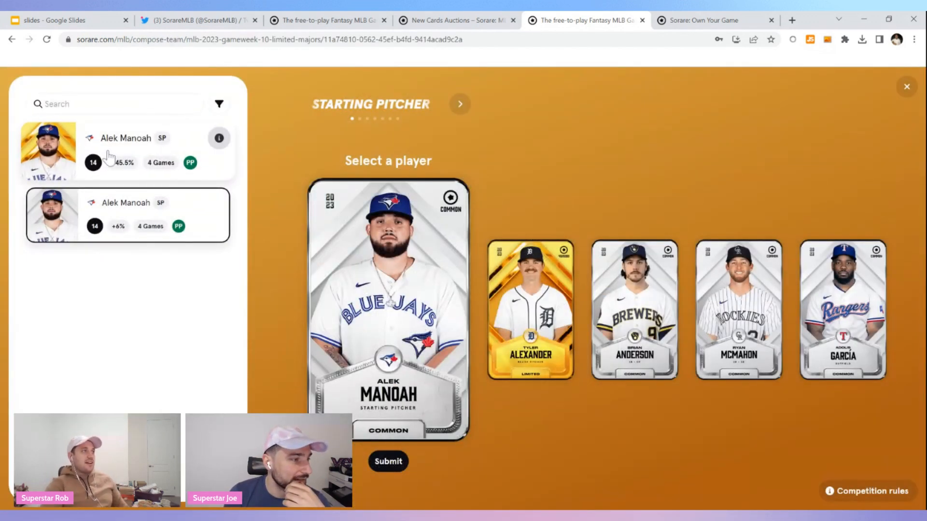
click(126, 151)
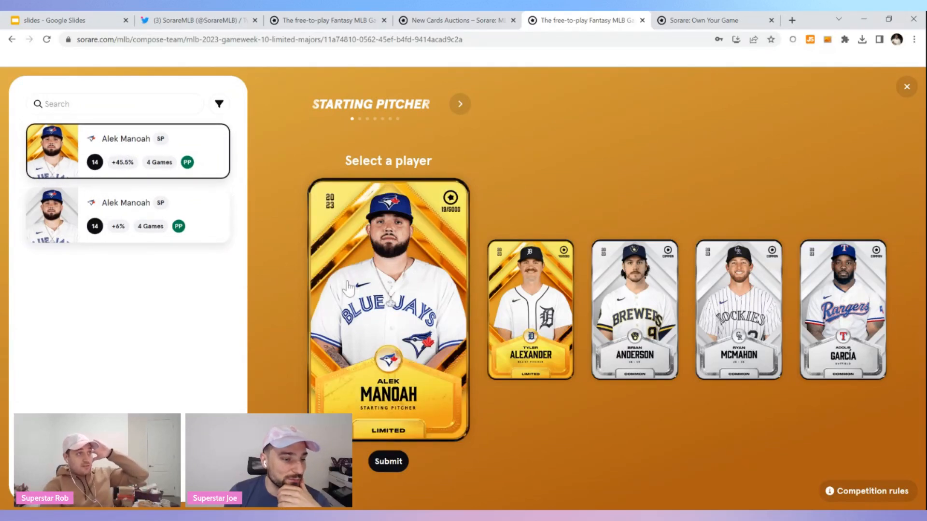
click(388, 461)
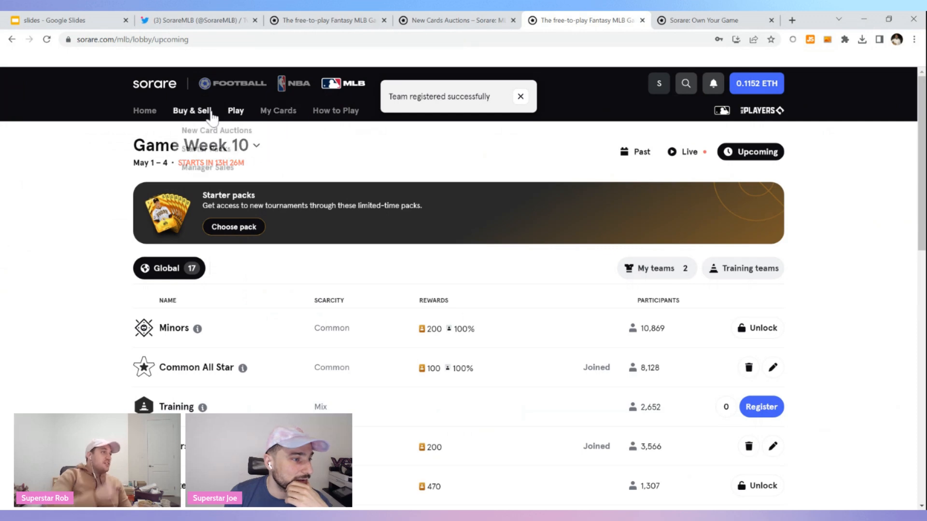
Step: Dismiss the 2FA banner, view Hayden Wesneski's Game Week 10 schedule, and resubmit the Majors lineup
click(235, 110)
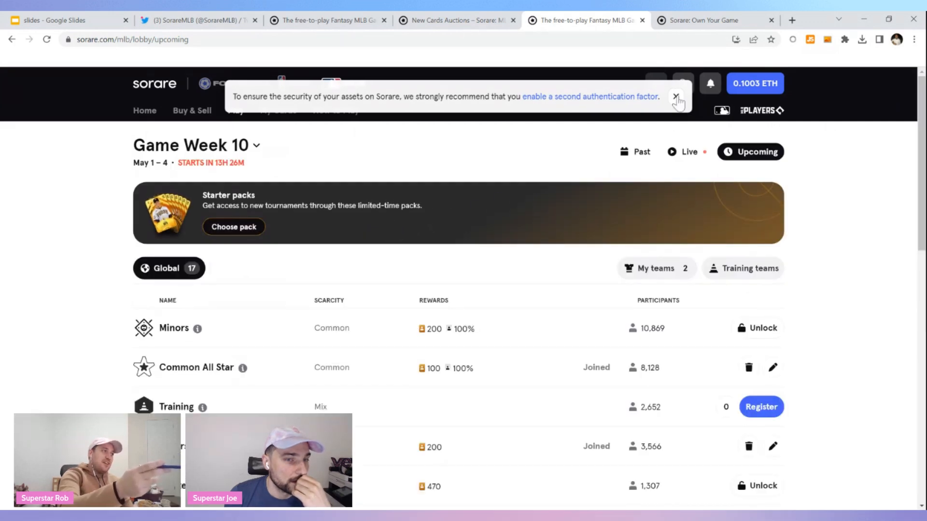
click(677, 96)
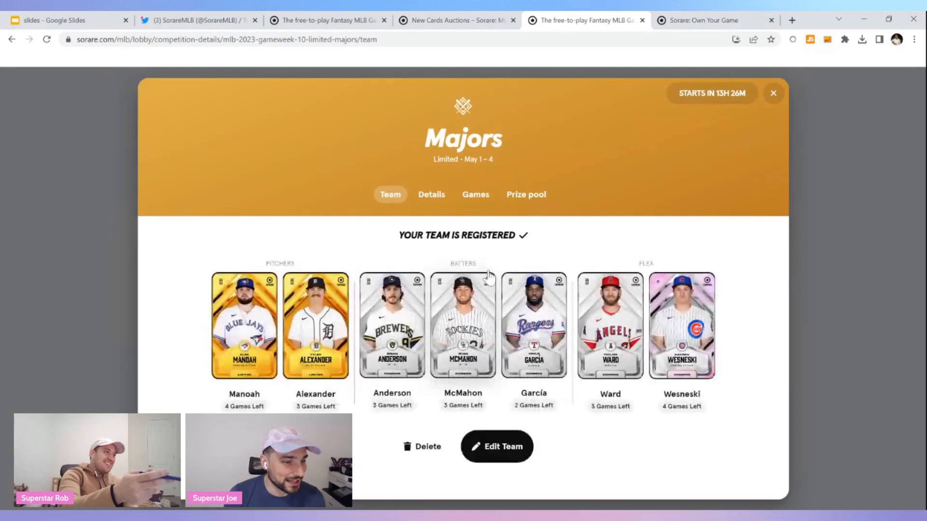
click(680, 325)
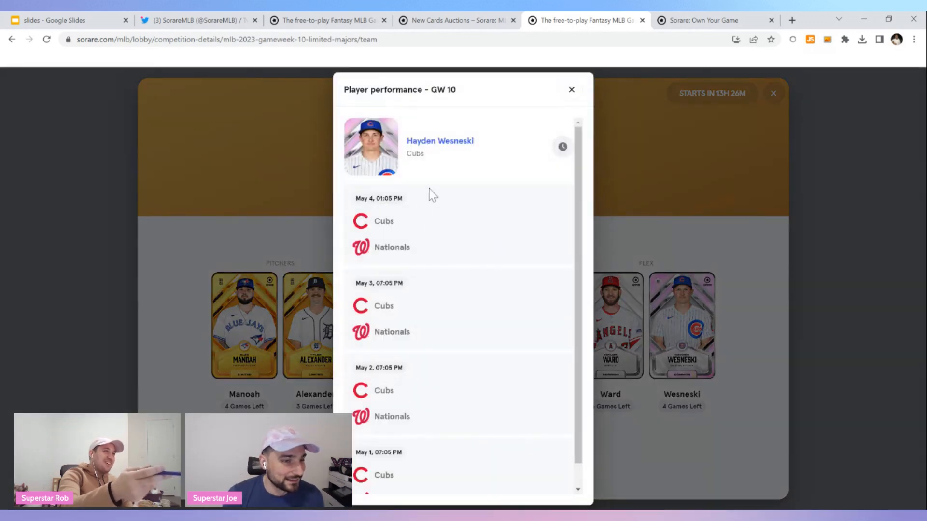
click(571, 89)
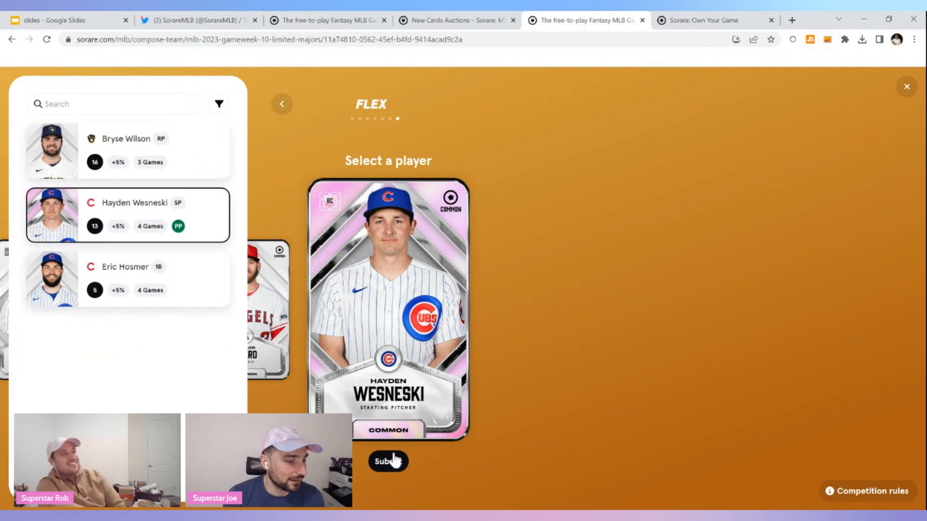
click(388, 462)
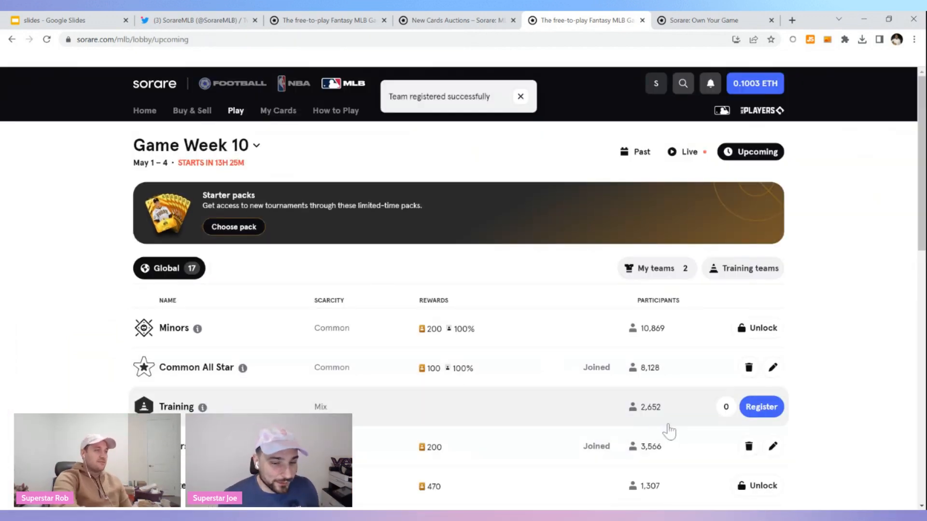
Step: Start a Game Week 10 Training team, browse Alek Manoah and Bryse Wilson as pitchers, then exit to the lobby
click(761, 406)
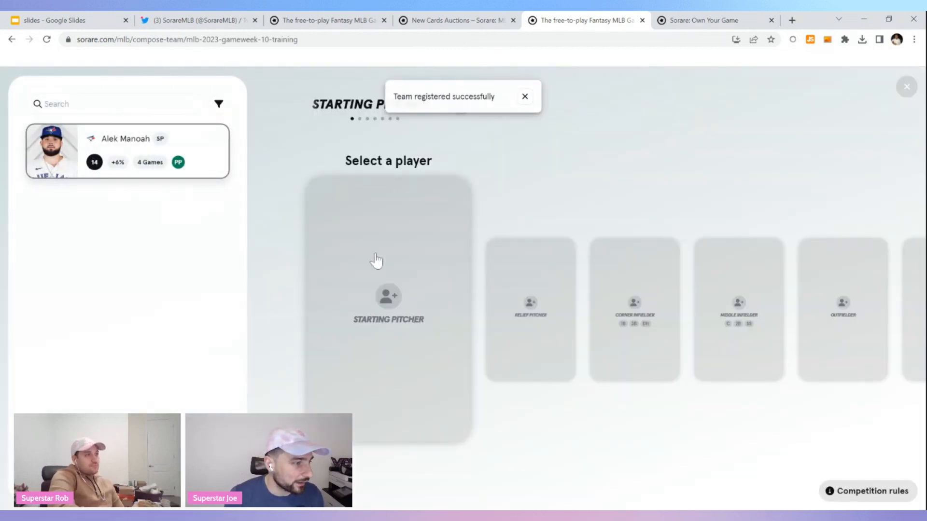
click(460, 104)
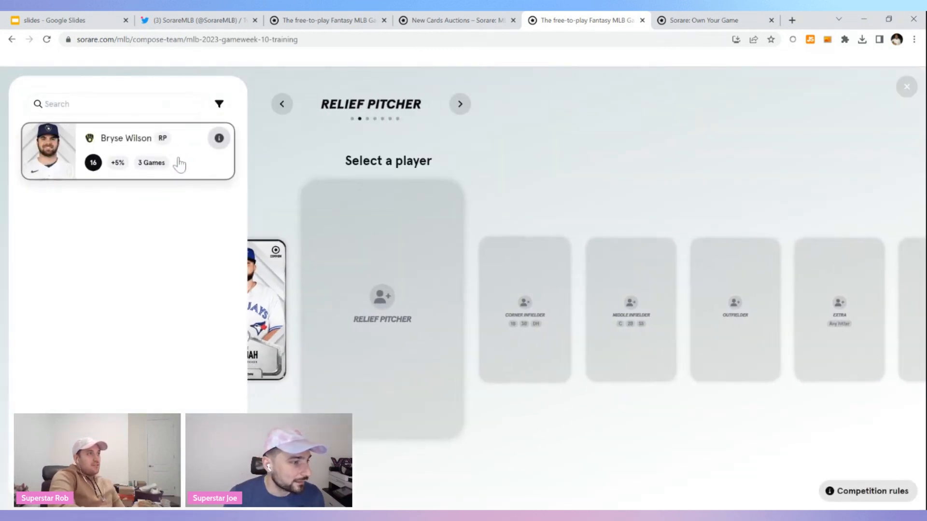
click(459, 103)
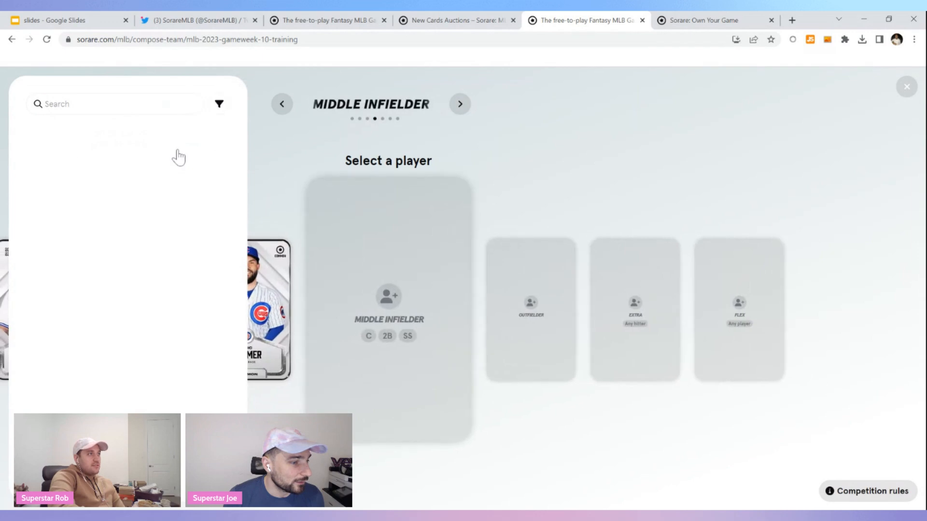
click(461, 104)
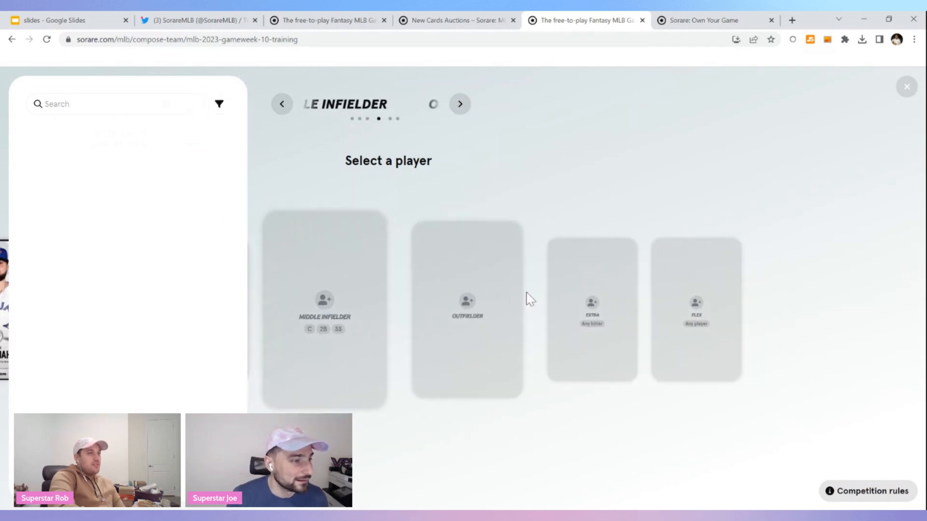
click(460, 104)
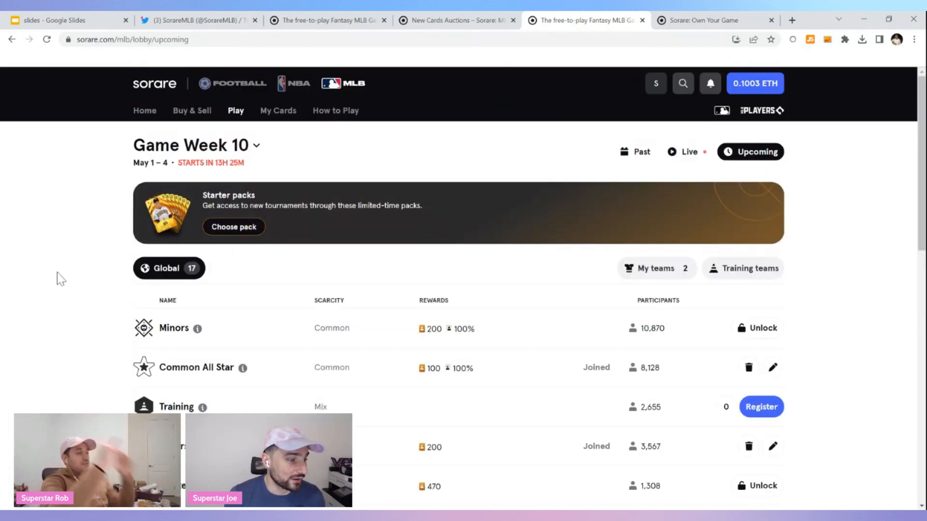
Step: Reach the Starter Packs marketplace from the Buy & Sell menu, listing five packs
scroll(down, 3)
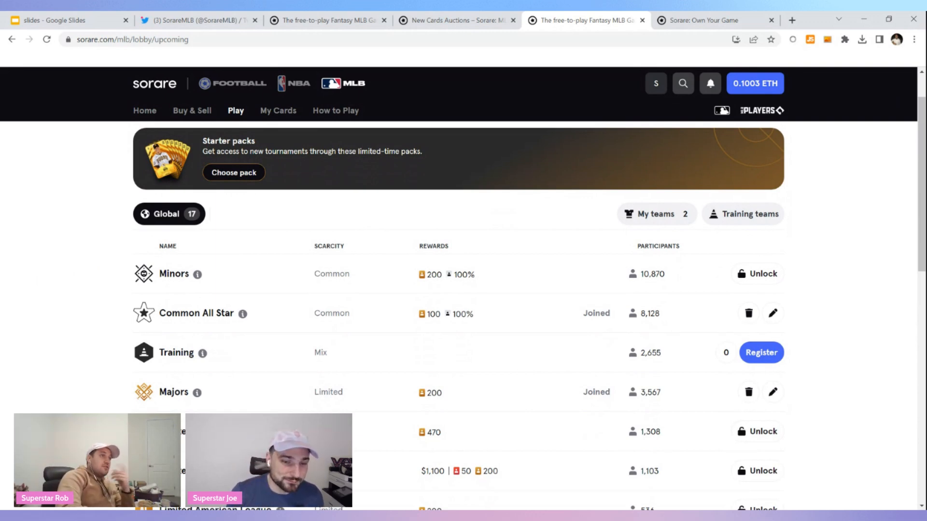
mouse_move(715, 290)
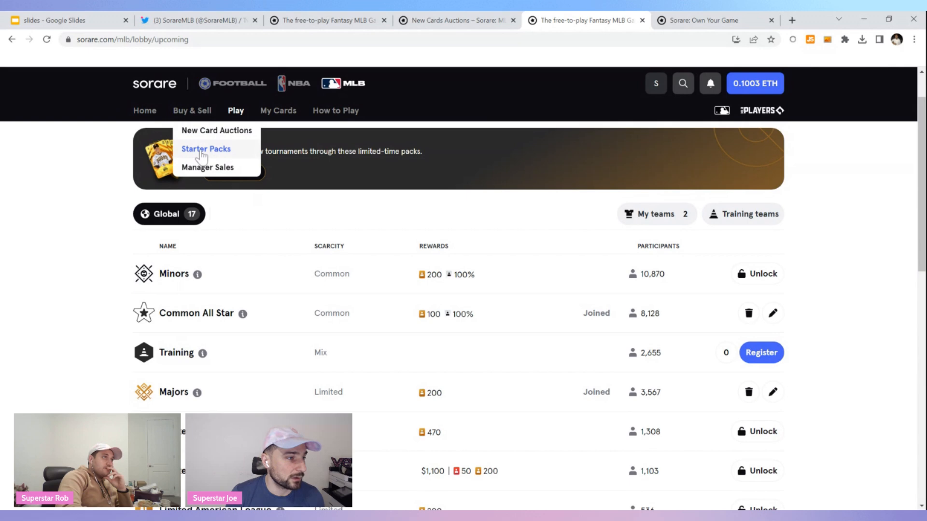
click(206, 148)
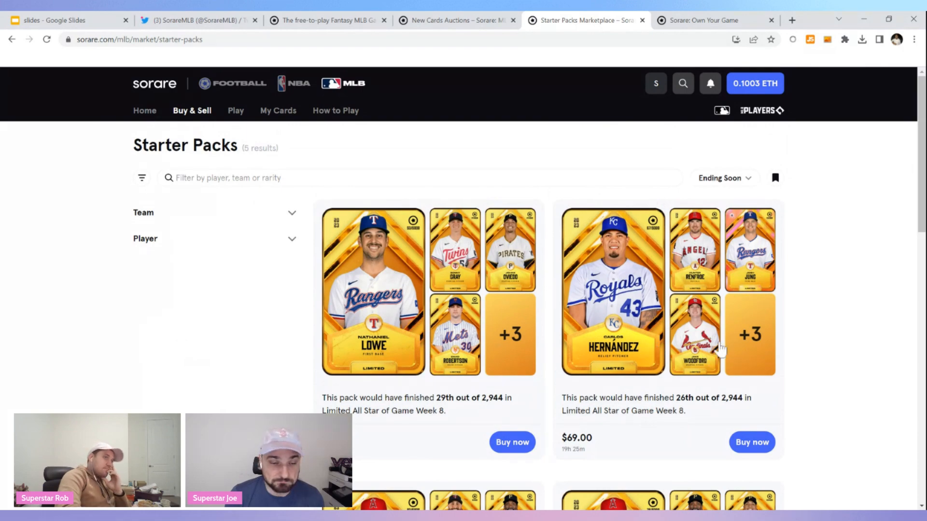
scroll(down, 3)
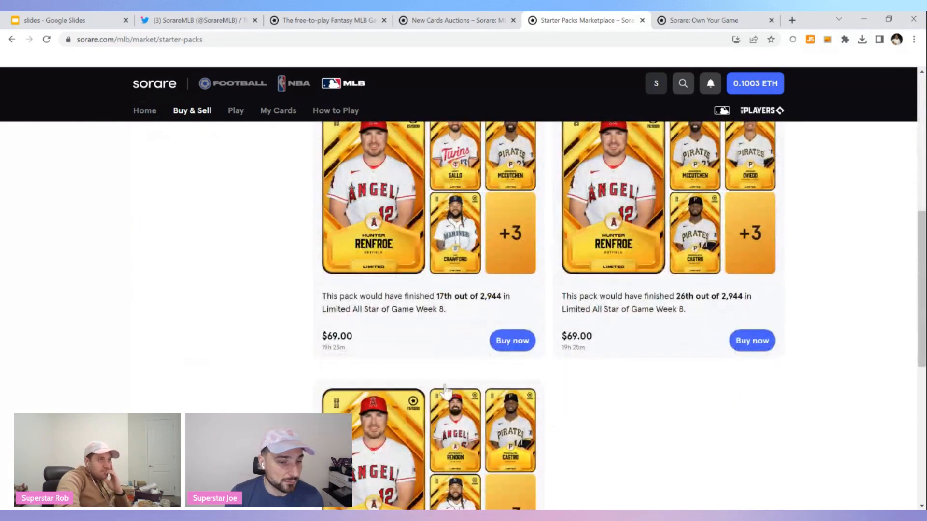
scroll(down, 3)
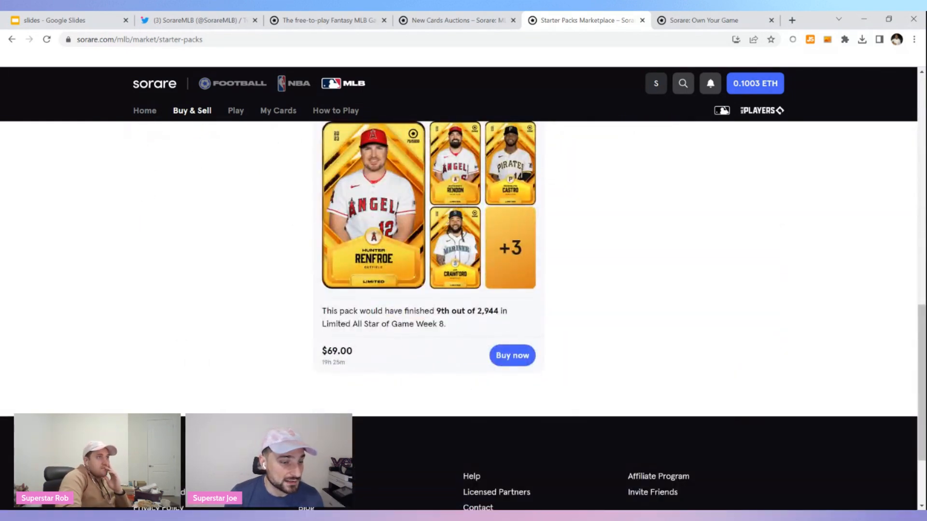
scroll(down, 3)
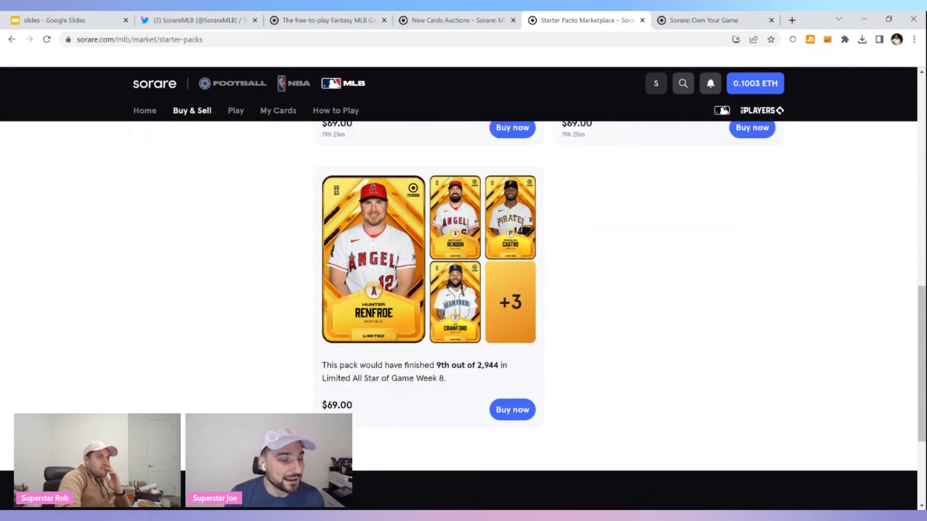
mouse_move(418, 269)
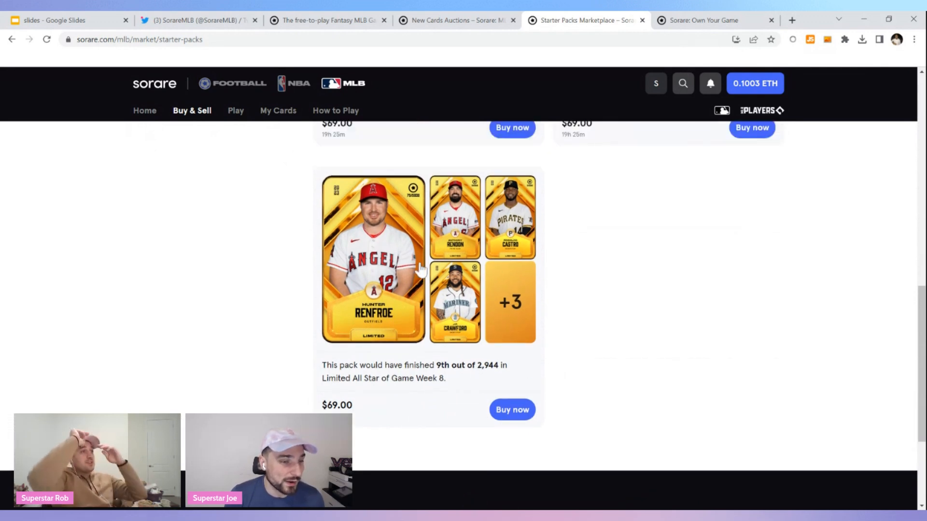
scroll(down, 3)
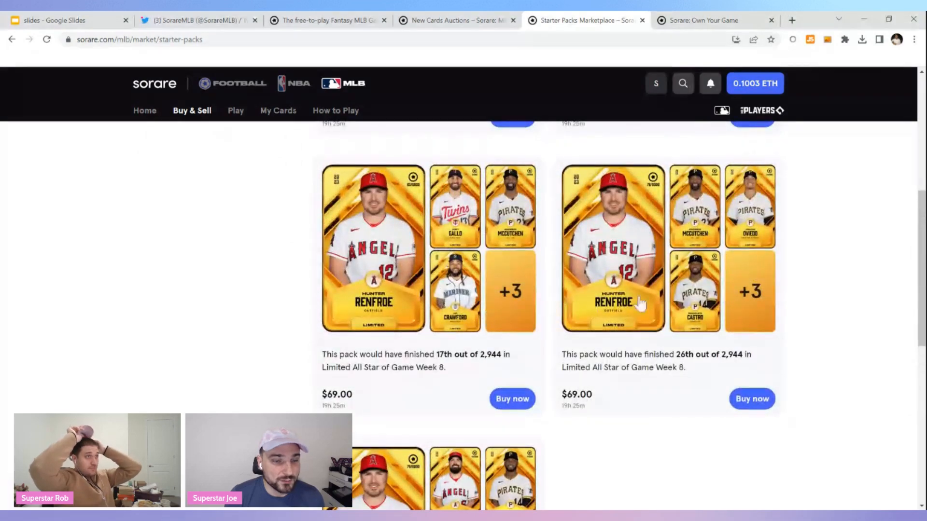
scroll(up, 3)
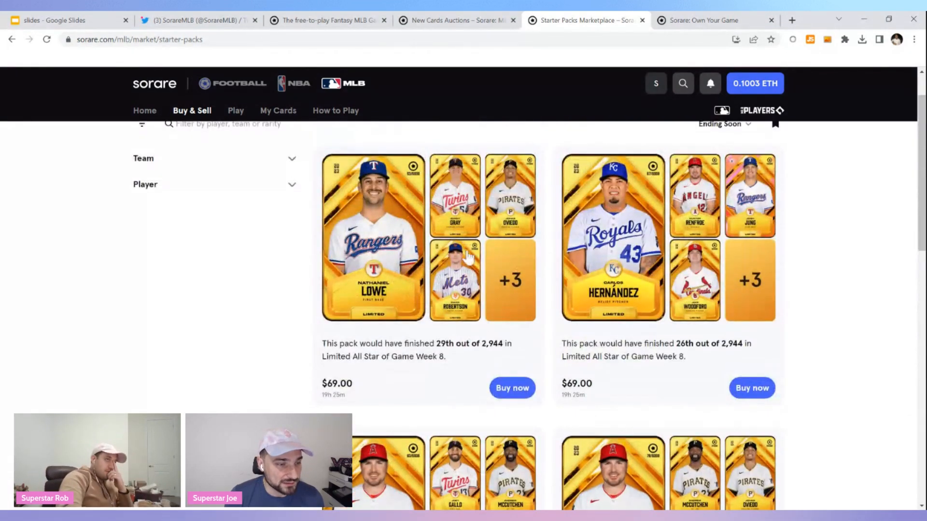
mouse_move(724, 225)
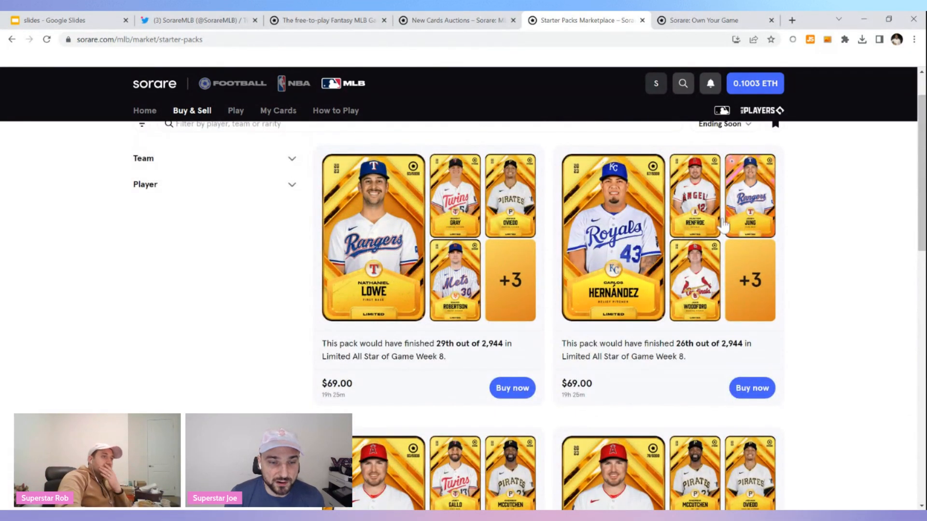
scroll(down, 3)
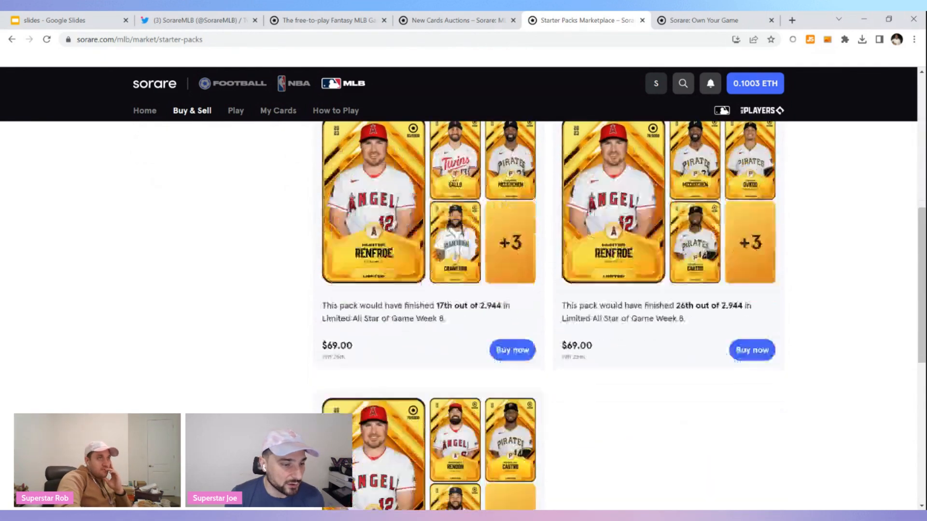
scroll(down, 3)
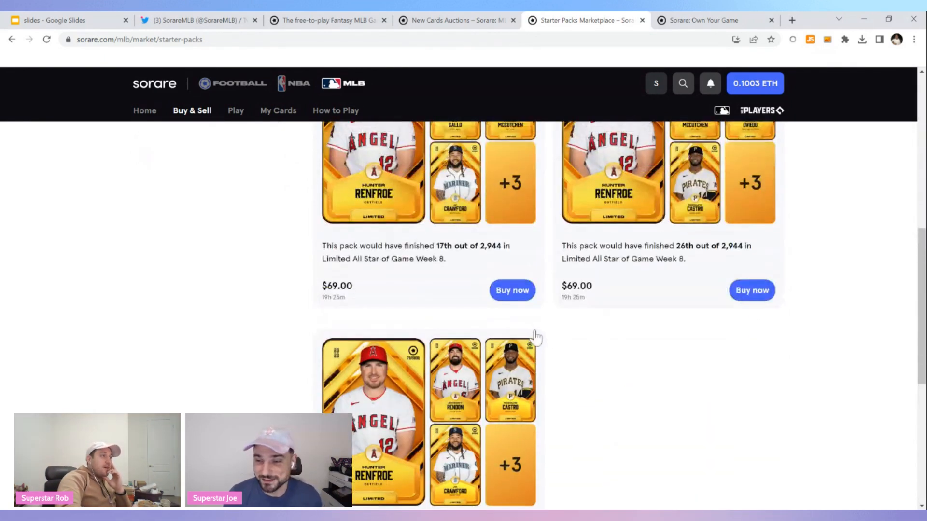
scroll(up, 3)
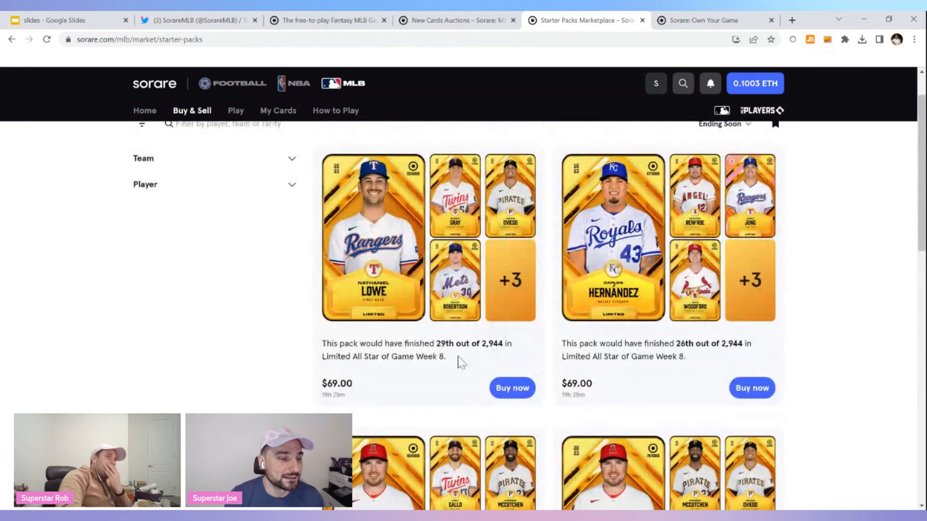
scroll(up, 3)
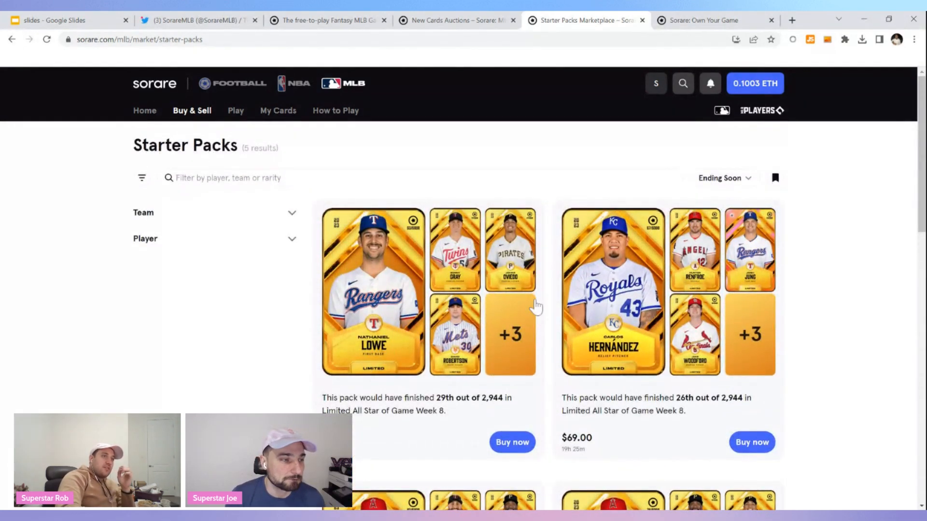
mouse_move(728, 296)
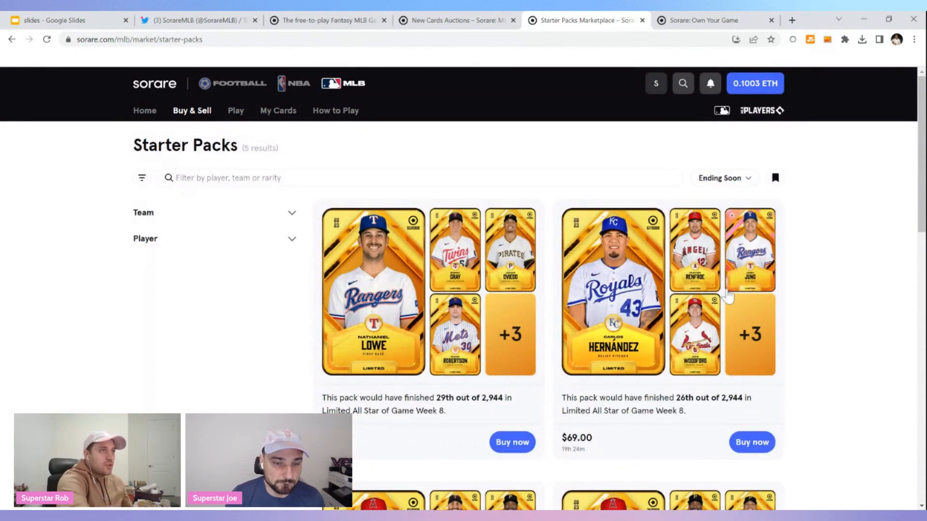
click(373, 290)
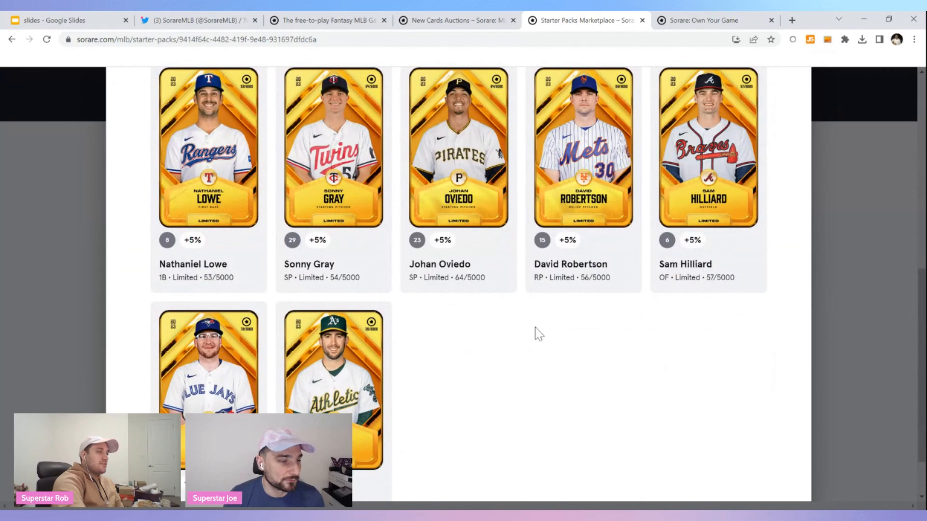
scroll(up, 3)
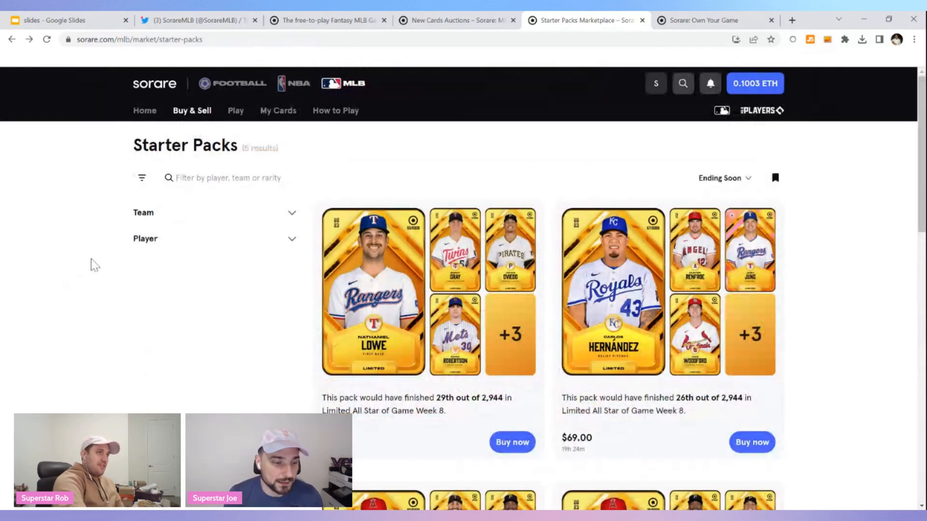
scroll(down, 3)
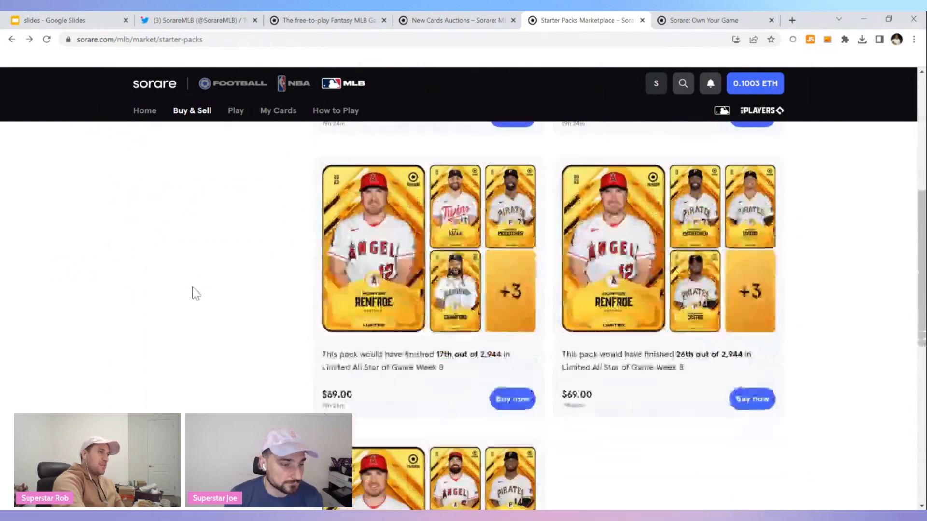
click(373, 247)
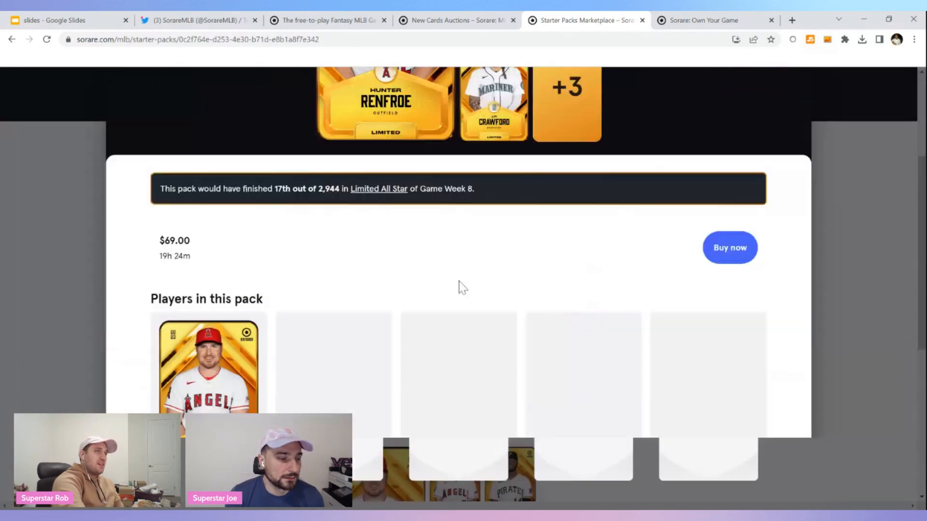
scroll(down, 3)
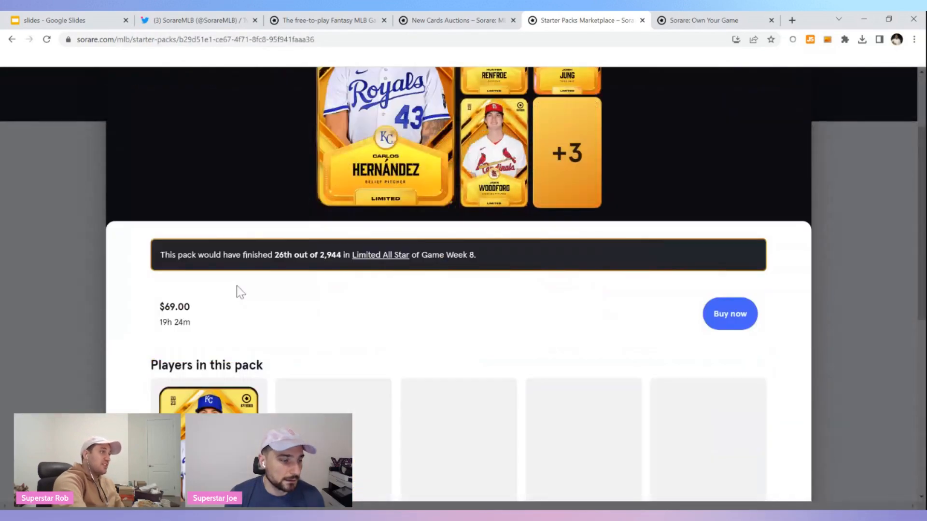
scroll(down, 3)
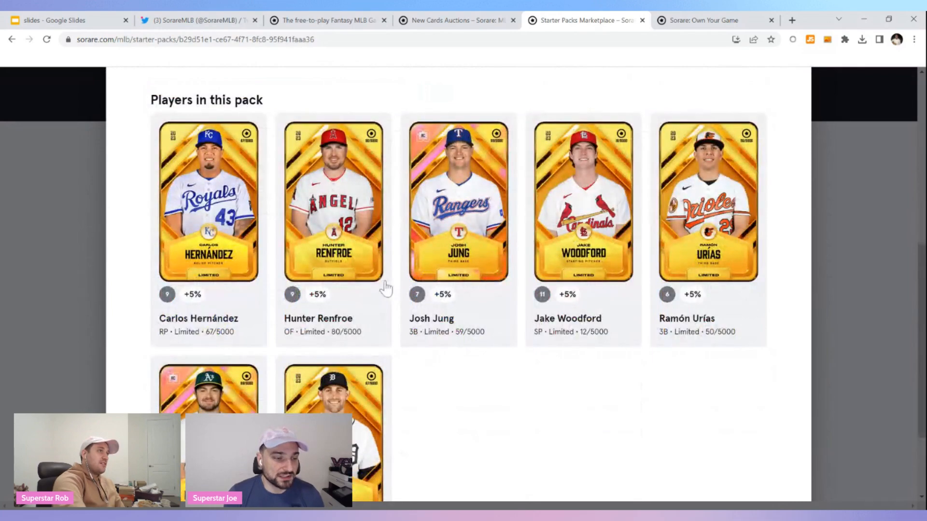
scroll(down, 3)
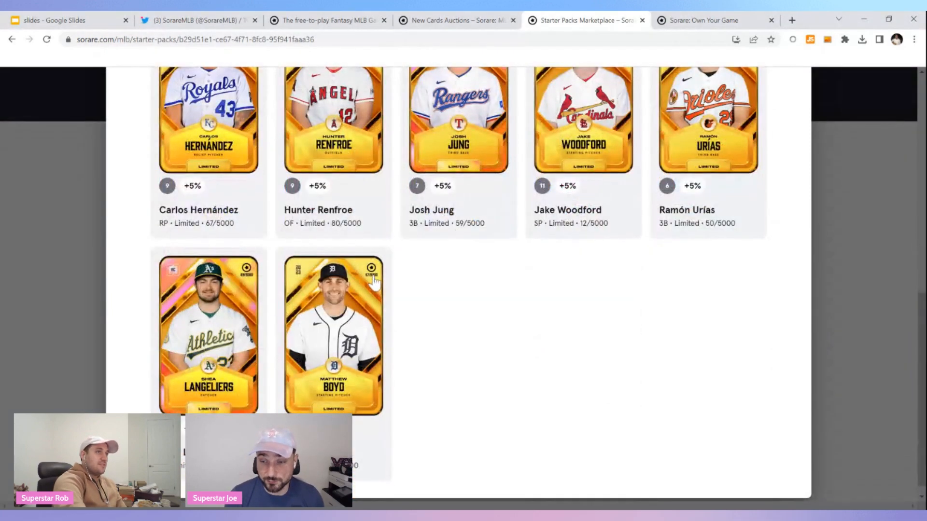
scroll(up, 3)
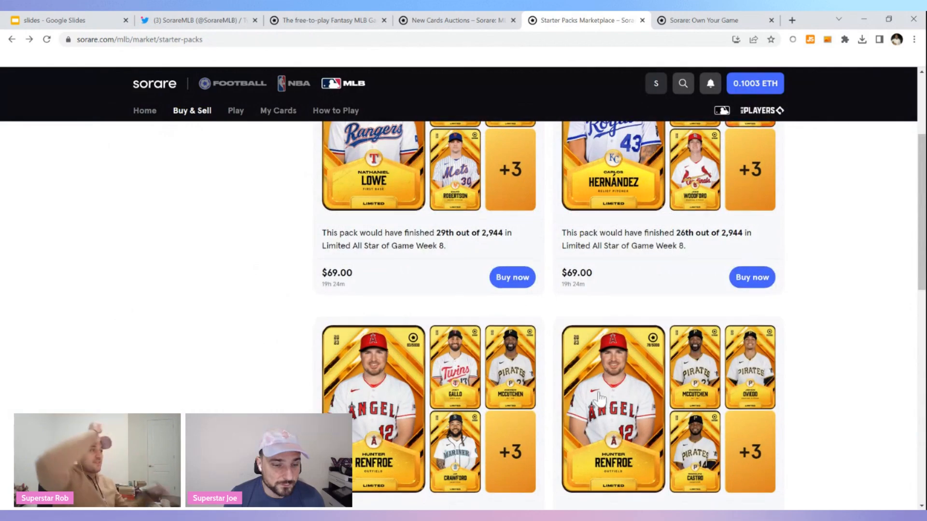
scroll(down, 3)
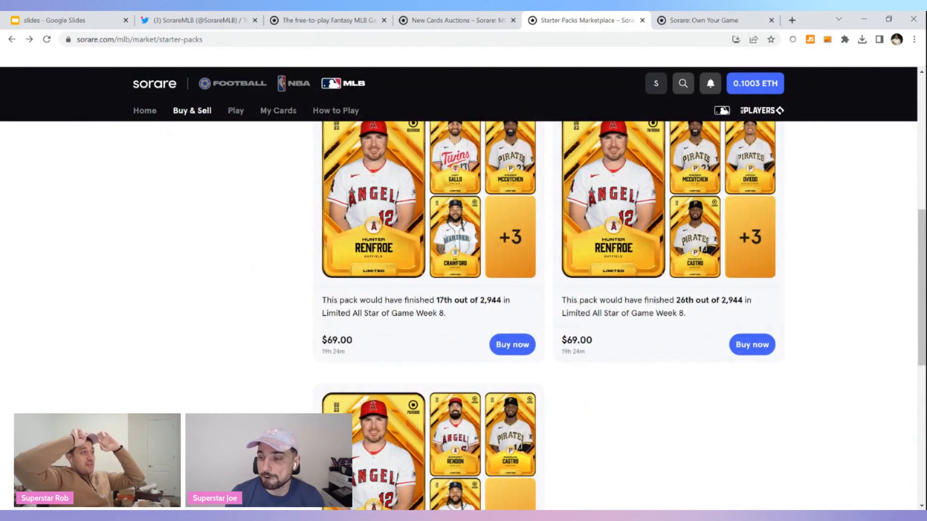